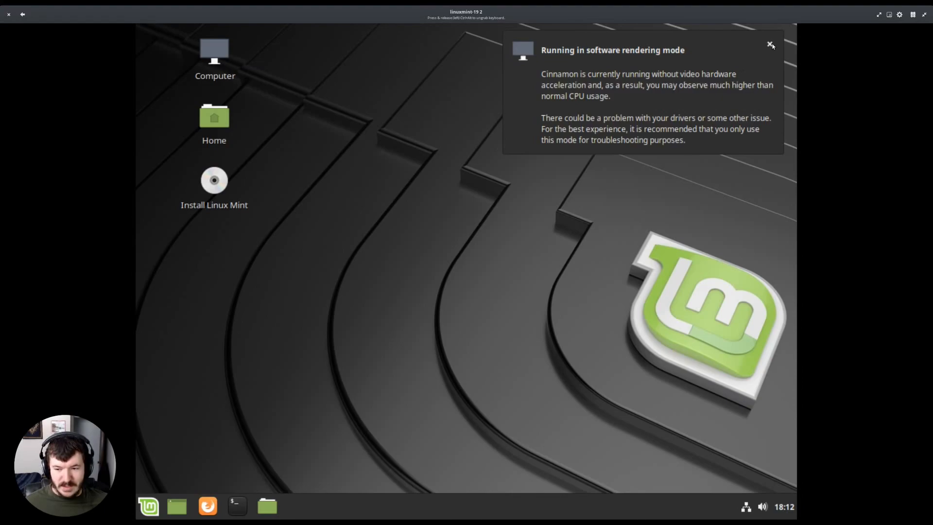
# - Dismiss the rendering warning and run the Install Linux Mint installer to completion
pyautogui.click(770, 46)
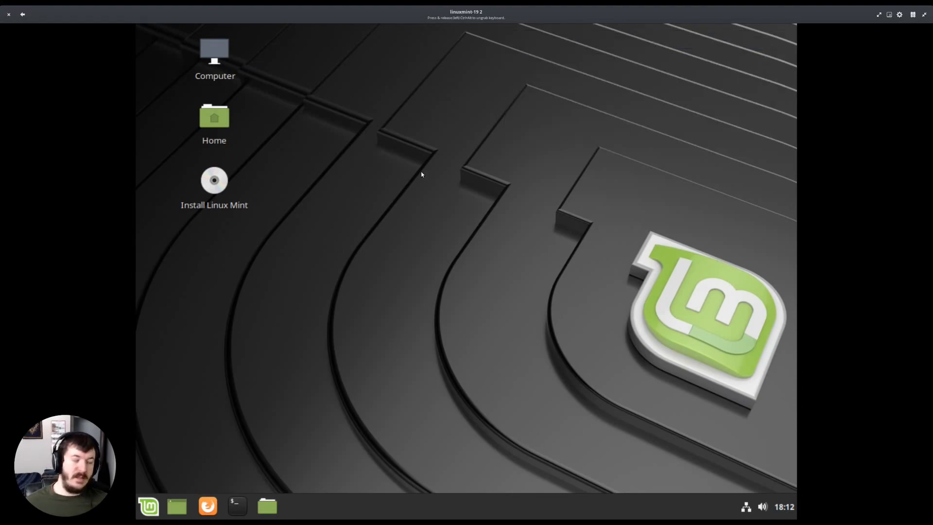
pyautogui.moveTo(250, 155)
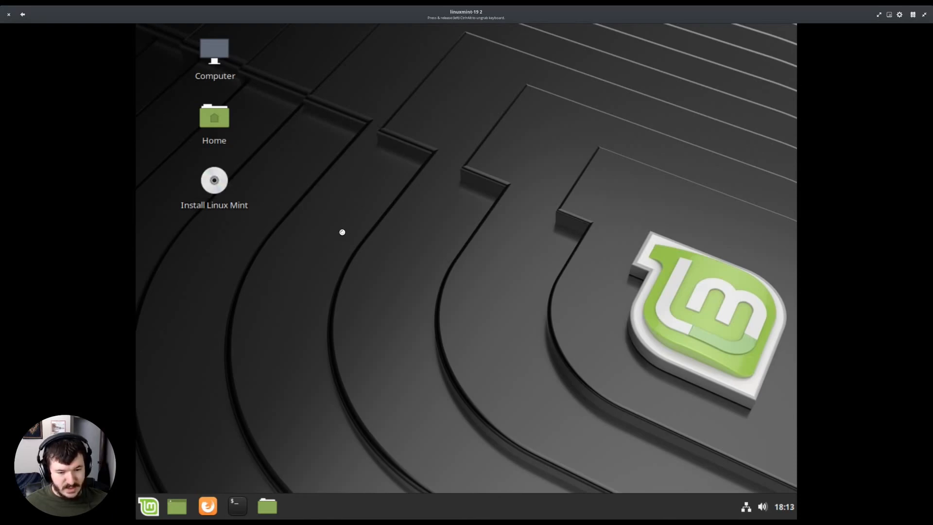
pyautogui.doubleClick(214, 180)
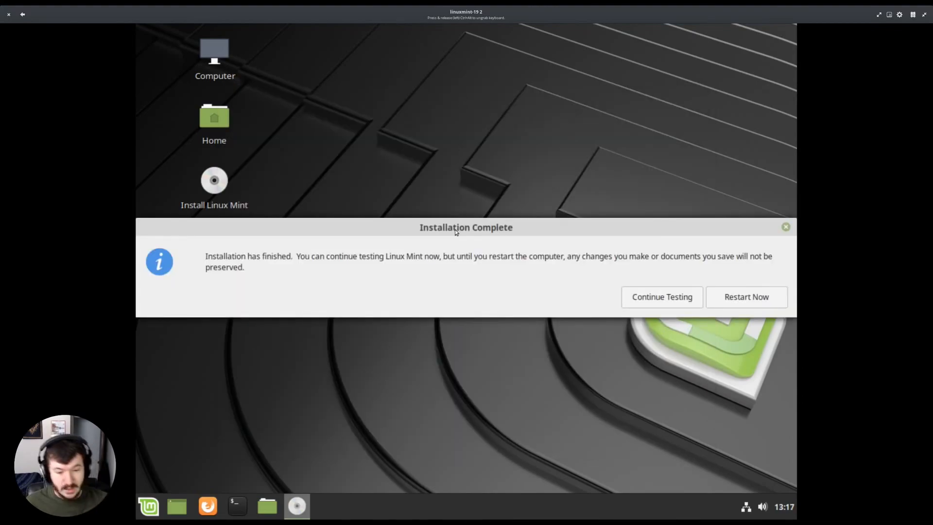
# - Restart into the installed system and log in to reach the welcome screen
pyautogui.click(747, 296)
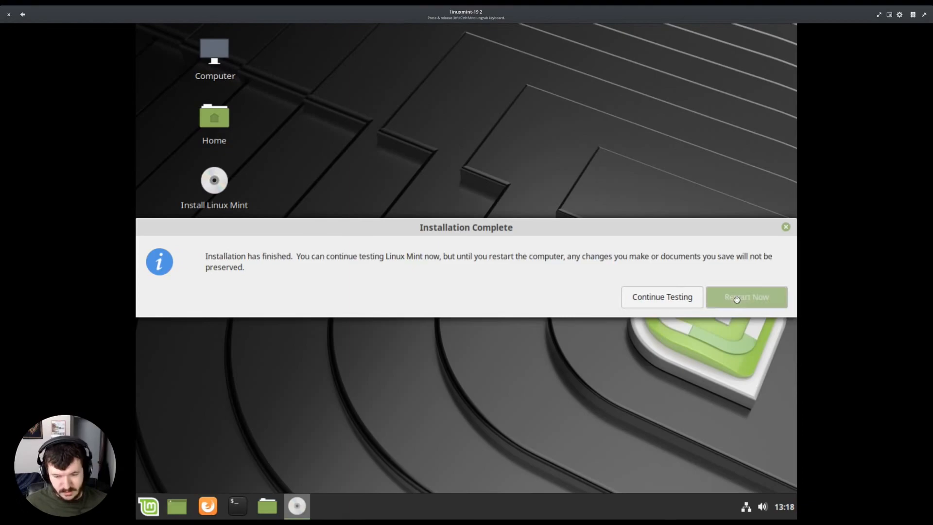
pyautogui.click(746, 297)
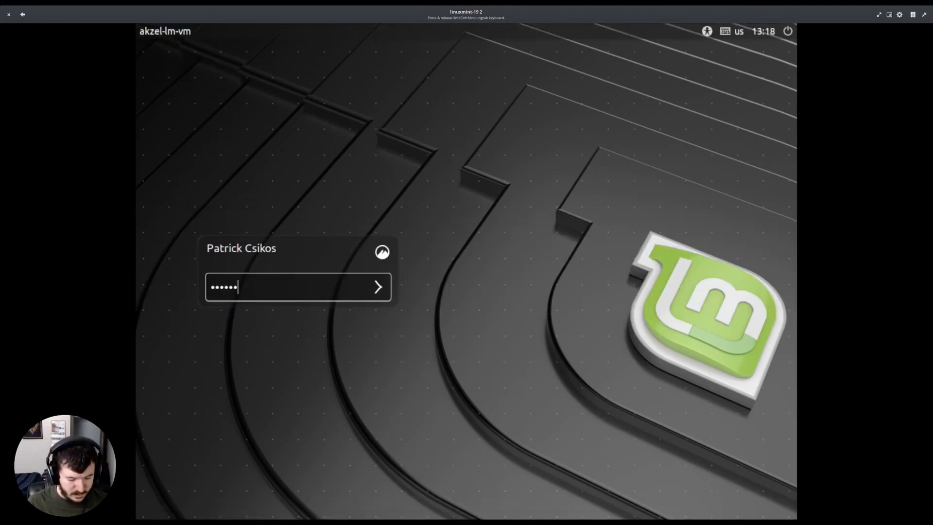
pyautogui.click(378, 287)
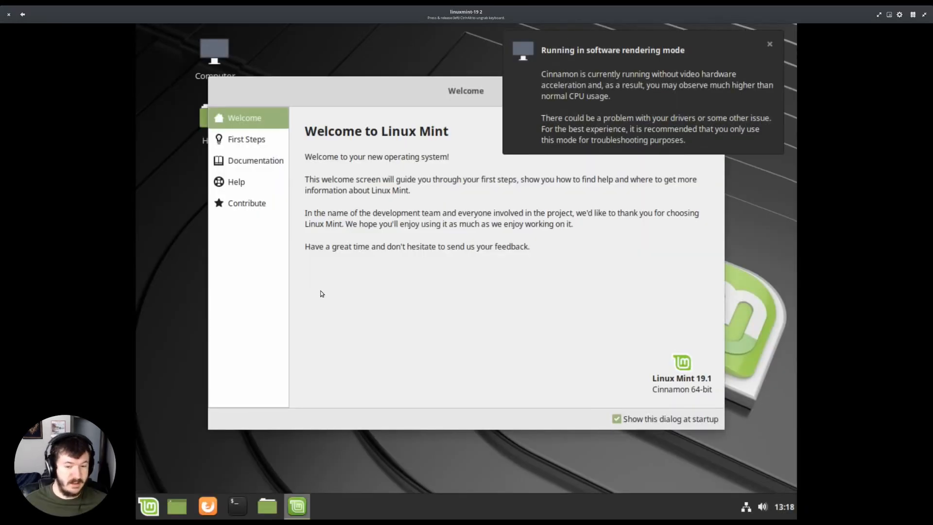
pyautogui.moveTo(476, 125)
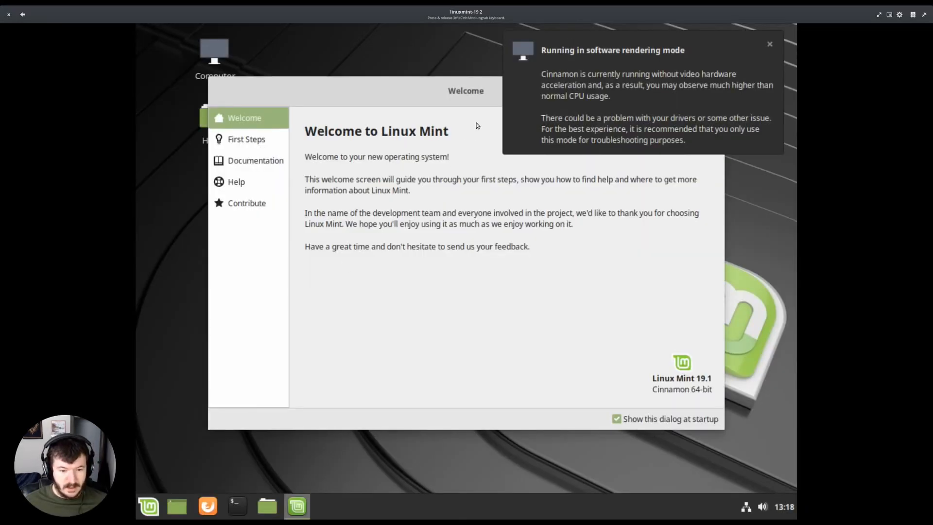
# - Close the 'Running in software rendering mode' notification over the welcome screen
pyautogui.click(769, 44)
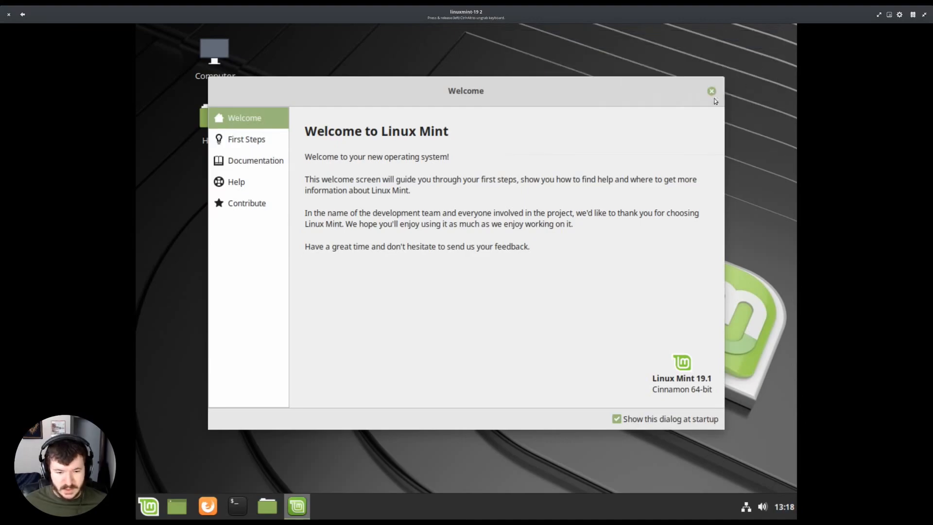
pyautogui.moveTo(468, 145)
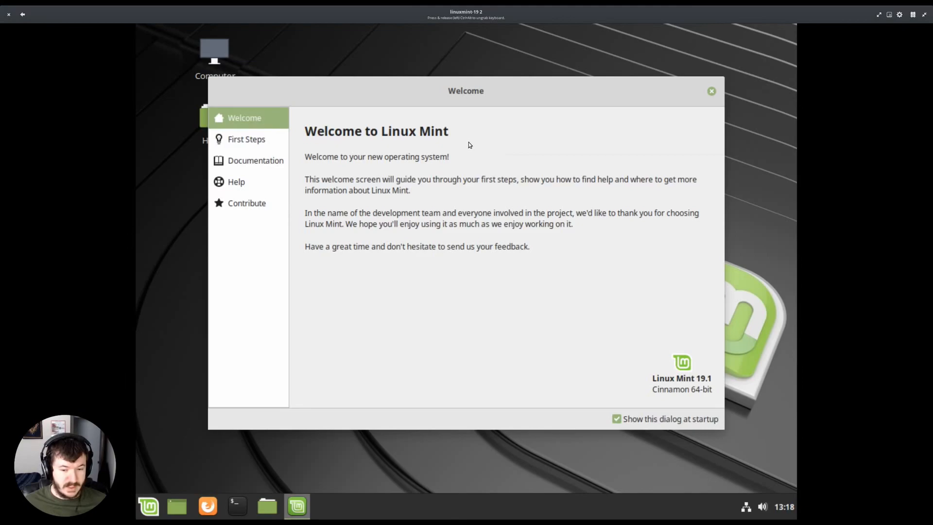
pyautogui.moveTo(470, 108)
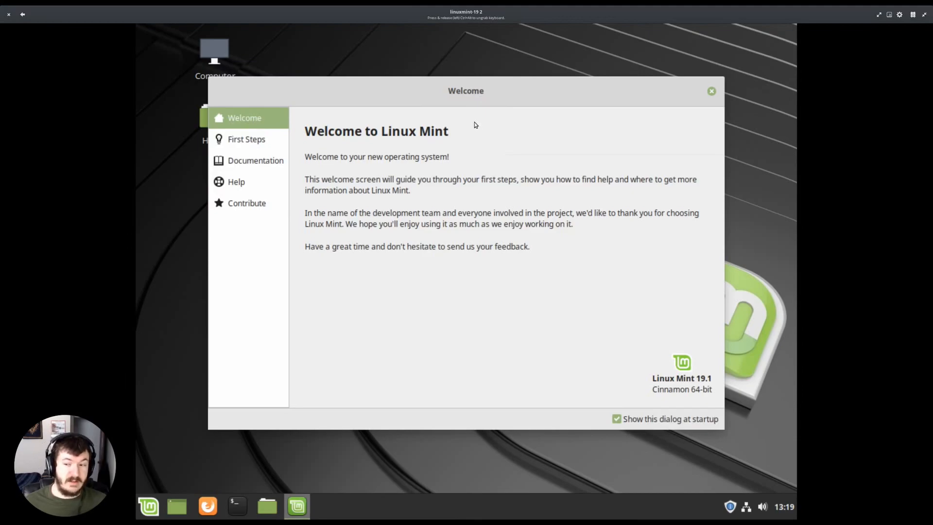
pyautogui.moveTo(450, 156)
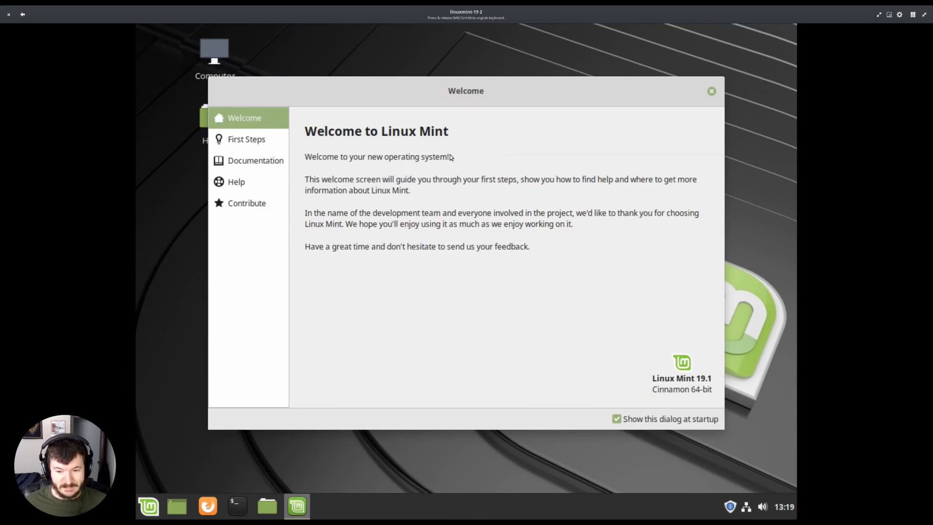
pyautogui.moveTo(550, 222)
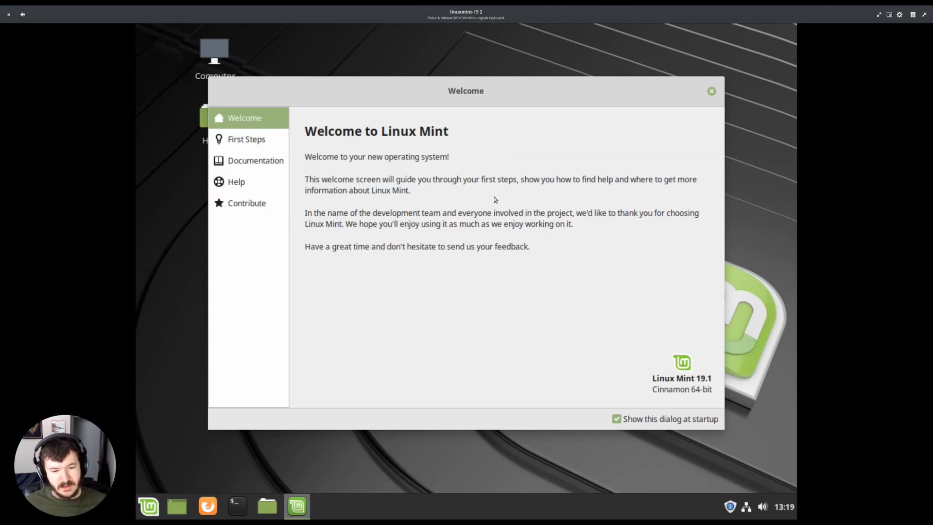
# - Show the First Steps guide and scroll down to its Desktop Layout section
pyautogui.click(246, 139)
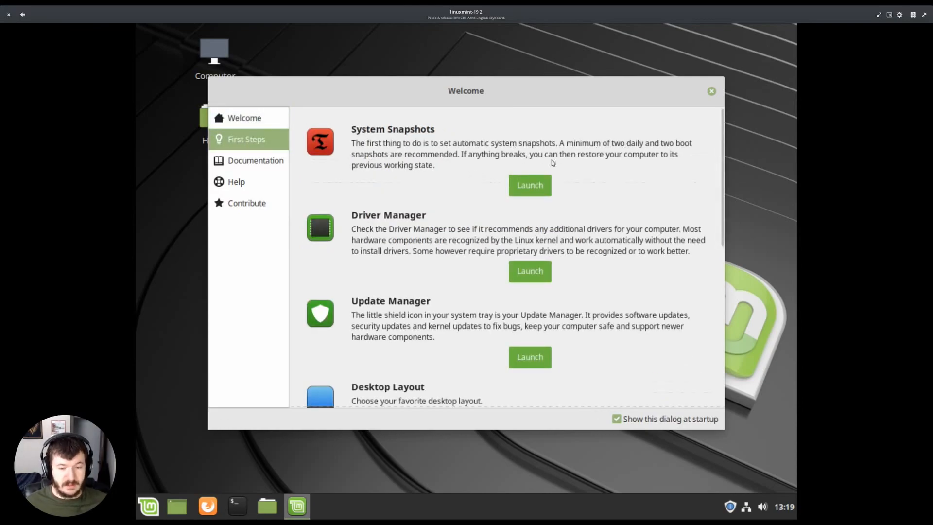
pyautogui.moveTo(564, 167)
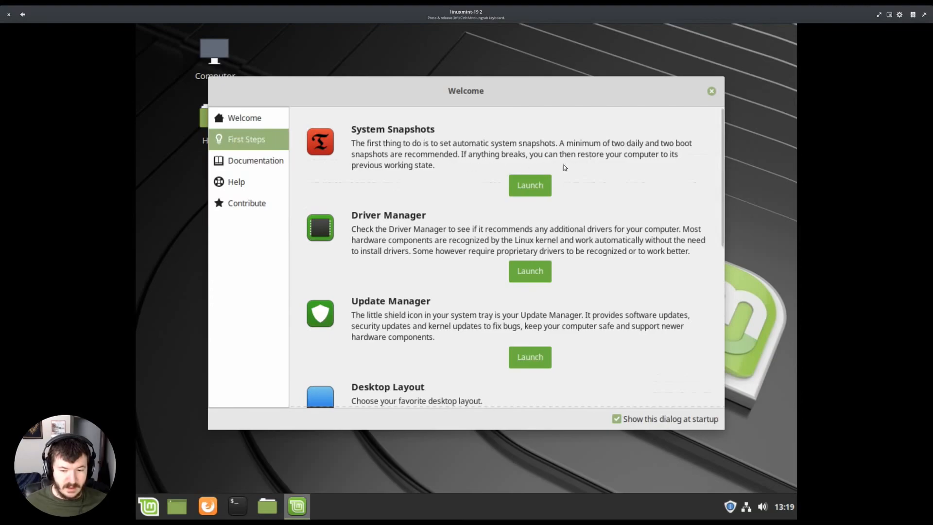
pyautogui.moveTo(585, 165)
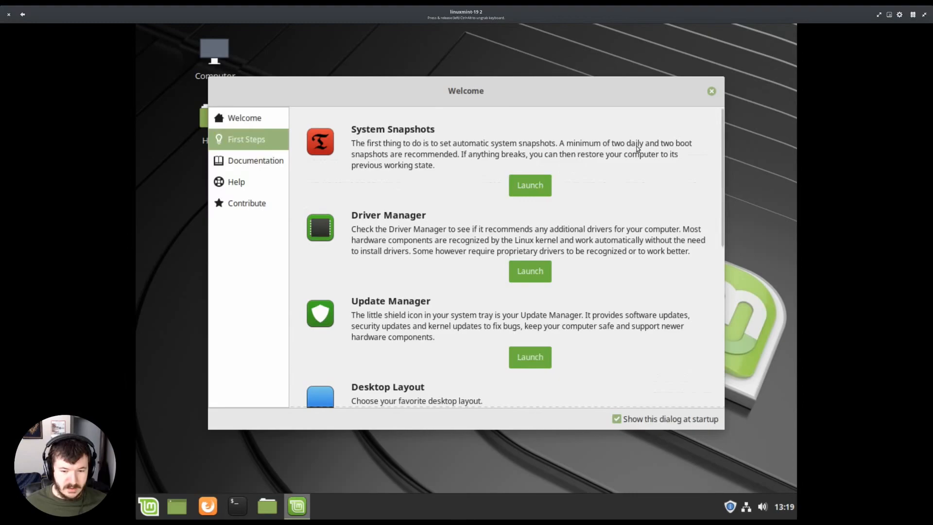
pyautogui.moveTo(437, 161)
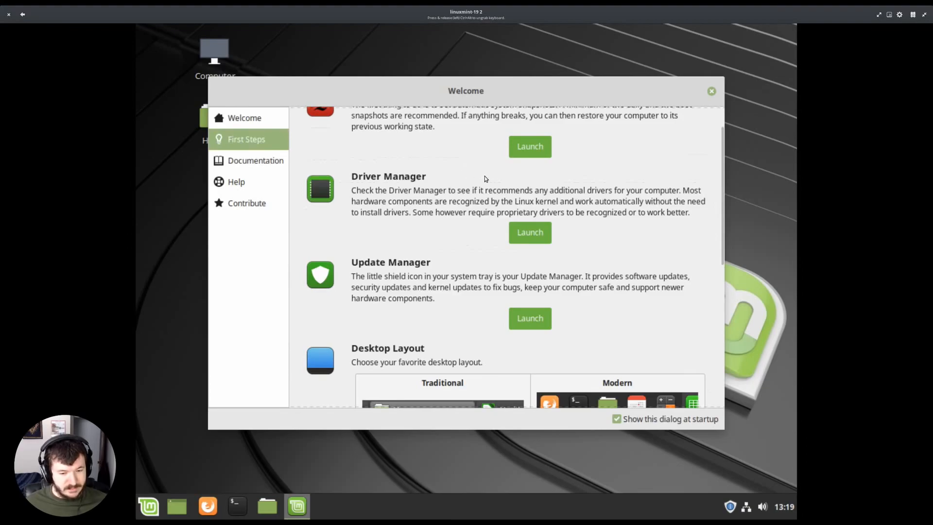
pyautogui.moveTo(477, 179)
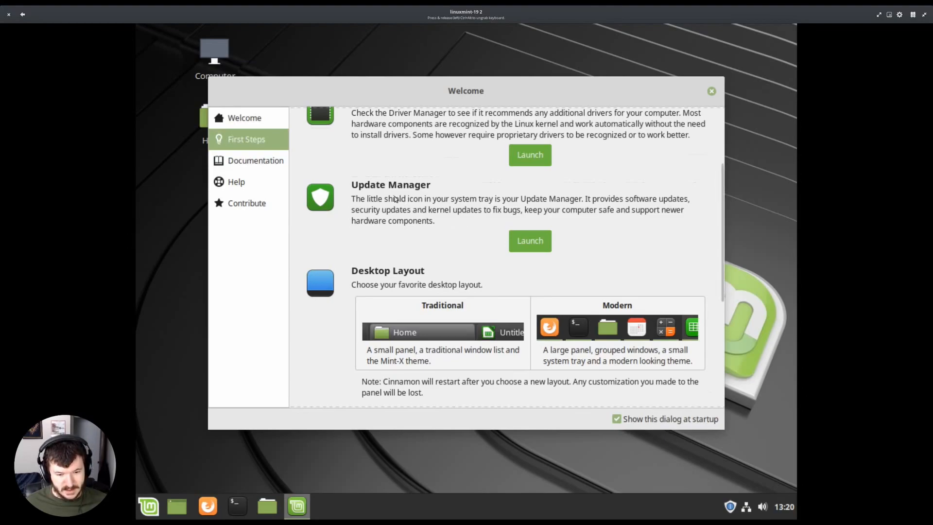
pyautogui.moveTo(548, 208)
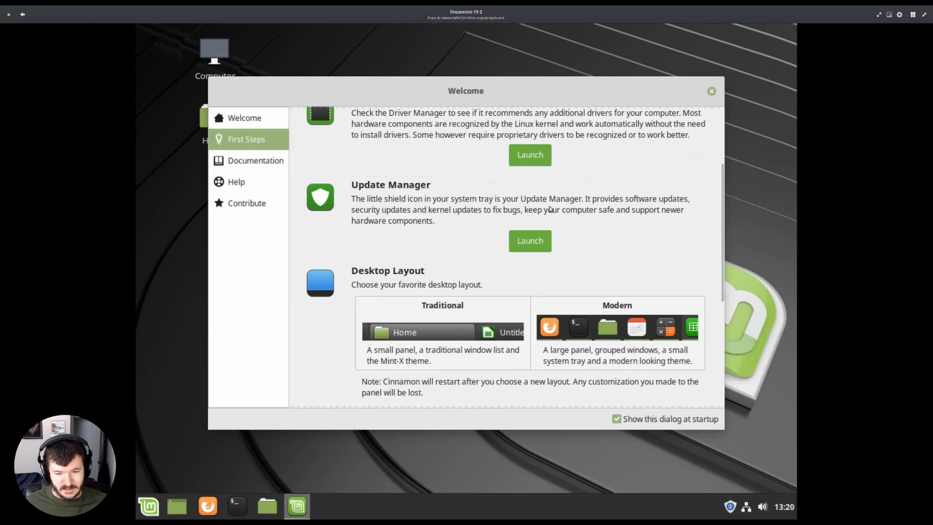
pyautogui.moveTo(593, 217)
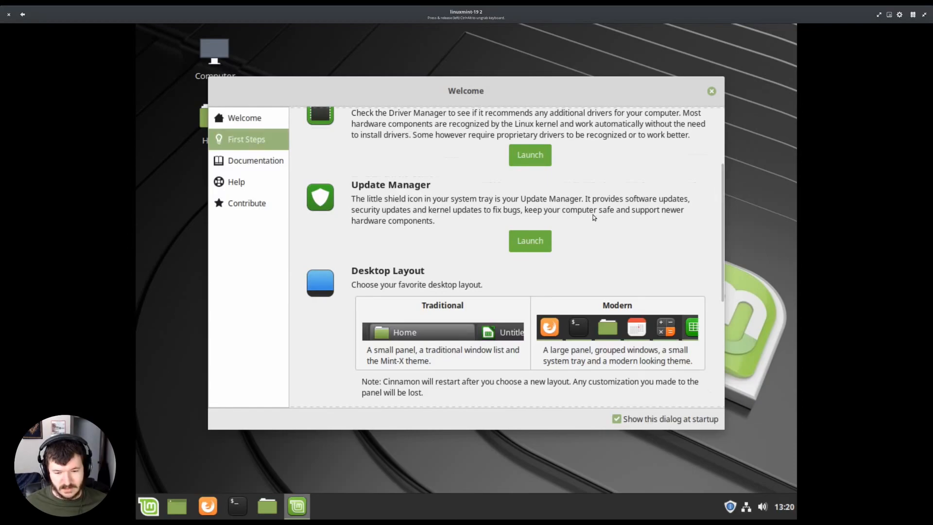
pyautogui.scroll(-3)
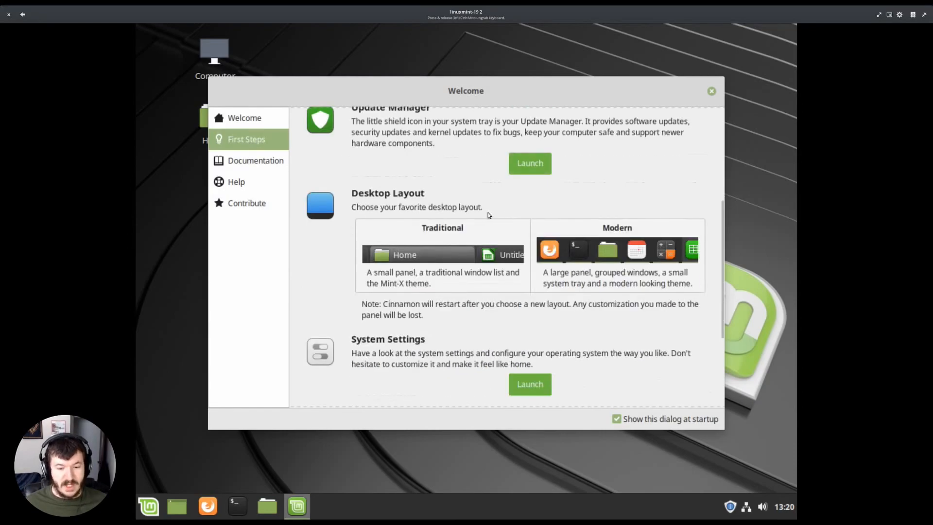
pyautogui.moveTo(499, 181)
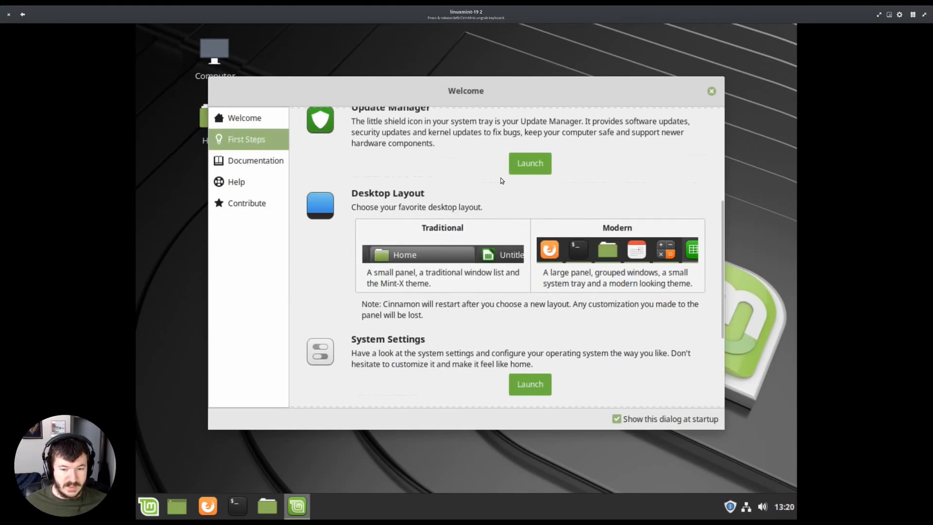
pyautogui.moveTo(474, 96)
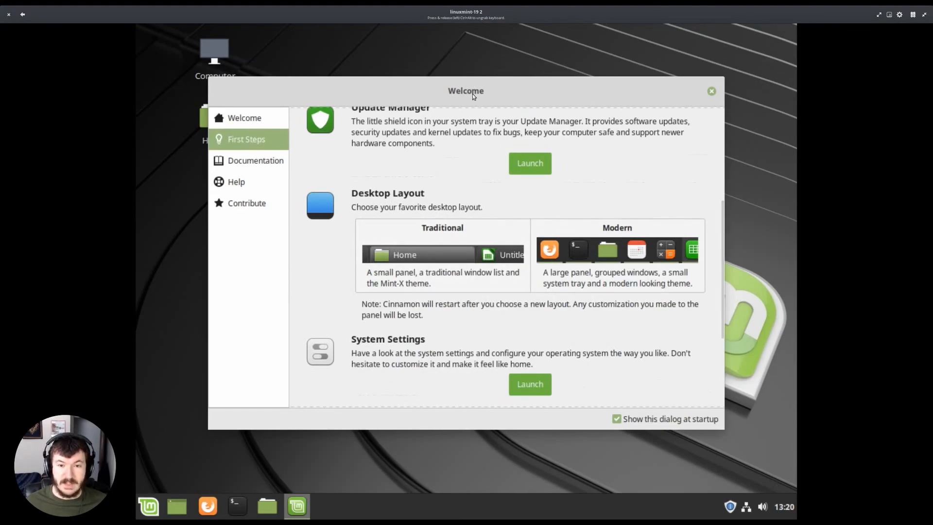
pyautogui.moveTo(475, 200)
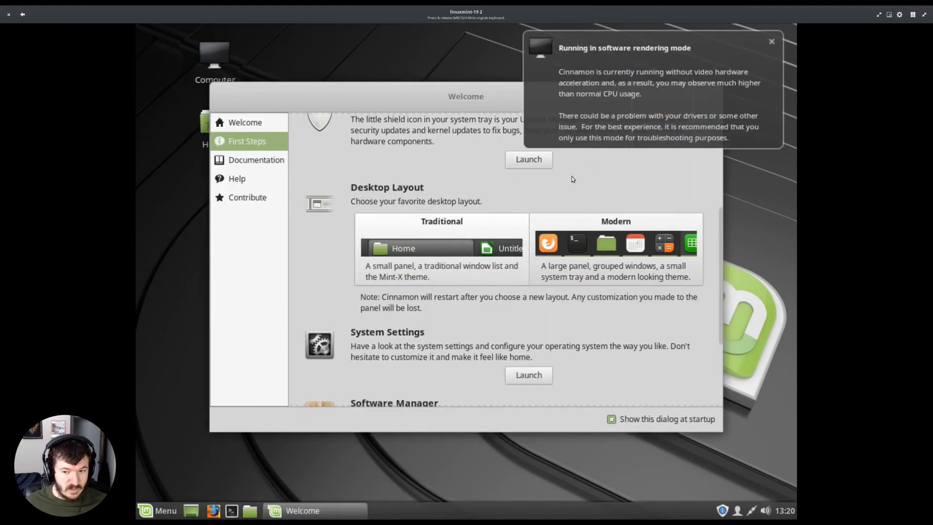
# - Dismiss the rendering warning again and nudge the Welcome window upward
pyautogui.click(771, 41)
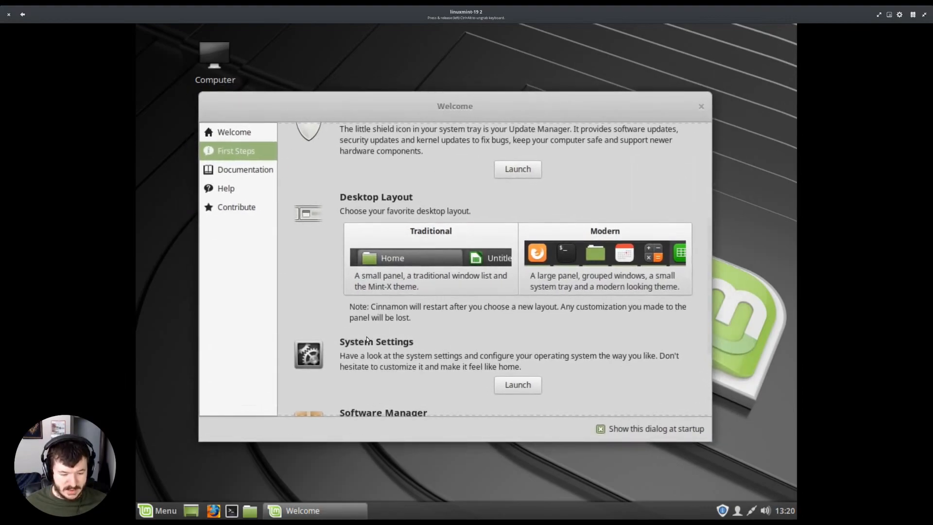
pyautogui.moveTo(589, 455)
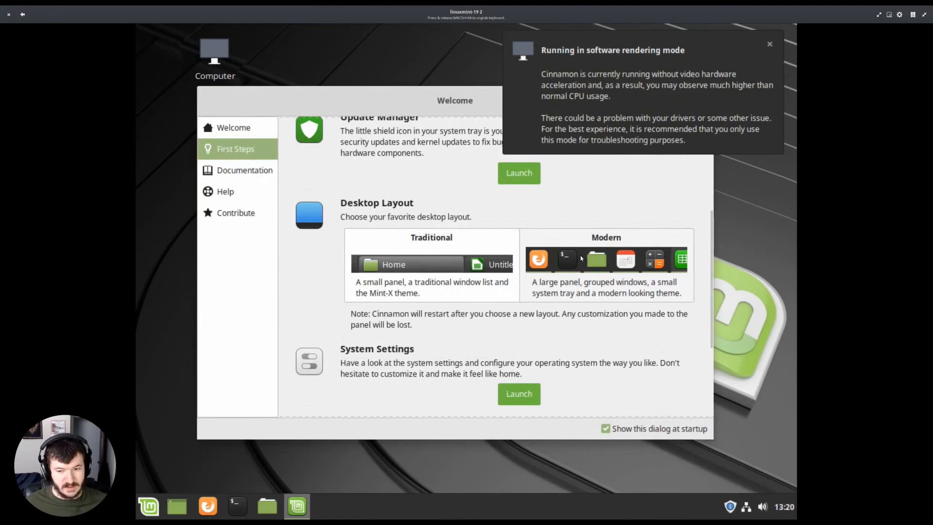
pyautogui.click(769, 44)
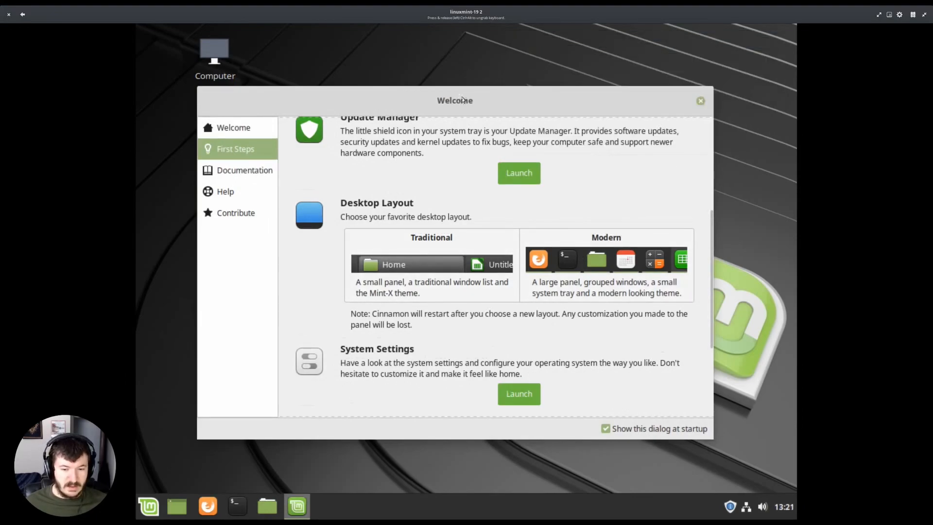
pyautogui.moveTo(453, 100); pyautogui.dragTo(455, 93)
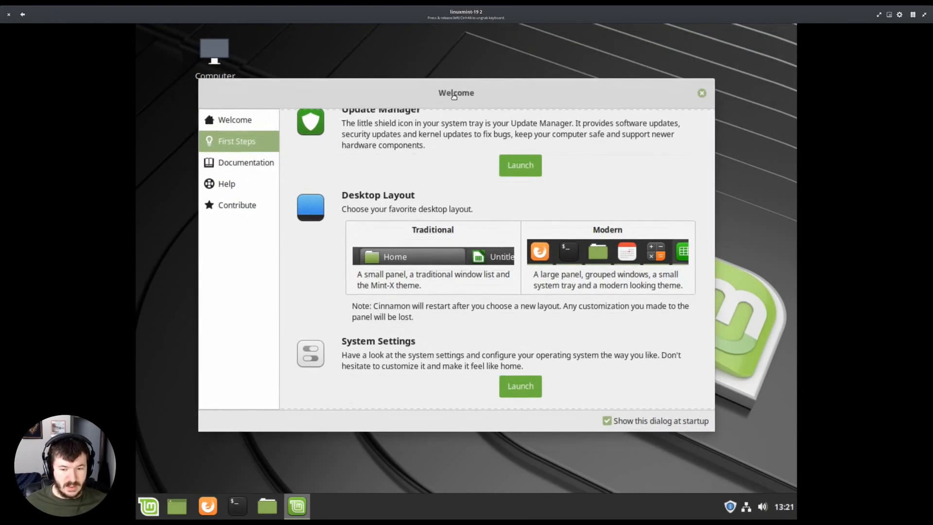
# - Scroll the First Steps page down to the Software Manager and Firewall sections
pyautogui.scroll(-3)
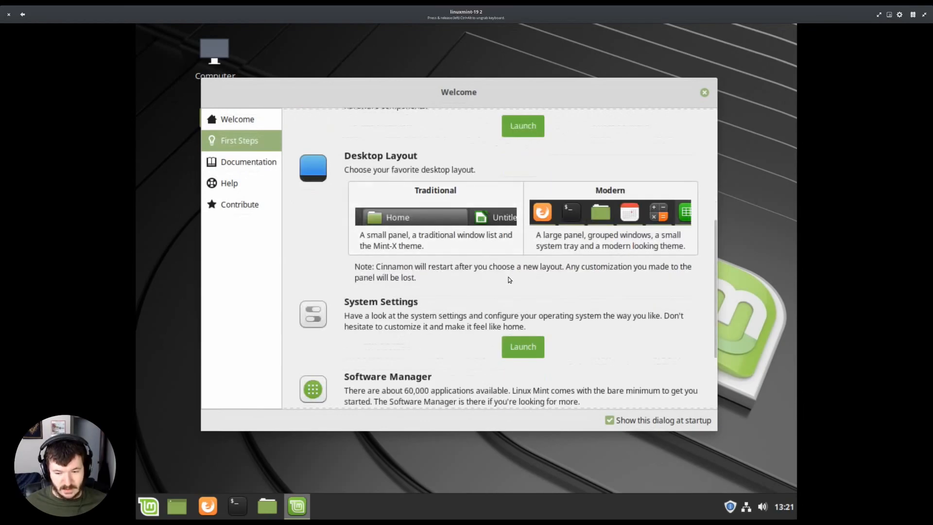
pyautogui.scroll(-3)
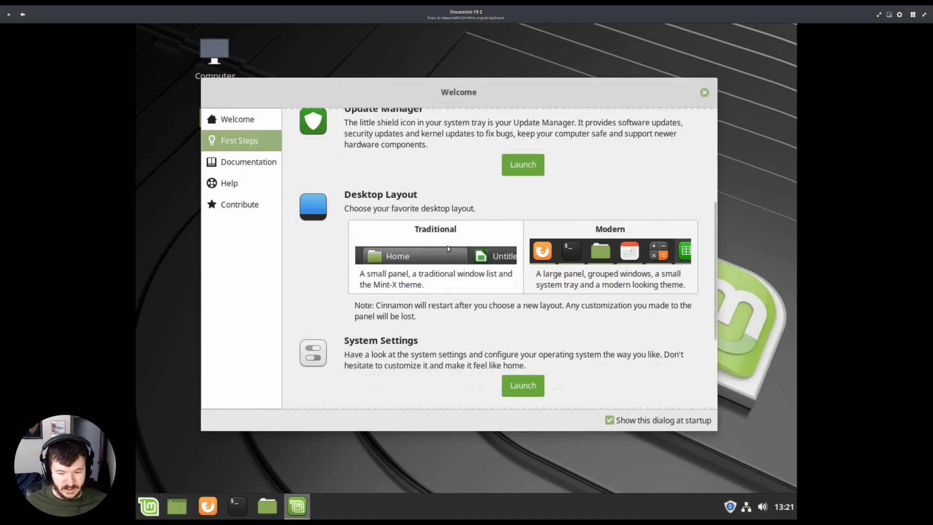
pyautogui.moveTo(296, 505)
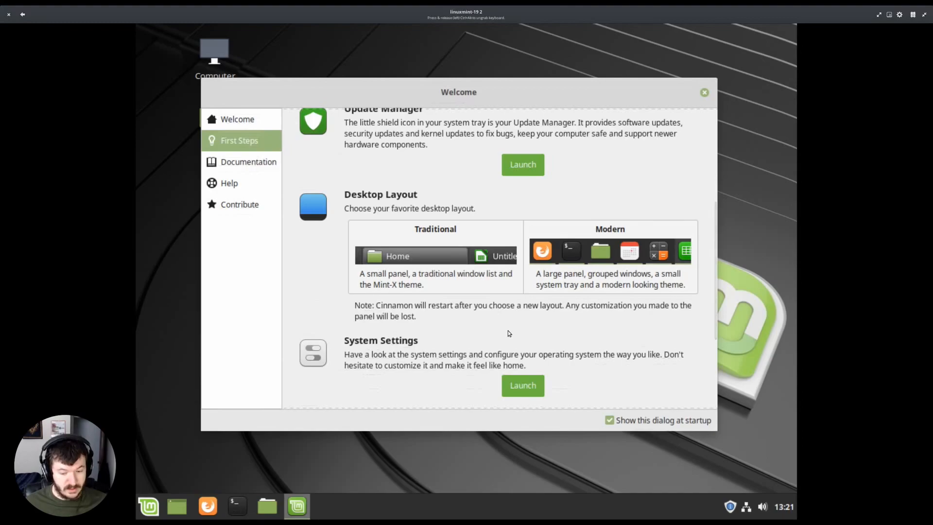
pyautogui.moveTo(300, 411)
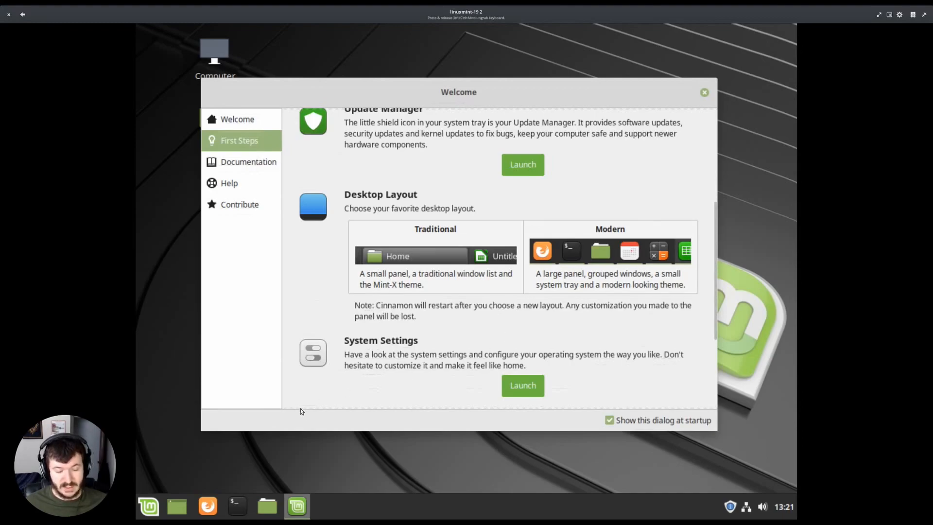
pyautogui.moveTo(280, 427)
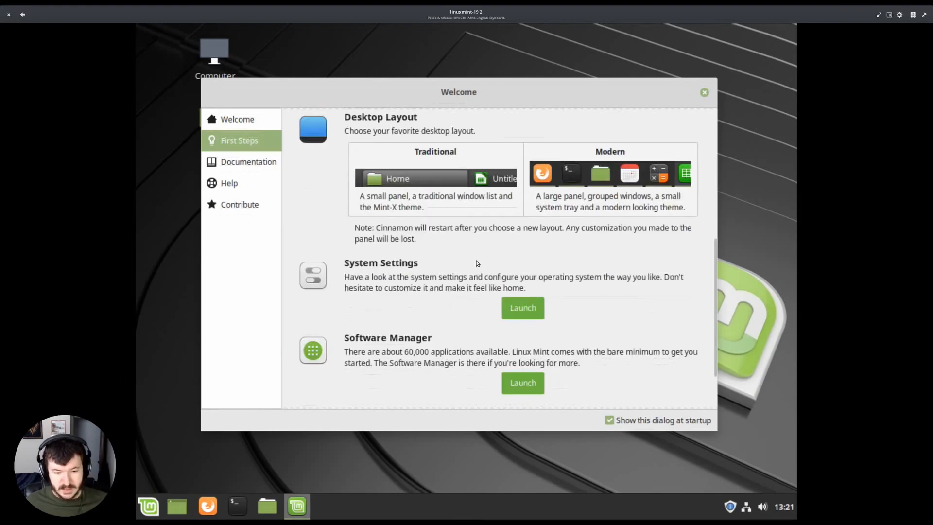
pyautogui.scroll(-3)
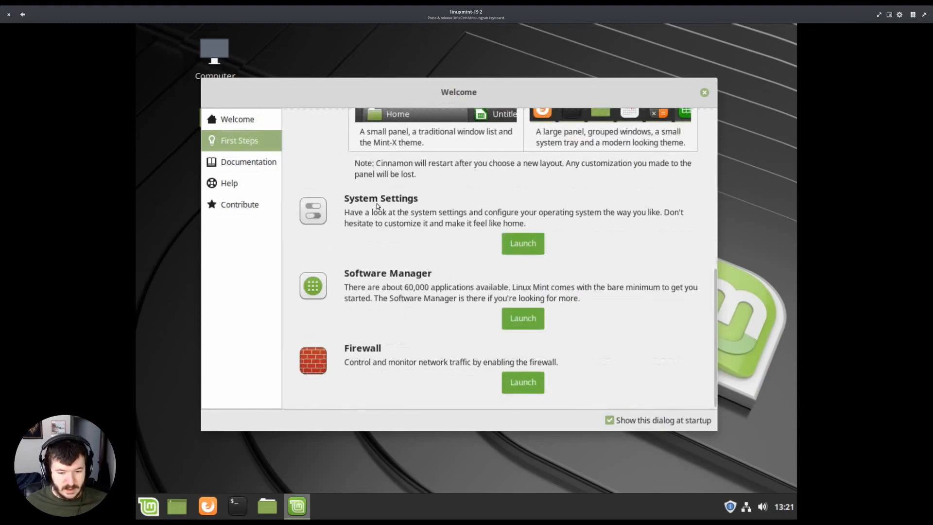
# - Launch Cinnamon System Settings and position its window higher on the desktop
pyautogui.click(522, 243)
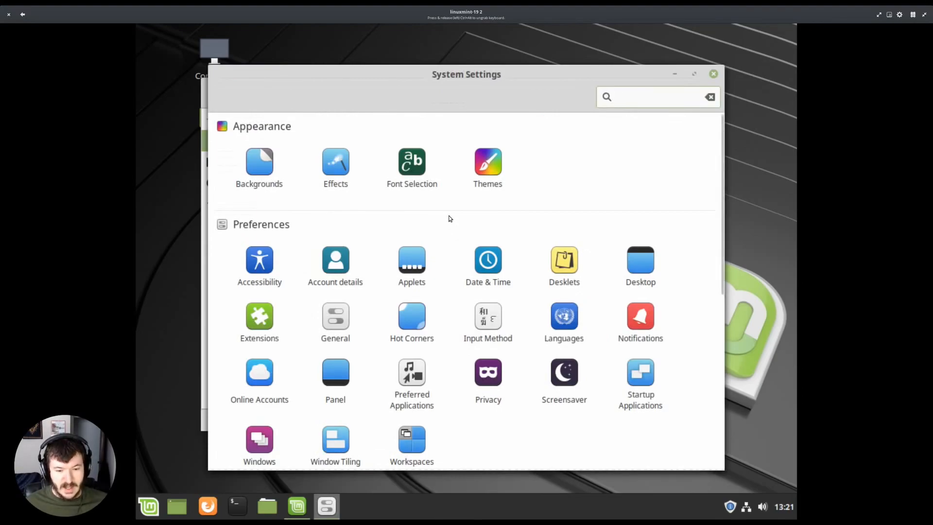
pyautogui.click(658, 96)
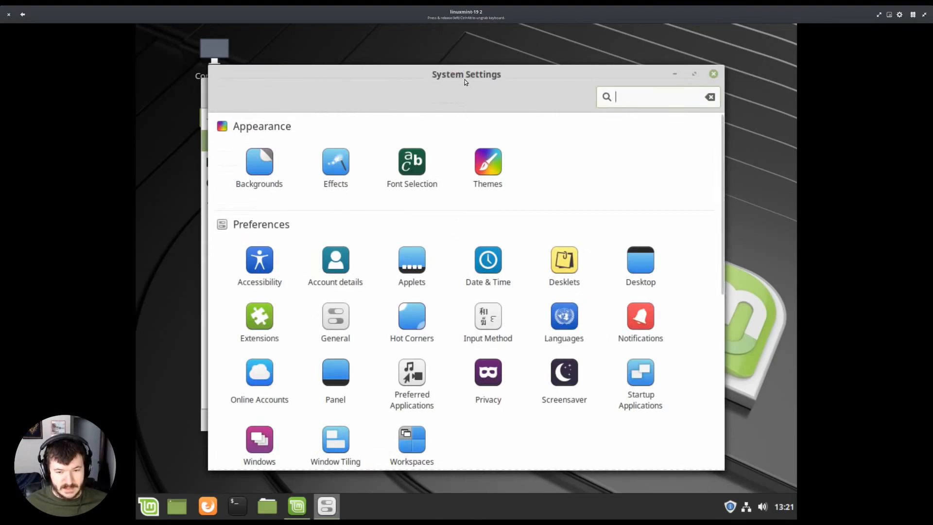
pyautogui.moveTo(466, 75); pyautogui.dragTo(487, 71)
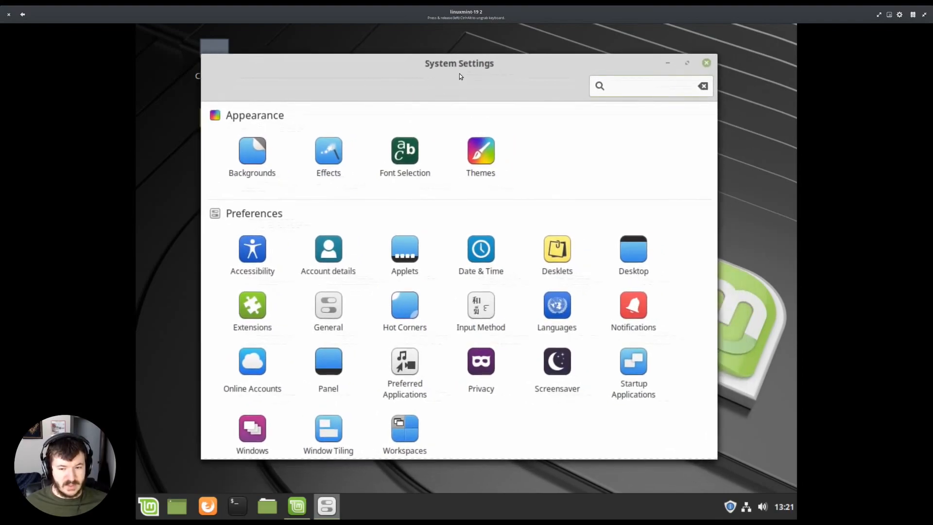
pyautogui.click(649, 86)
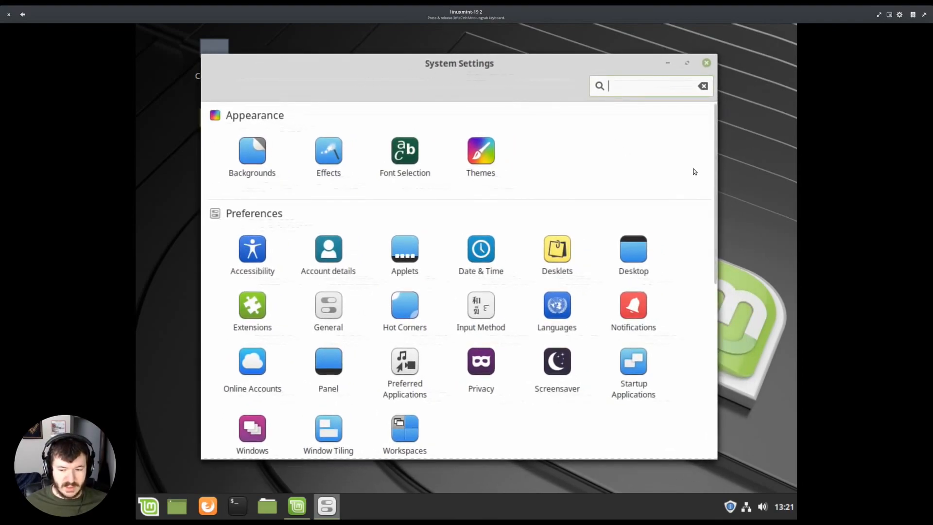
pyautogui.moveTo(690, 196)
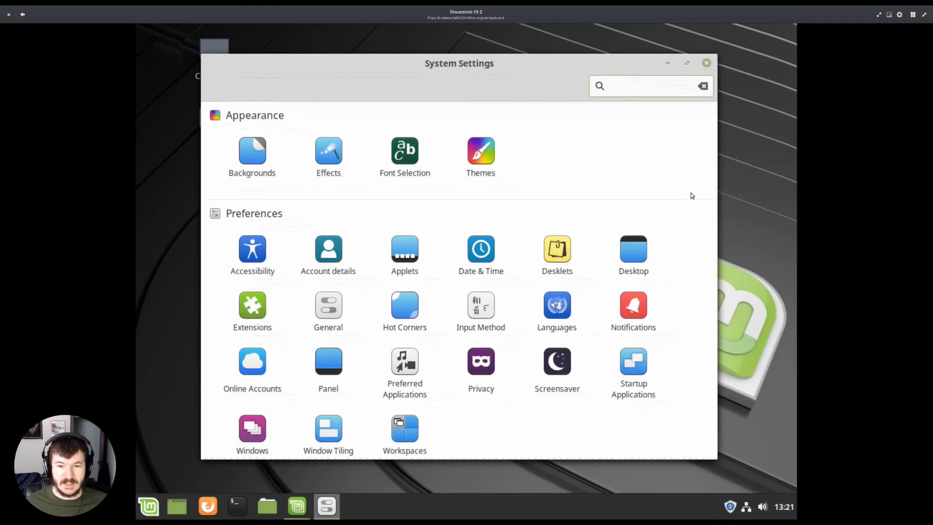
pyautogui.click(648, 86)
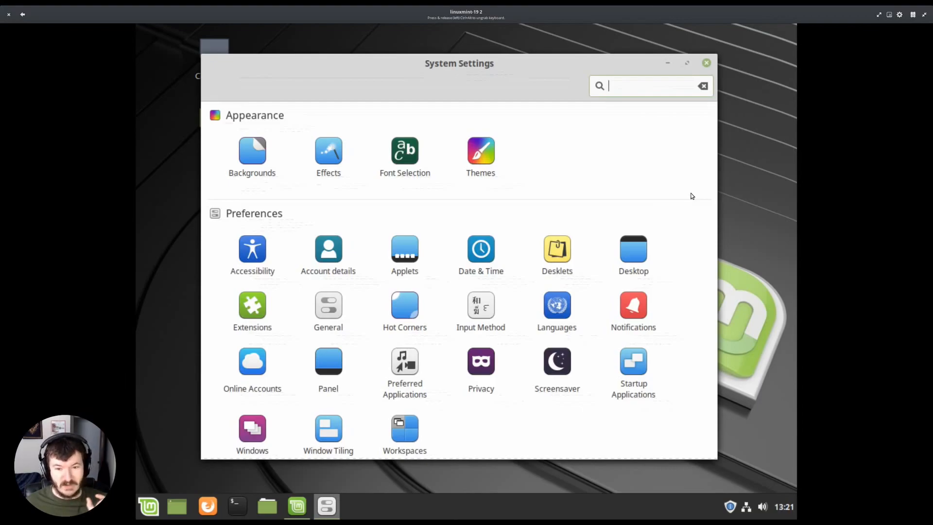
# - Scroll through the Appearance, Preferences, Hardware and Administration categories
pyautogui.scroll(-3)
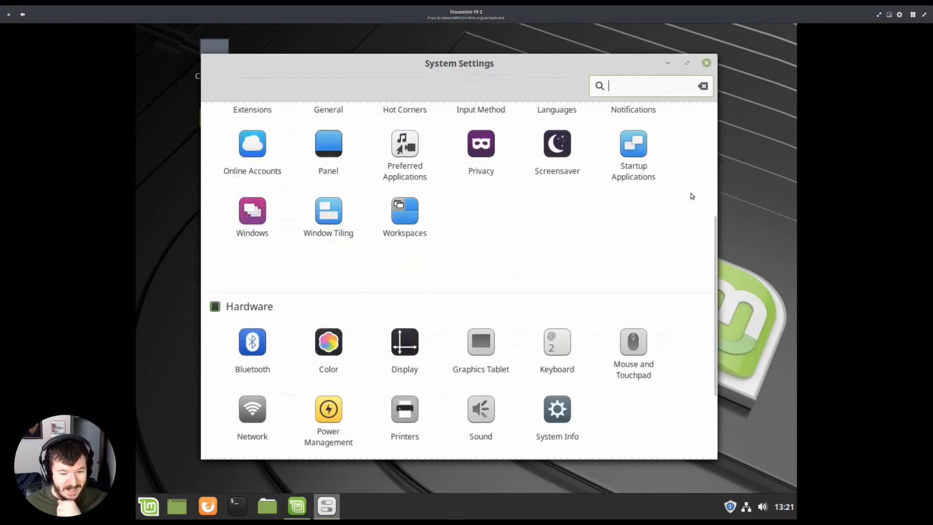
pyautogui.scroll(-3)
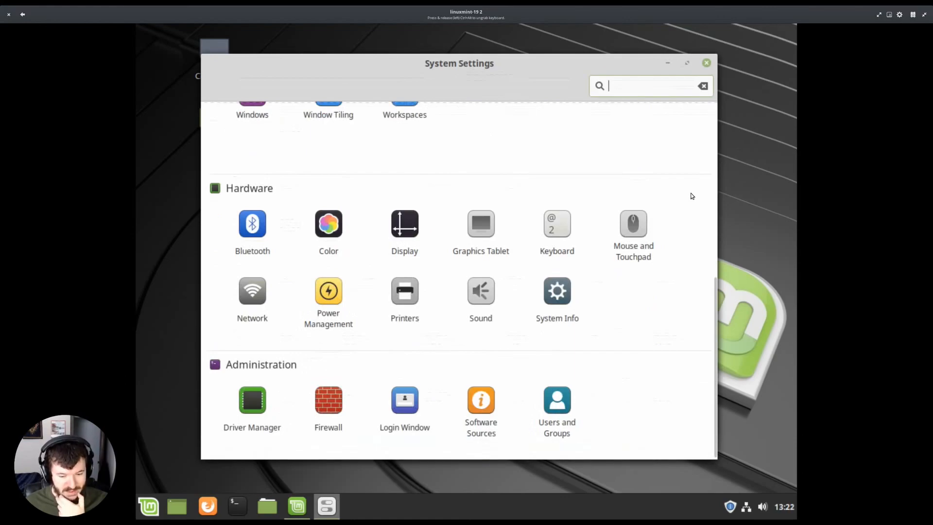
pyautogui.scroll(3)
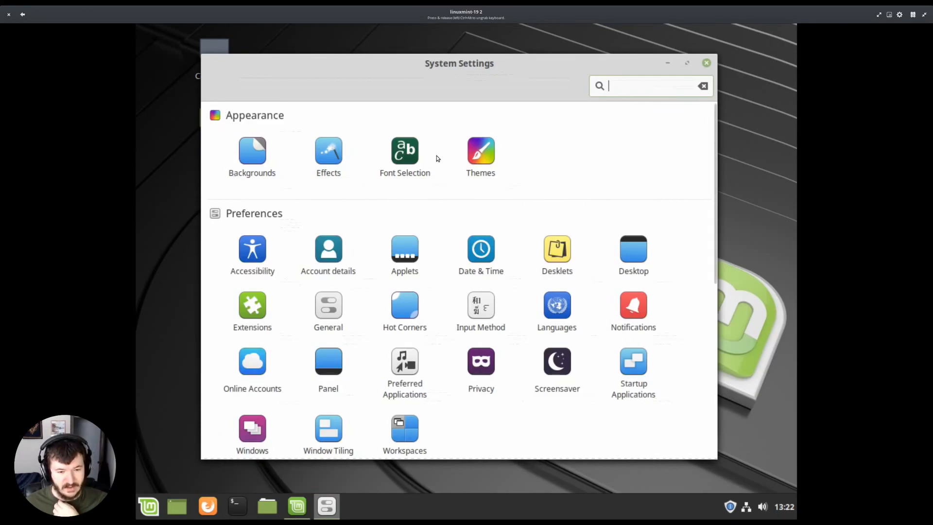
pyautogui.scroll(-3)
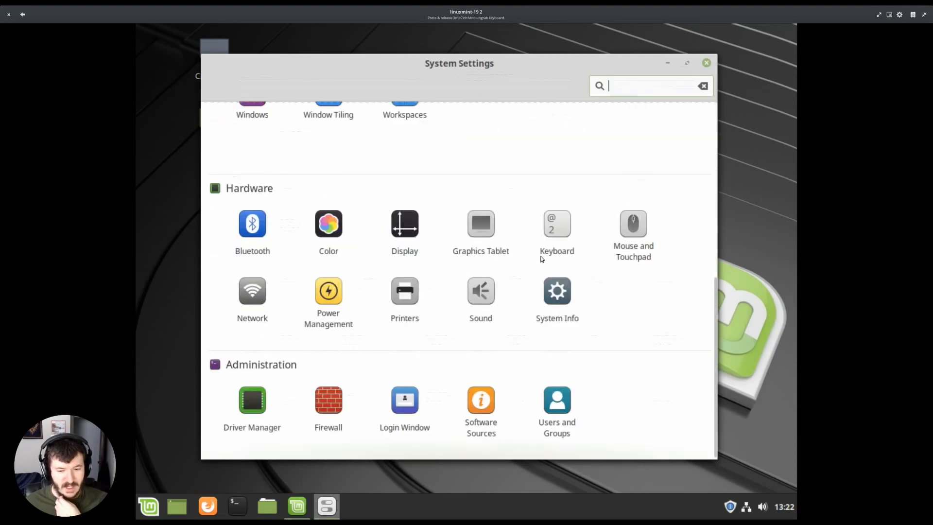
pyautogui.moveTo(525, 282)
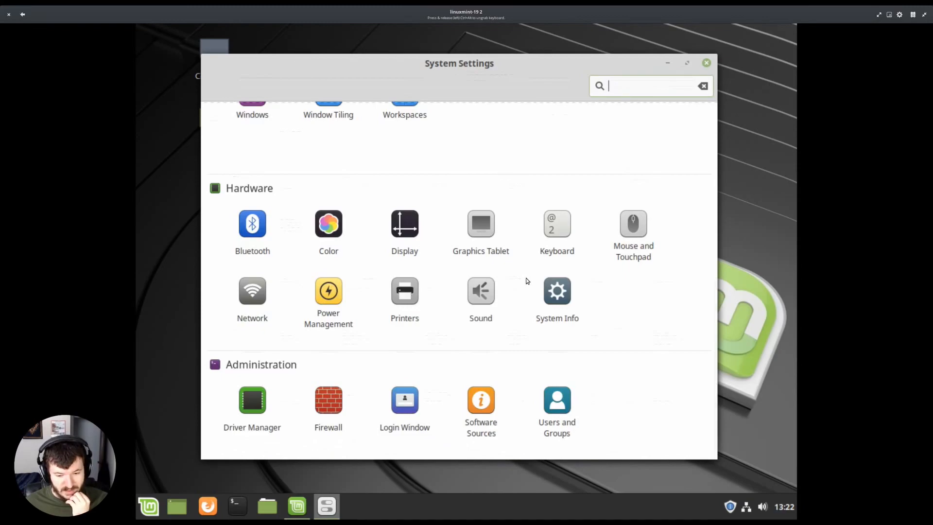
pyautogui.scroll(3)
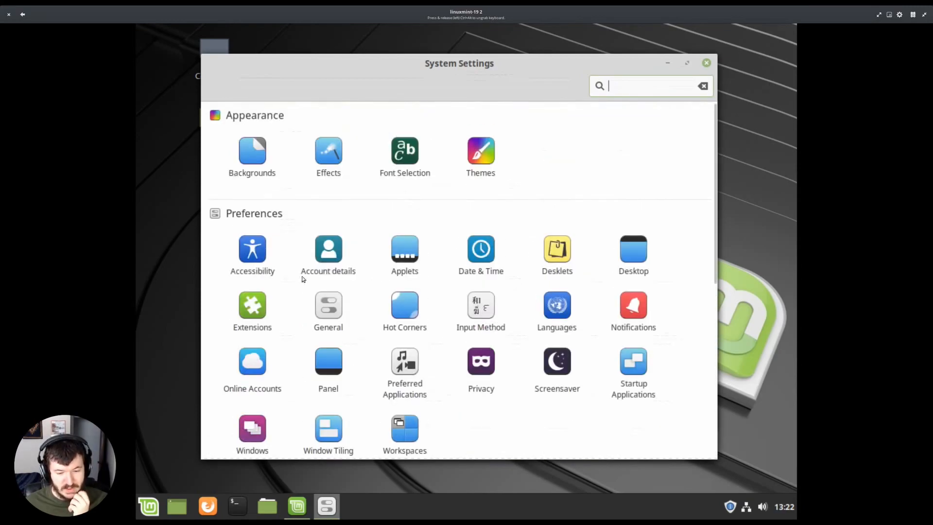
pyautogui.moveTo(519, 229)
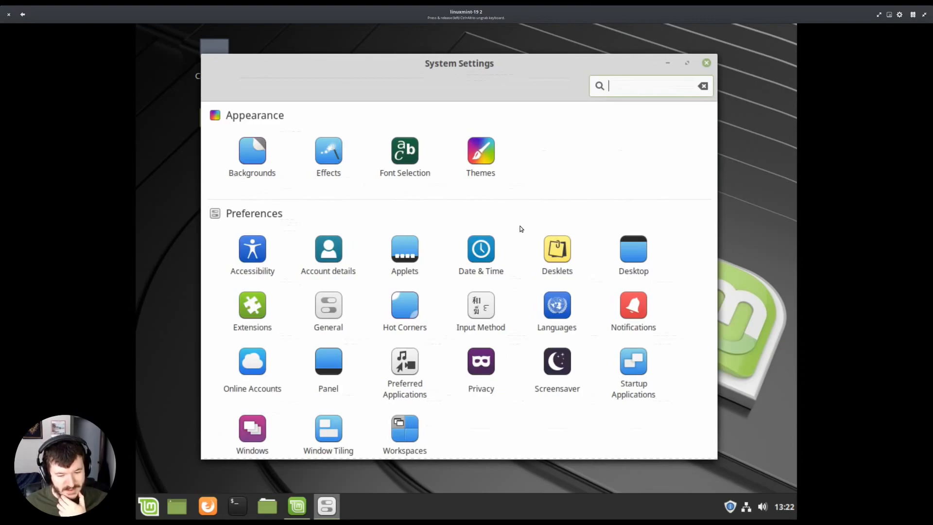
pyautogui.scroll(-3)
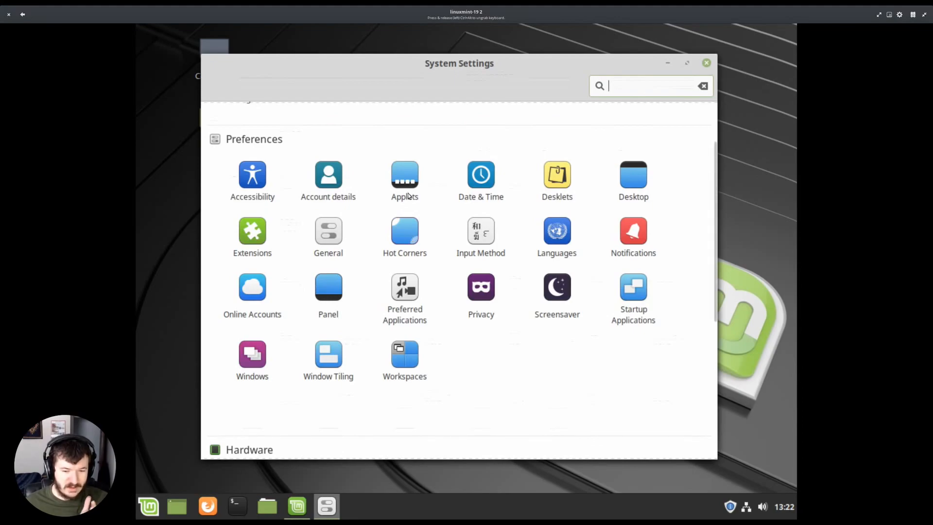
pyautogui.moveTo(367, 252)
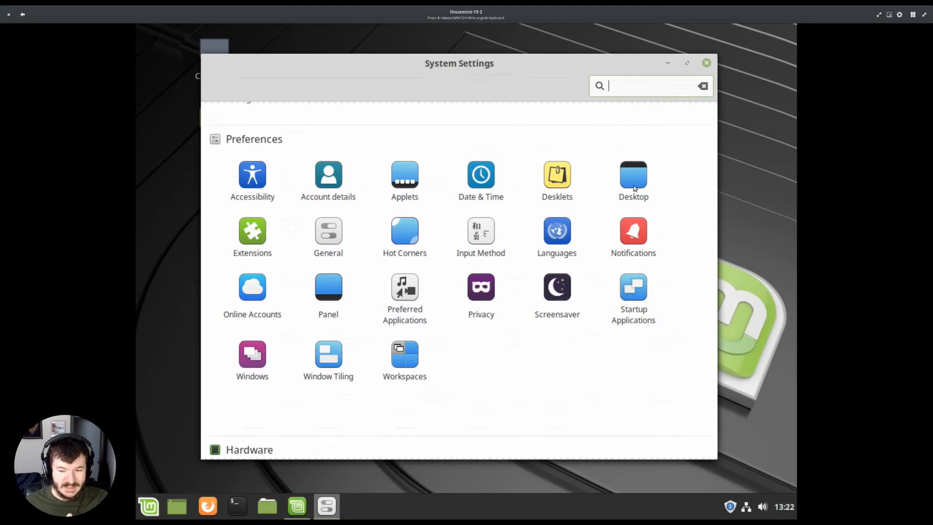
pyautogui.moveTo(535, 197)
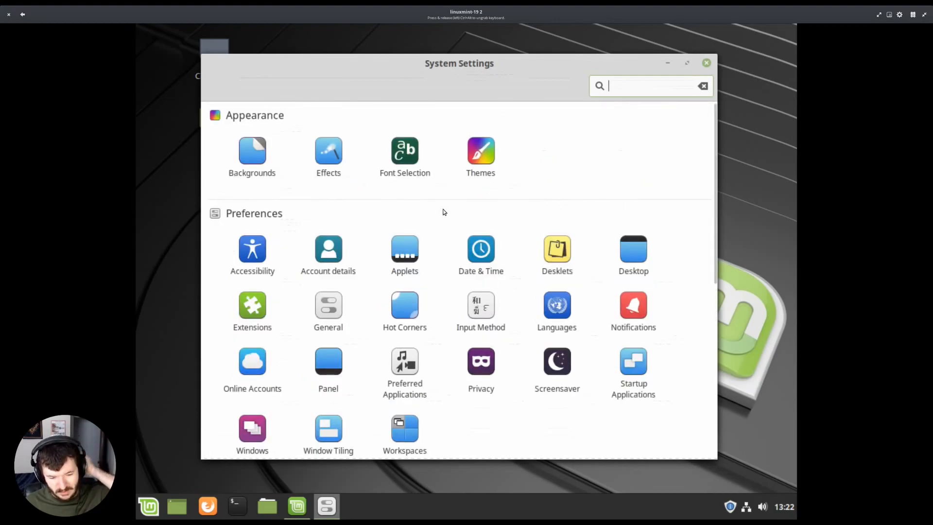
# - Set Desktop Layout to 'No desktop icons' and return to the settings overview
pyautogui.click(633, 249)
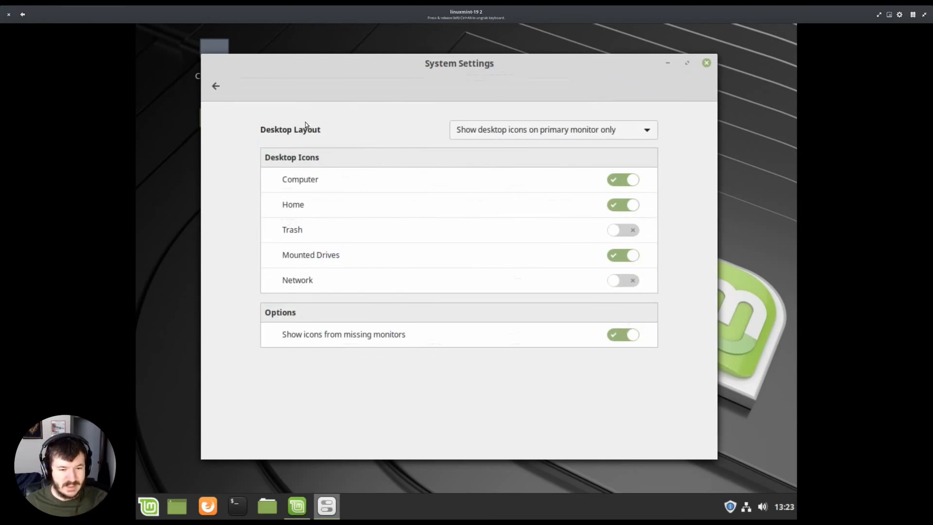
pyautogui.moveTo(420, 111)
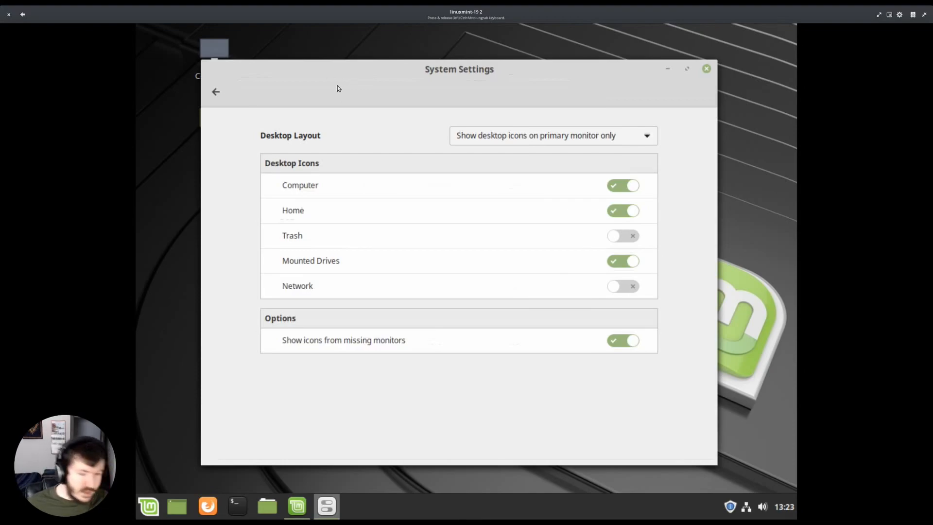
pyautogui.moveTo(319, 135)
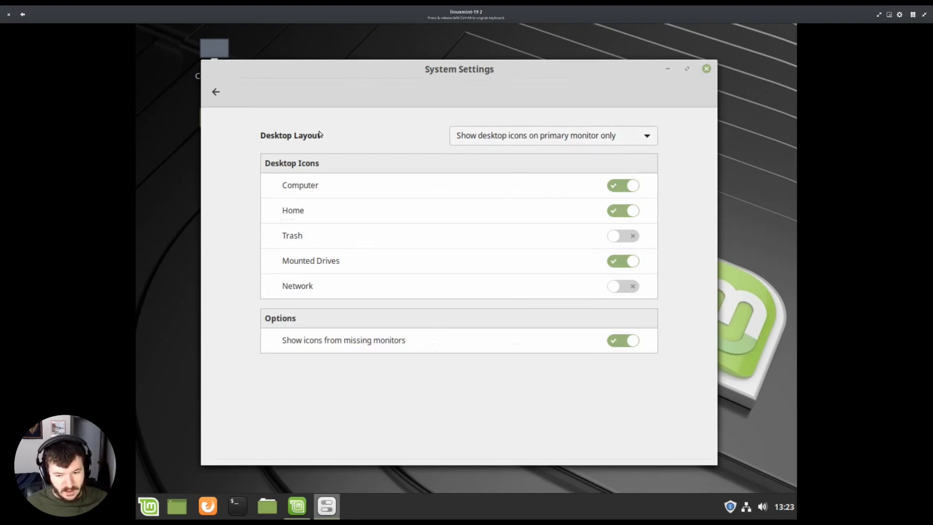
pyautogui.click(551, 135)
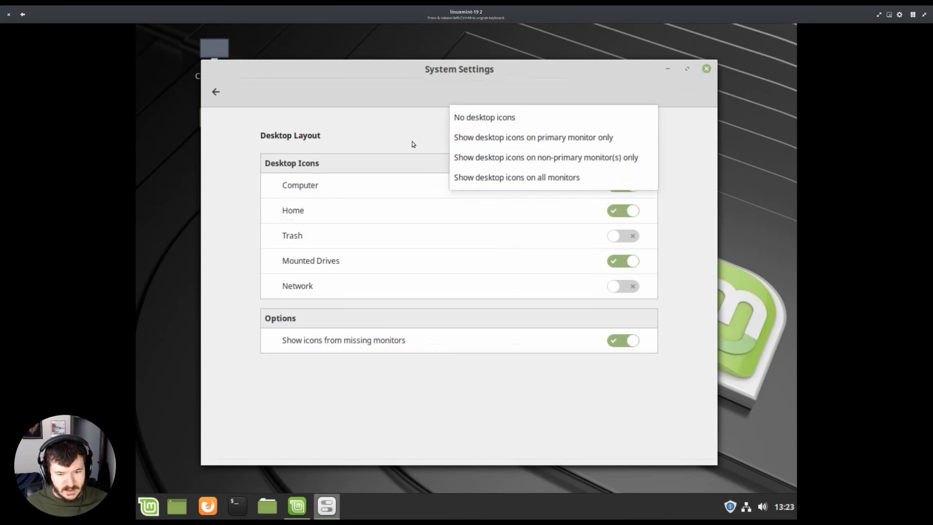
pyautogui.click(484, 117)
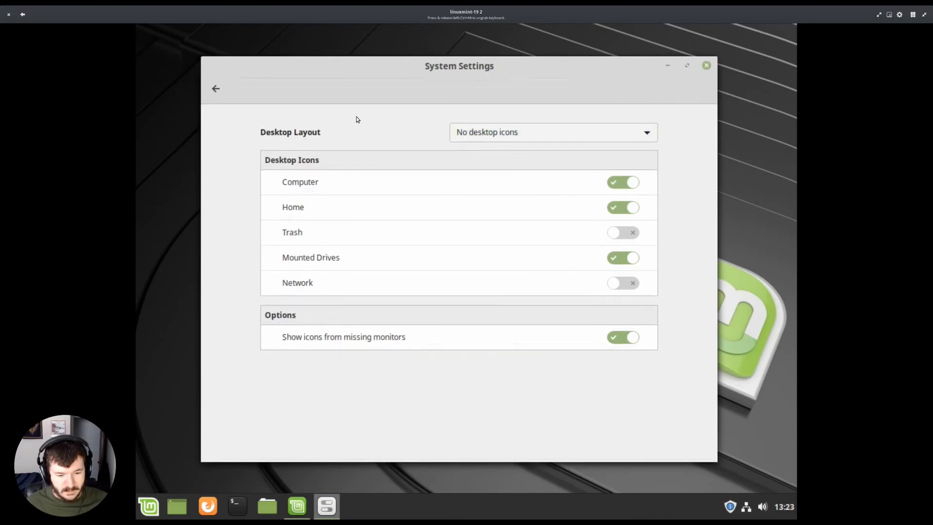
pyautogui.click(216, 88)
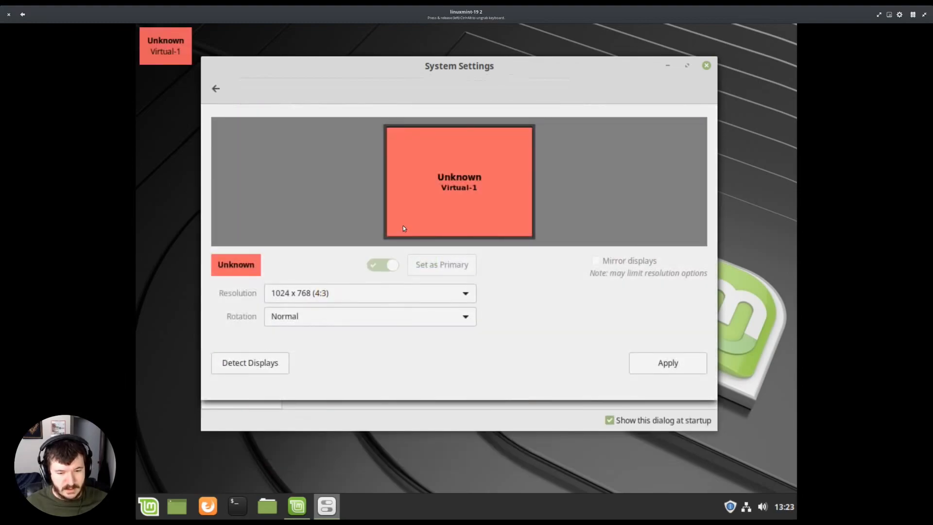
# - Apply the 2048 x 1152 (16:9) resolution, keep the configuration, and close System Settings
pyautogui.click(369, 293)
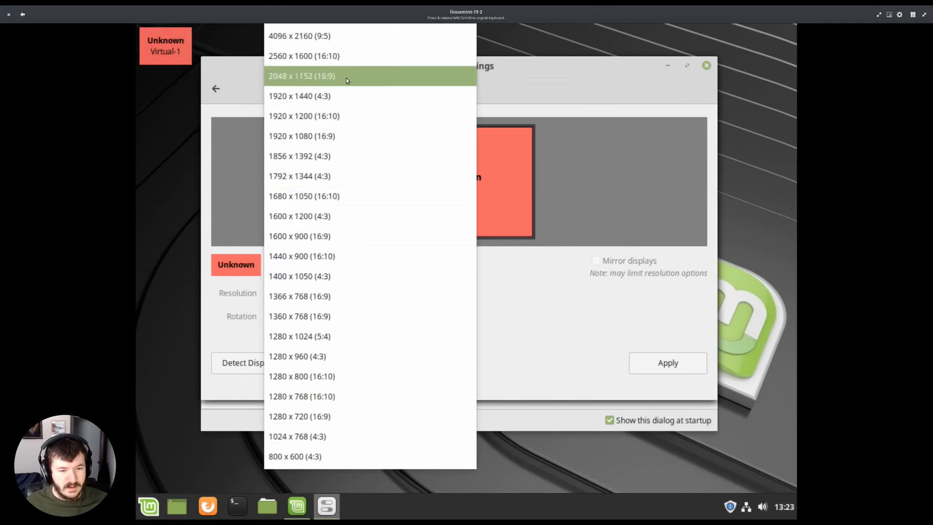
pyautogui.click(302, 76)
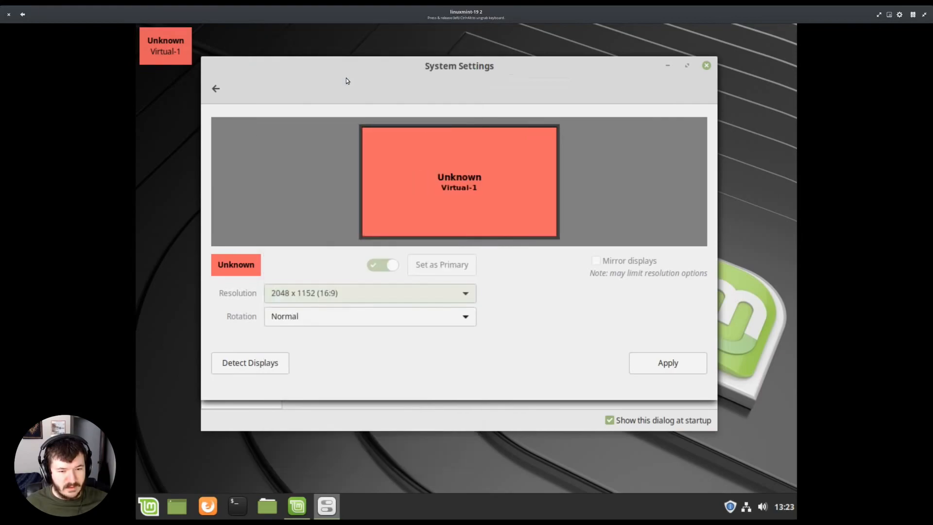
pyautogui.click(666, 363)
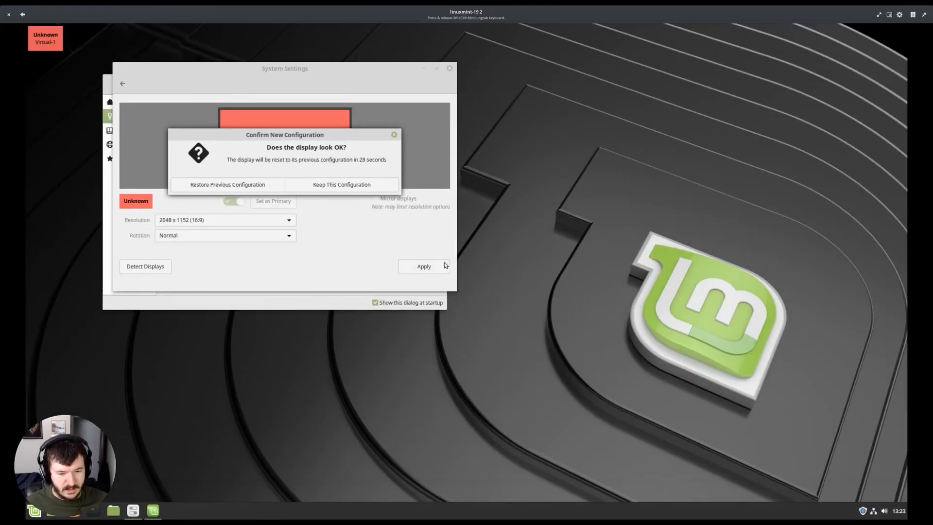
pyautogui.click(341, 183)
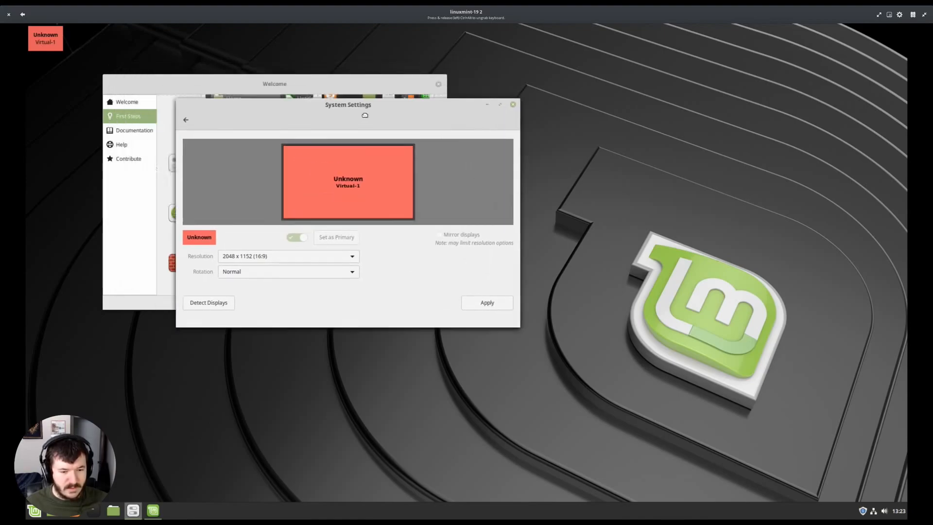
pyautogui.click(512, 104)
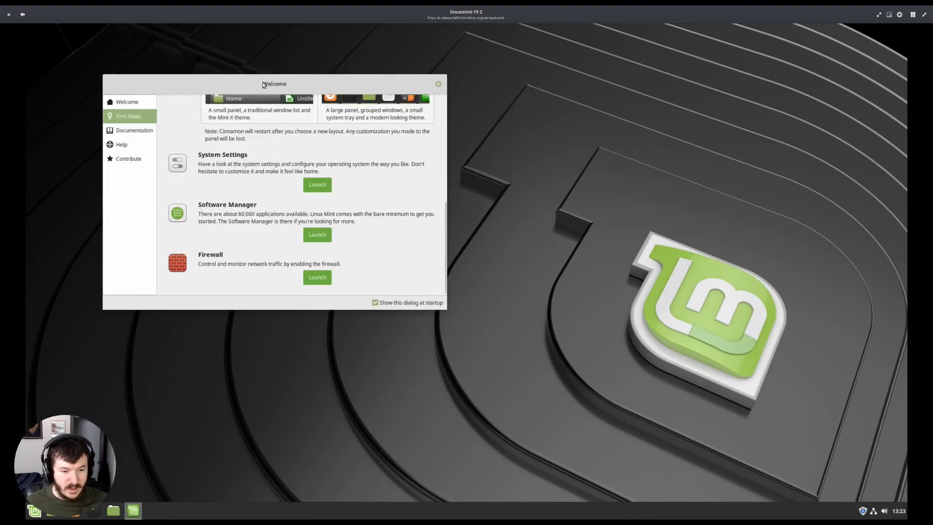
# - Recentre and enlarge the Welcome window until all First Steps entries are visible
pyautogui.moveTo(274, 84); pyautogui.dragTo(435, 104)
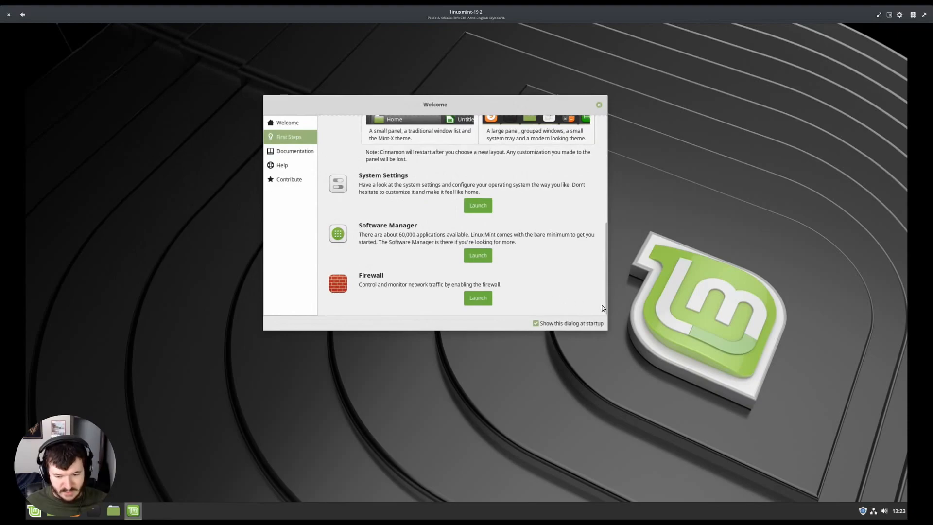
pyautogui.moveTo(574, 300)
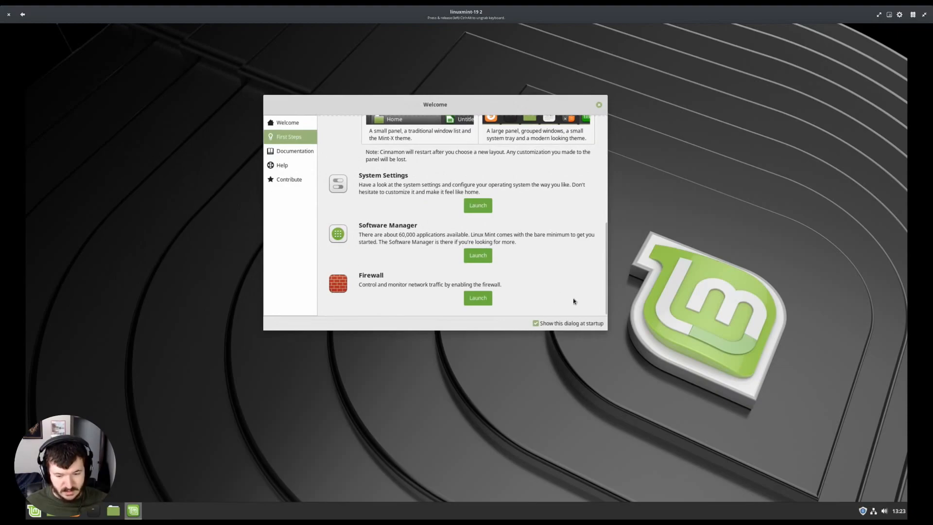
pyautogui.click(33, 511)
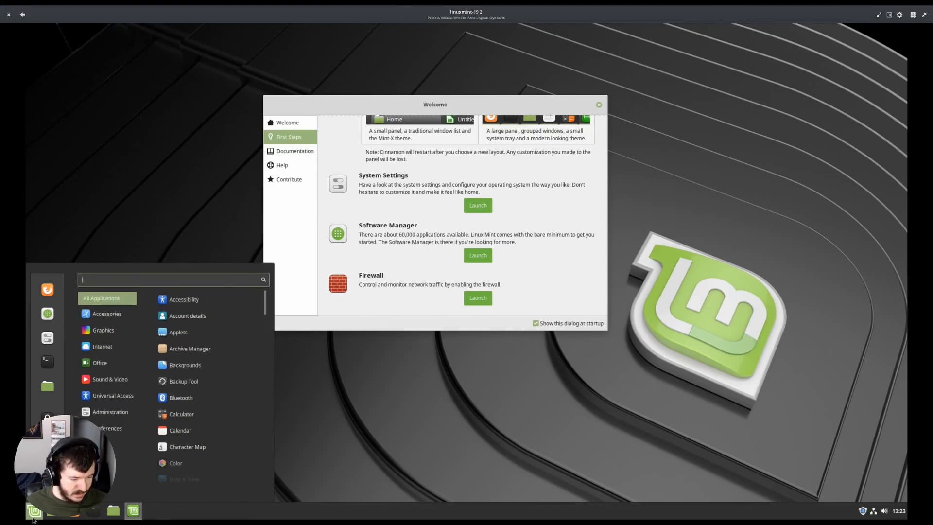
pyautogui.moveTo(165, 201)
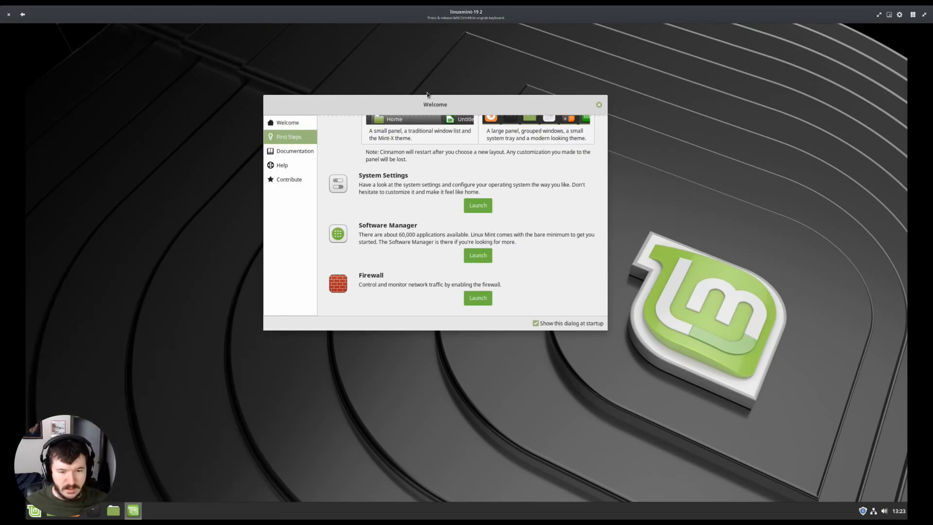
pyautogui.moveTo(604, 110)
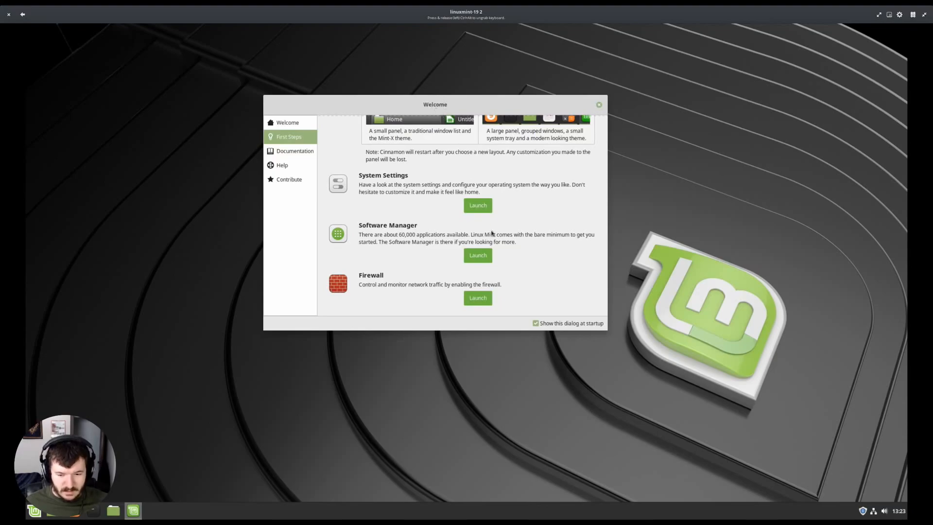
pyautogui.moveTo(443, 384)
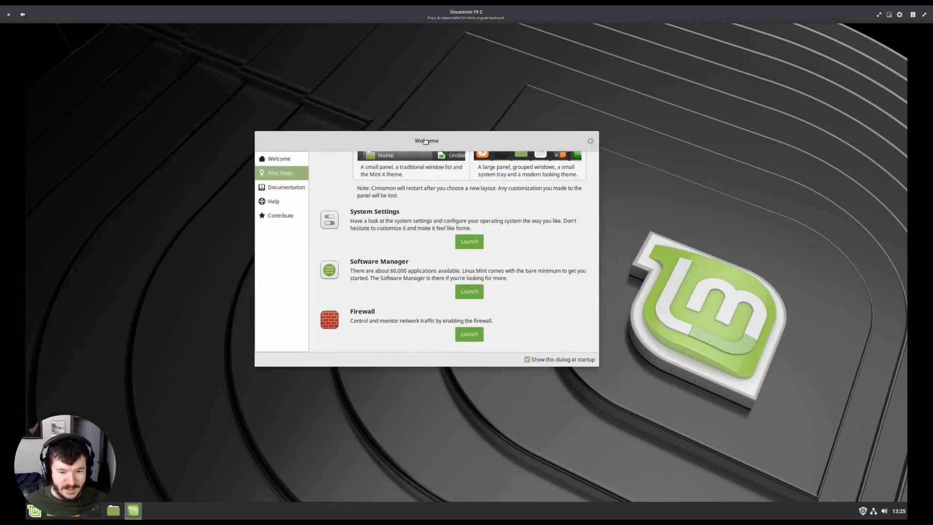
pyautogui.moveTo(425, 140); pyautogui.dragTo(434, 143)
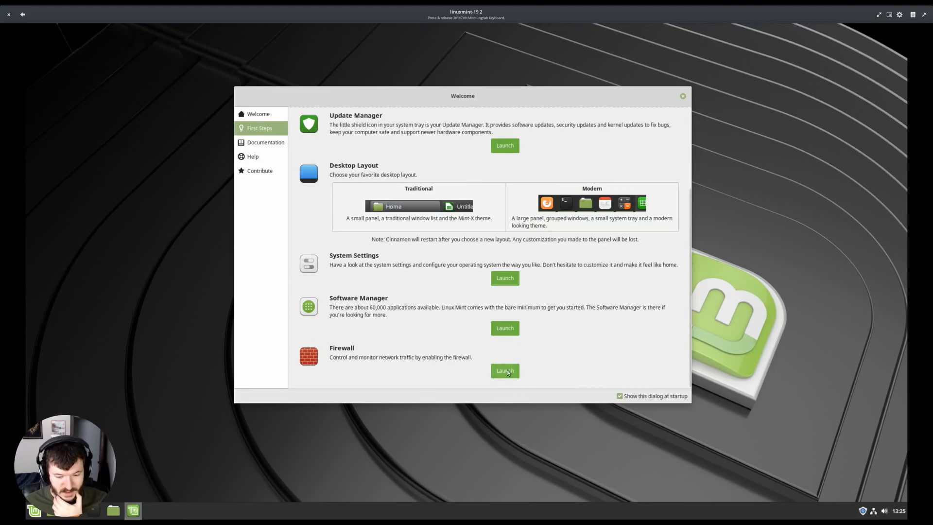
pyautogui.moveTo(416, 323)
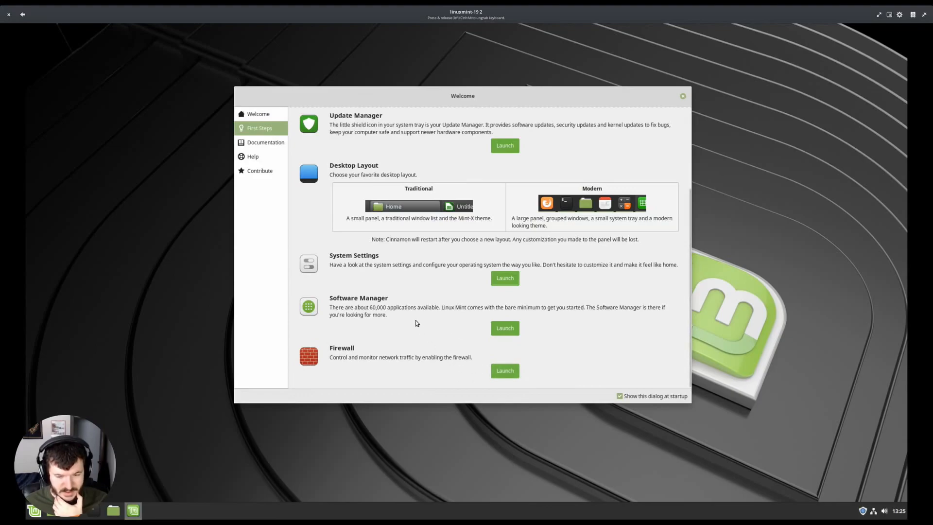
pyautogui.moveTo(276, 149)
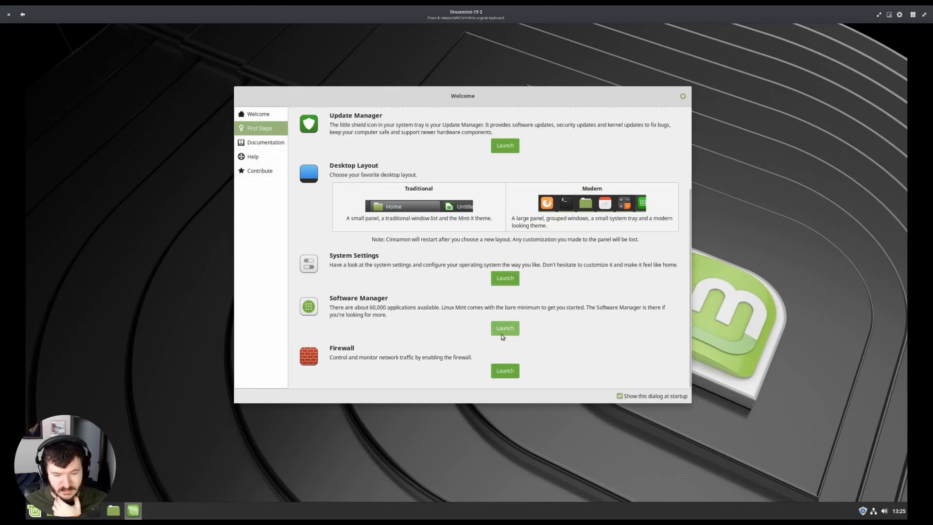
# - Launch the Software Manager from the First Steps page, showing Editors' Picks and categories
pyautogui.click(504, 328)
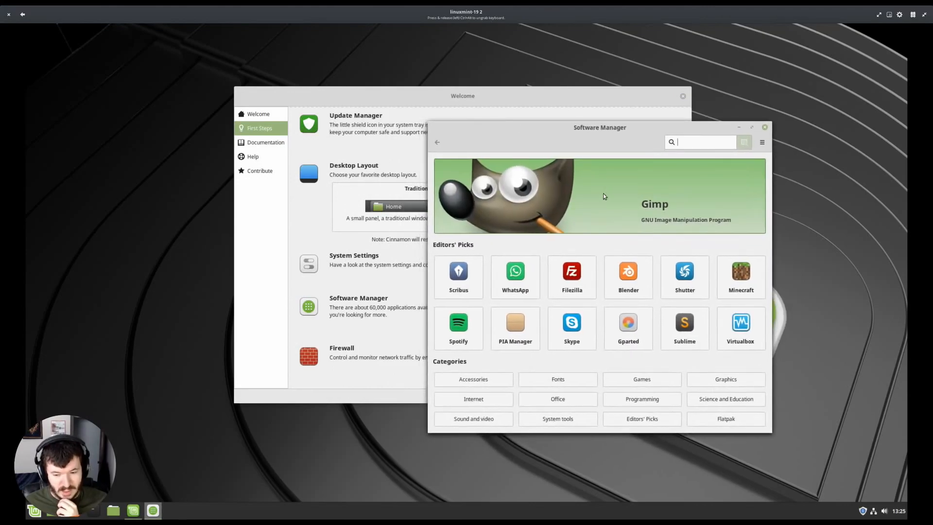
pyautogui.moveTo(600, 255)
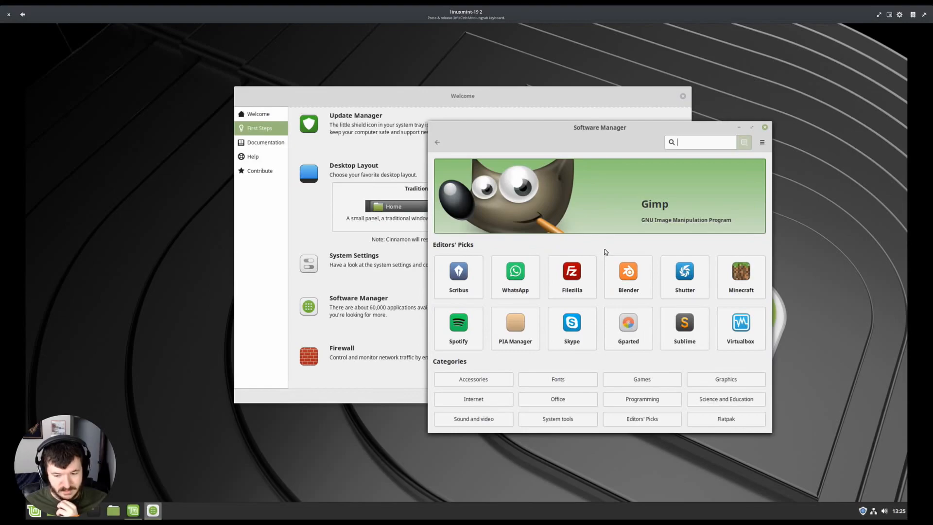
pyautogui.moveTo(610, 251)
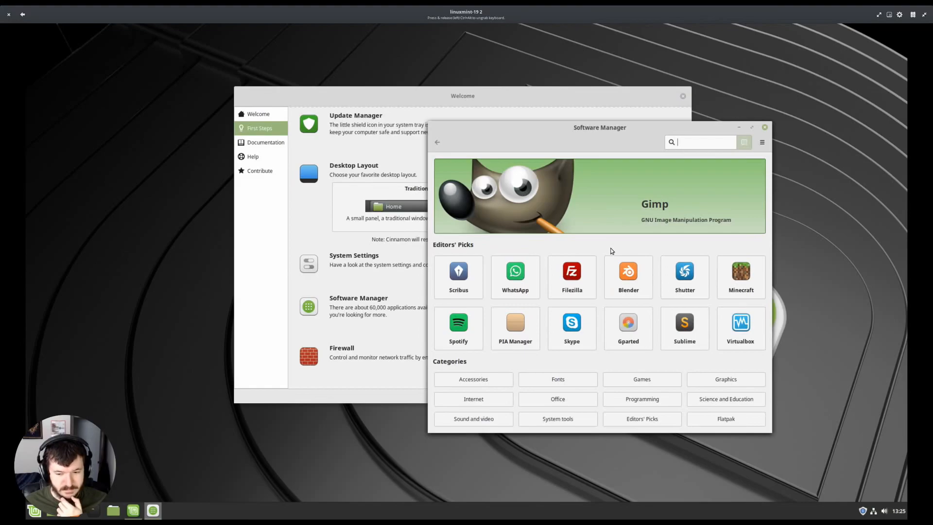
pyautogui.moveTo(575, 158)
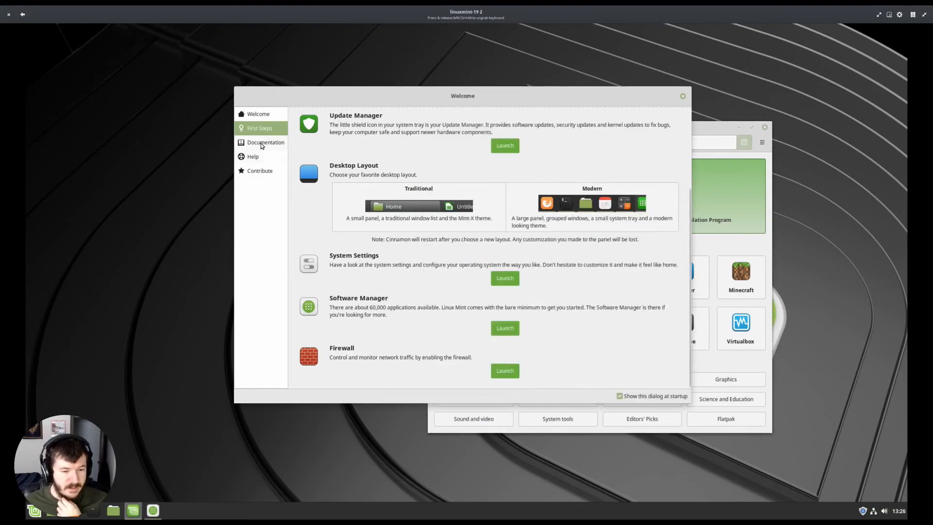
# - Show the Welcome screen's Documentation section and launch the Linux Mint documentation site in Firefox
pyautogui.click(265, 142)
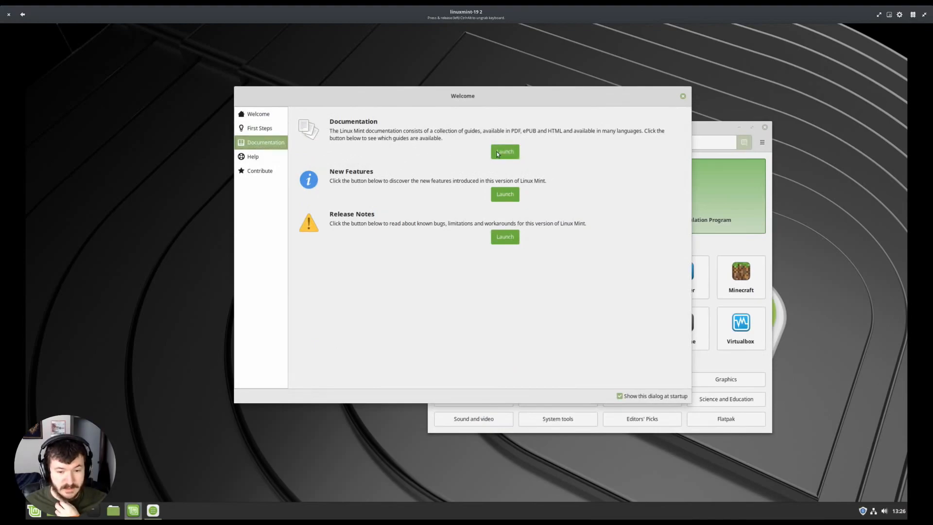
pyautogui.moveTo(452, 155)
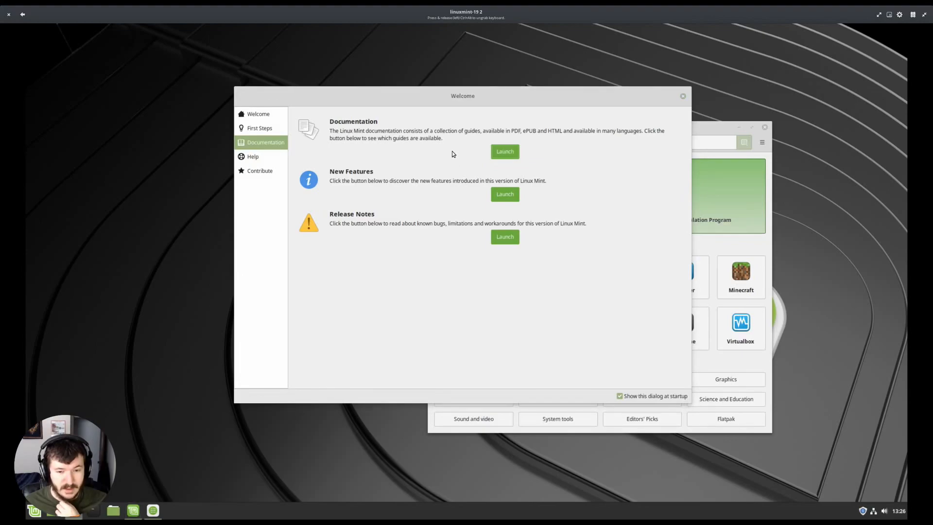
pyautogui.click(504, 151)
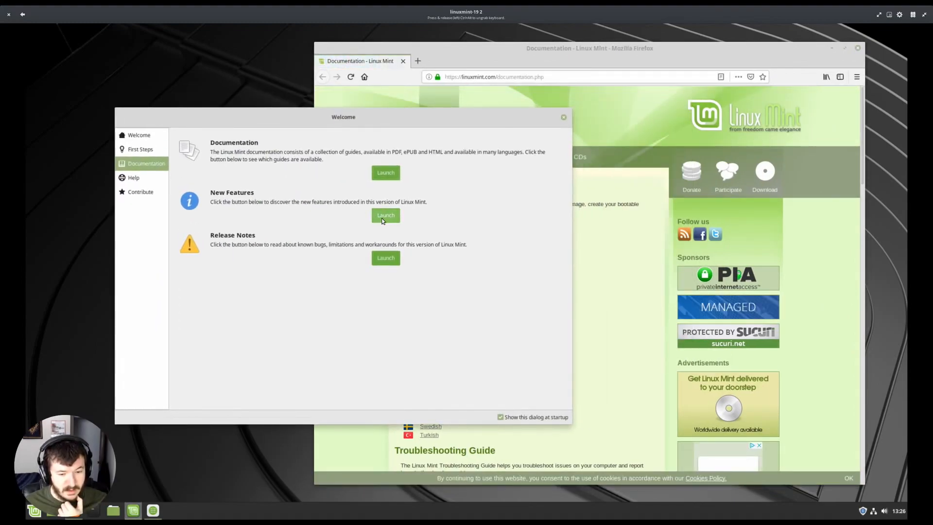
# - Read through the Linux Mint 19.1 new features page, scrolling down its sections
pyautogui.click(385, 215)
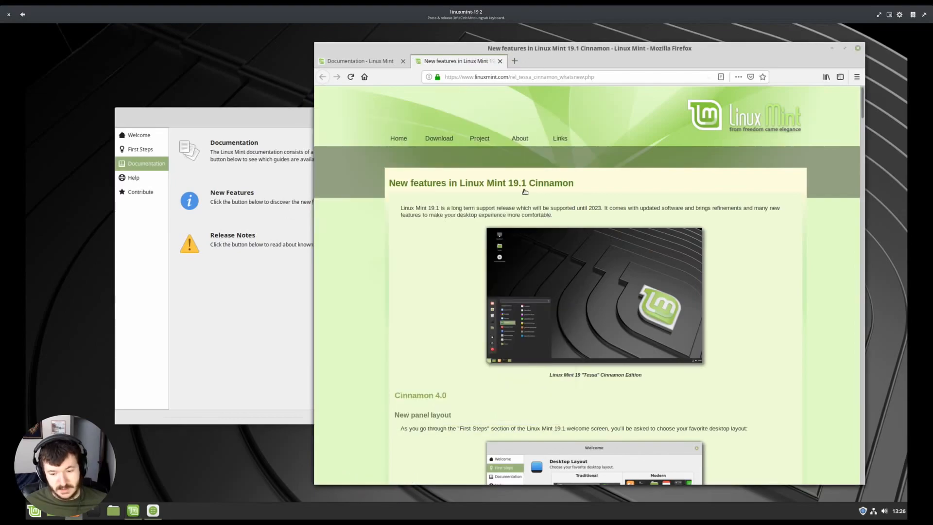
pyautogui.scroll(-3)
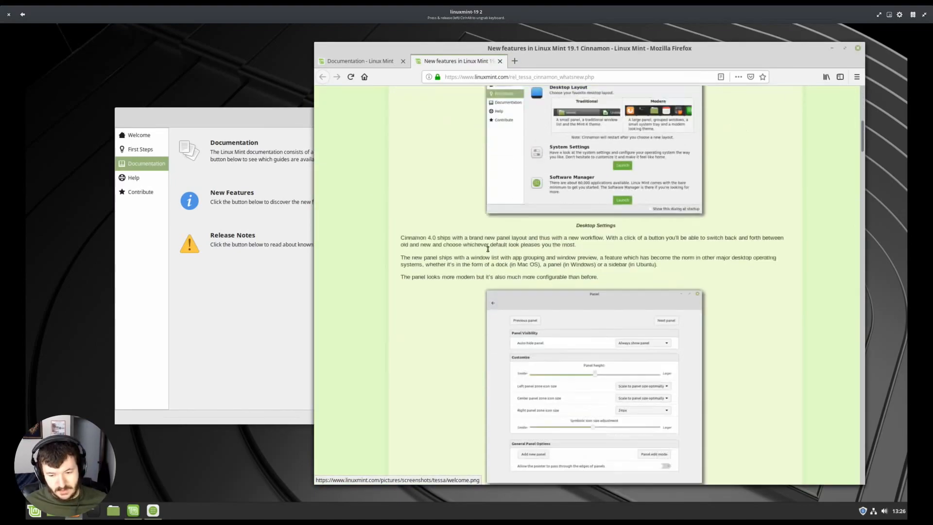
pyautogui.scroll(-3)
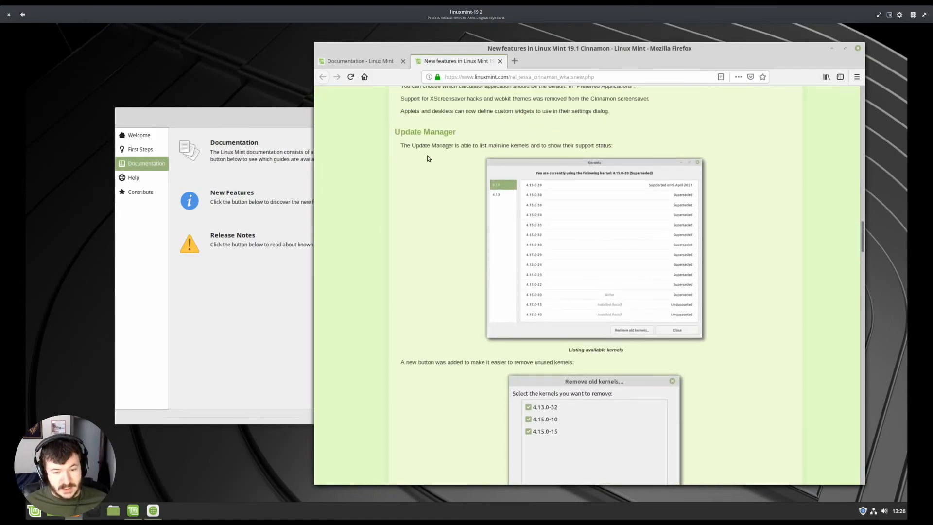
pyautogui.moveTo(479, 155)
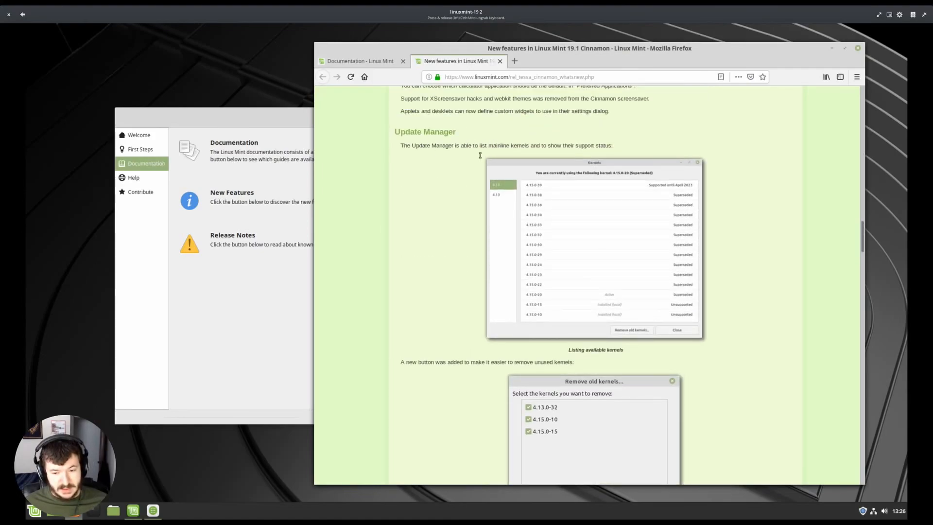
pyautogui.moveTo(587, 201)
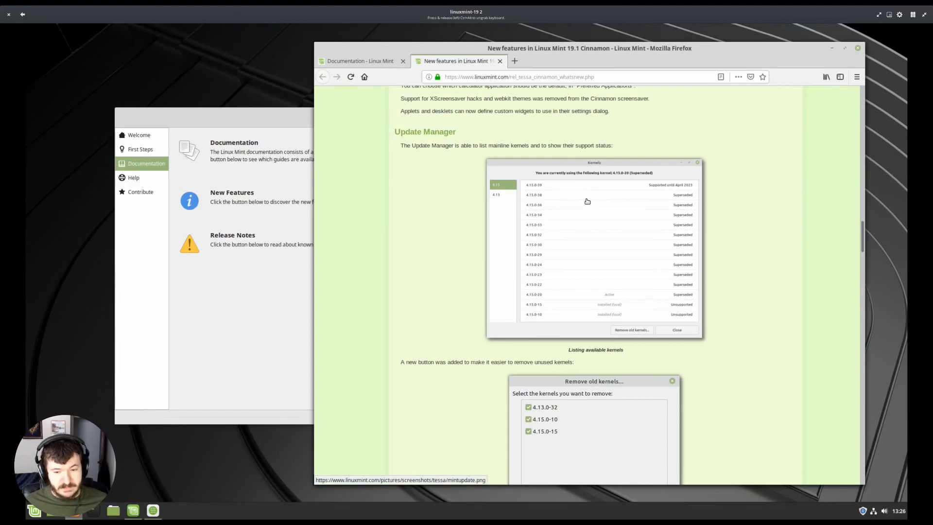
pyautogui.moveTo(450, 214)
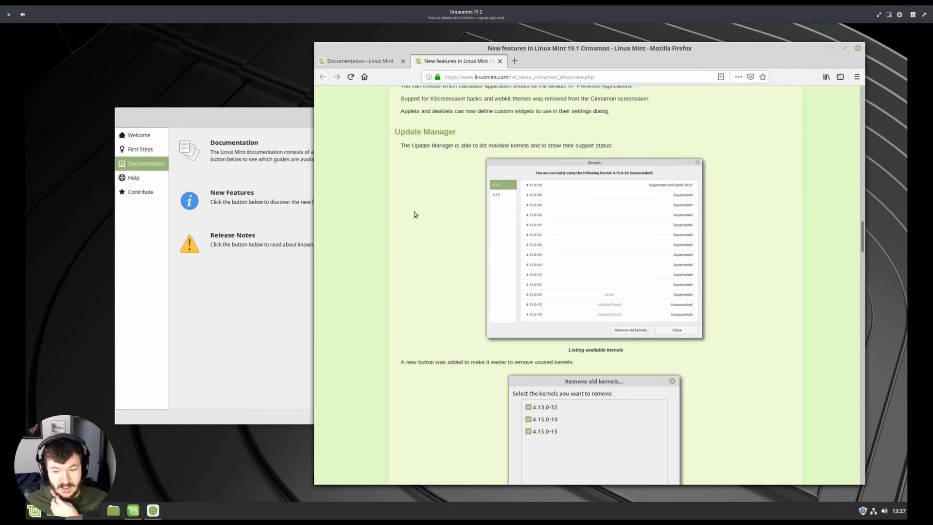
pyautogui.scroll(-3)
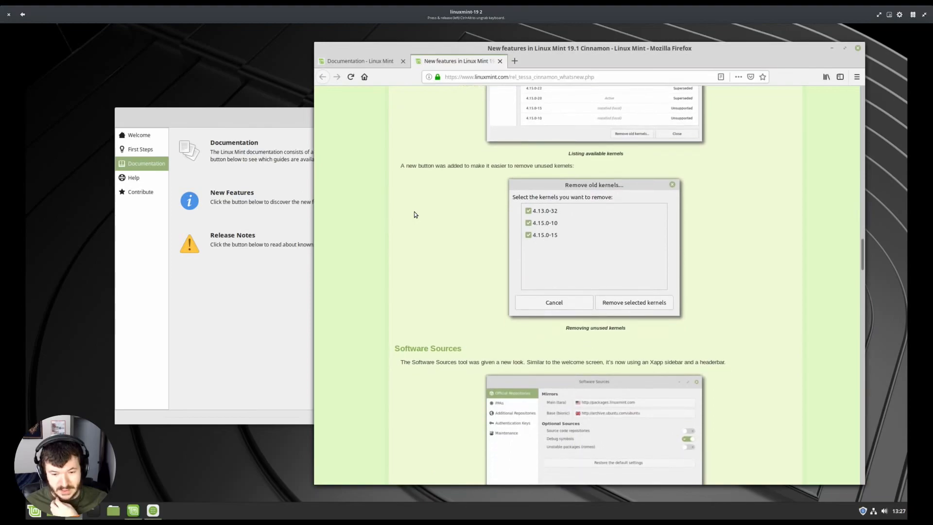
pyautogui.scroll(-3)
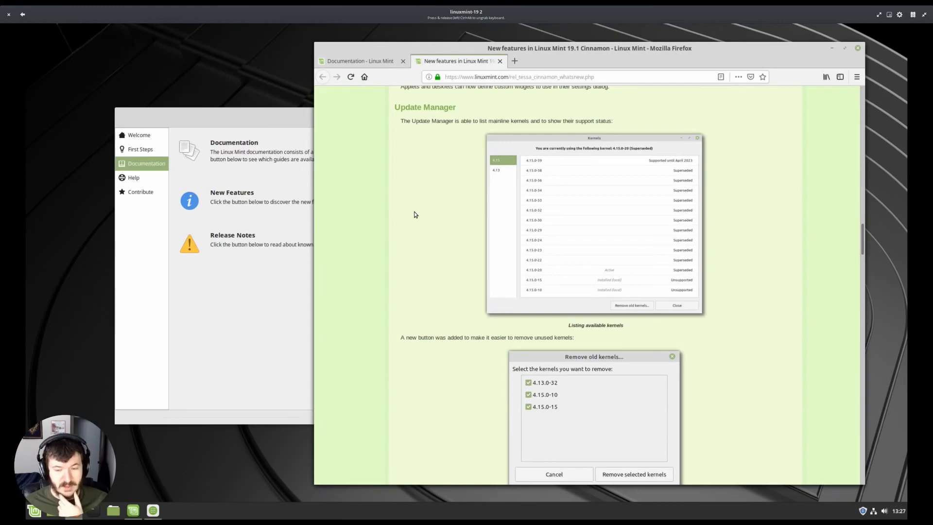
pyautogui.moveTo(516, 167)
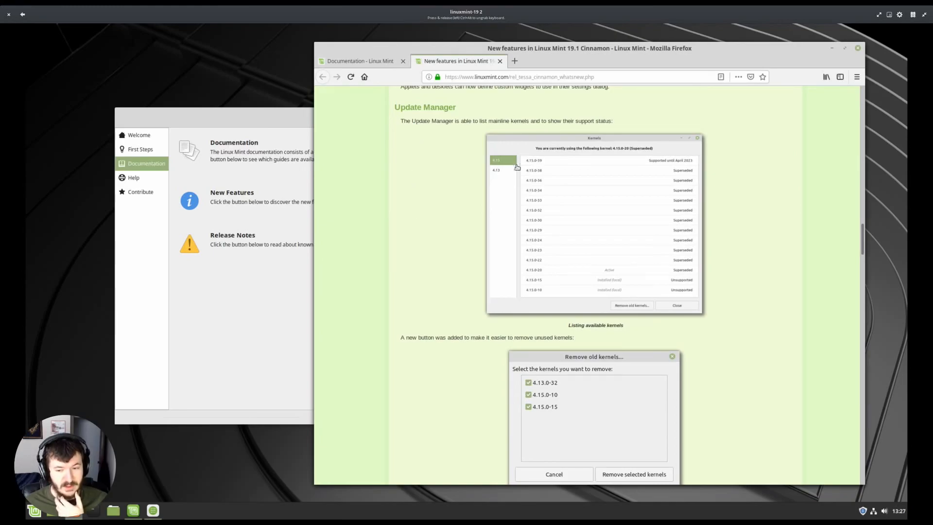
pyautogui.moveTo(523, 180)
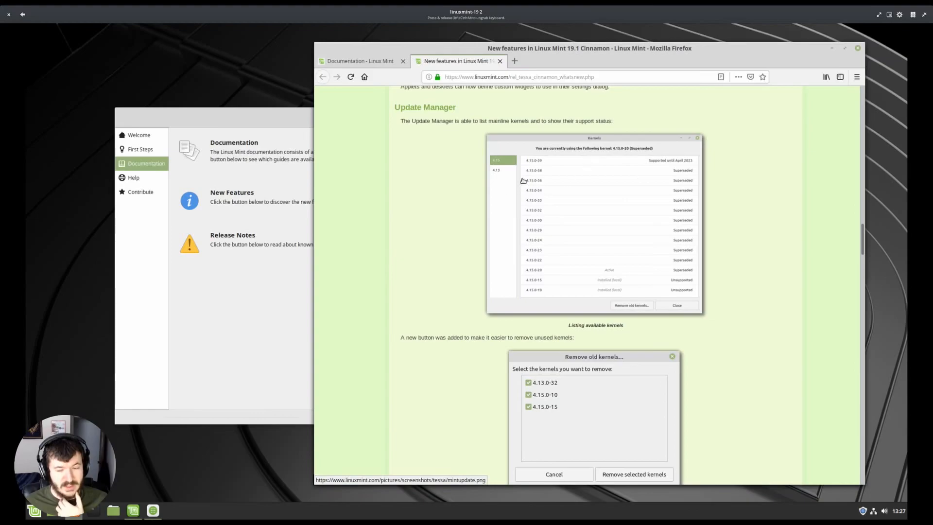
pyautogui.moveTo(450, 214)
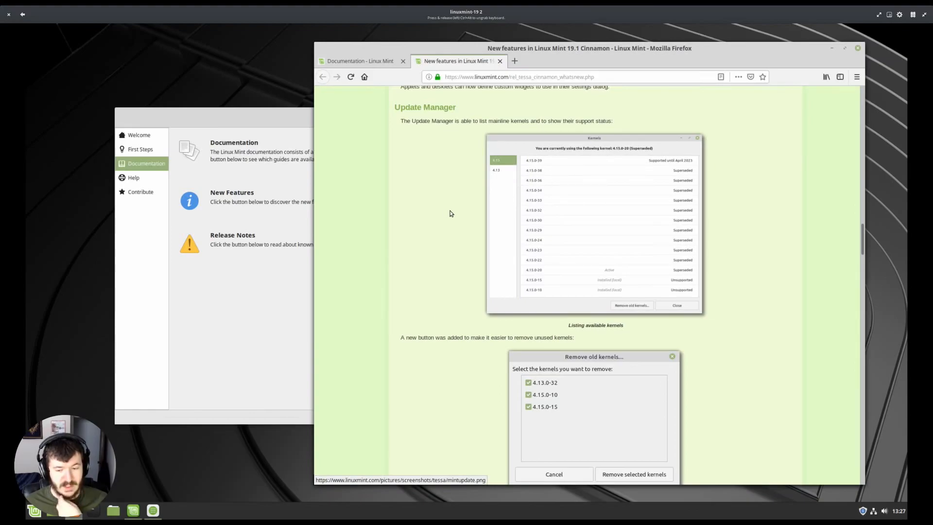
pyautogui.moveTo(443, 216)
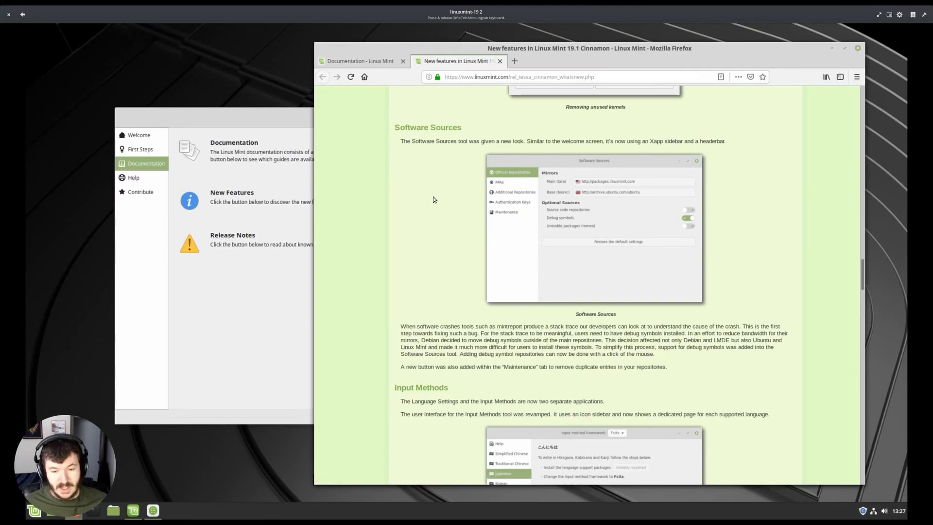
pyautogui.moveTo(485, 173)
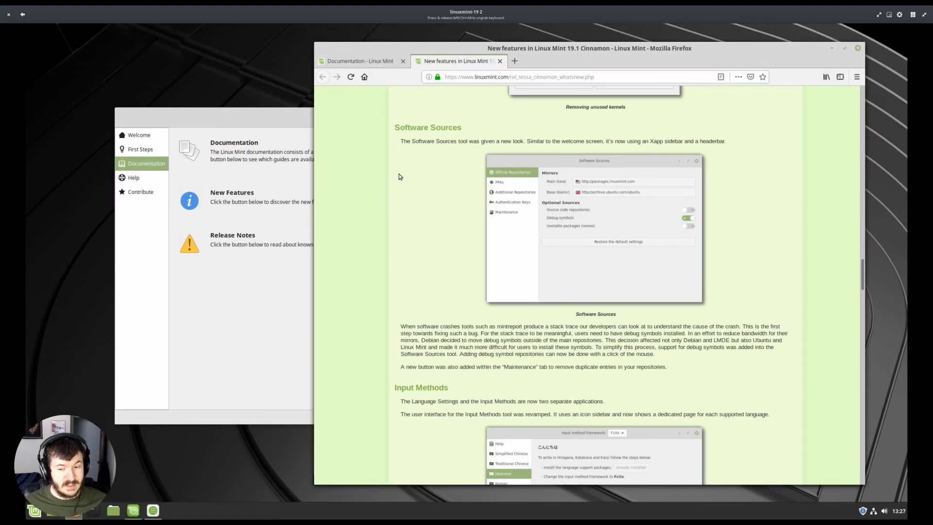
pyautogui.scroll(-3)
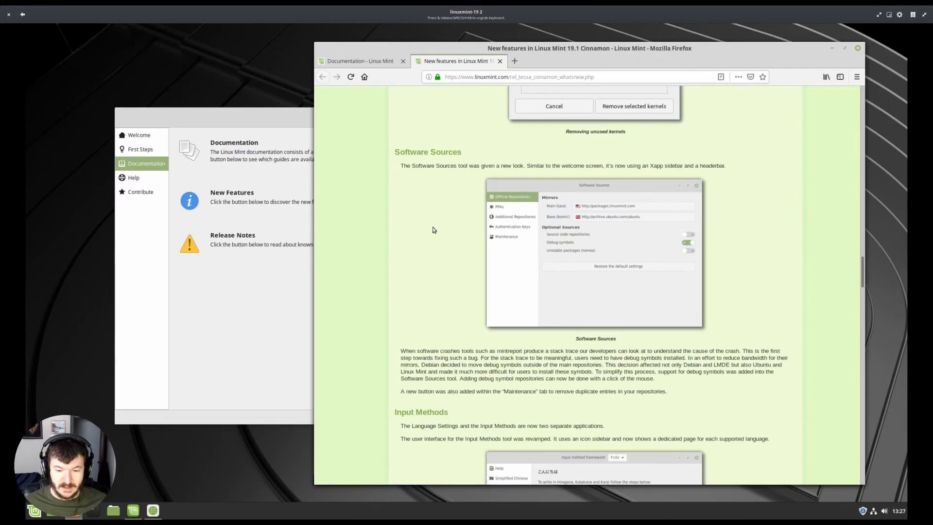
pyautogui.scroll(-3)
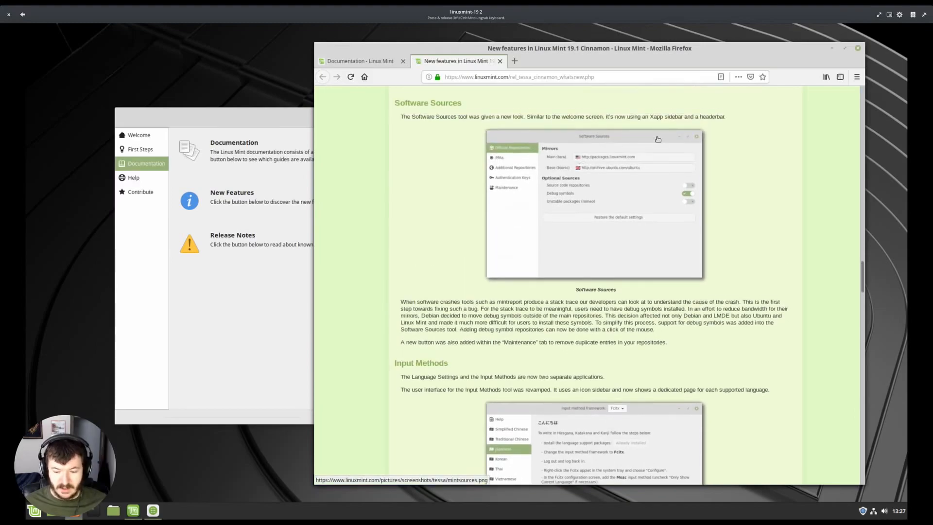
pyautogui.scroll(-3)
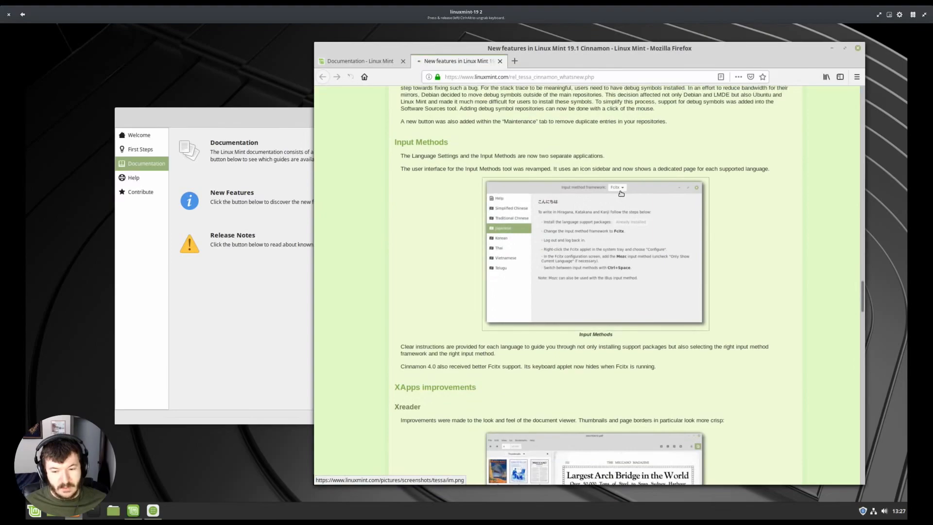
# - View the Input Methods screenshot on its own, then close Firefox to reveal the Welcome screen
pyautogui.click(594, 253)
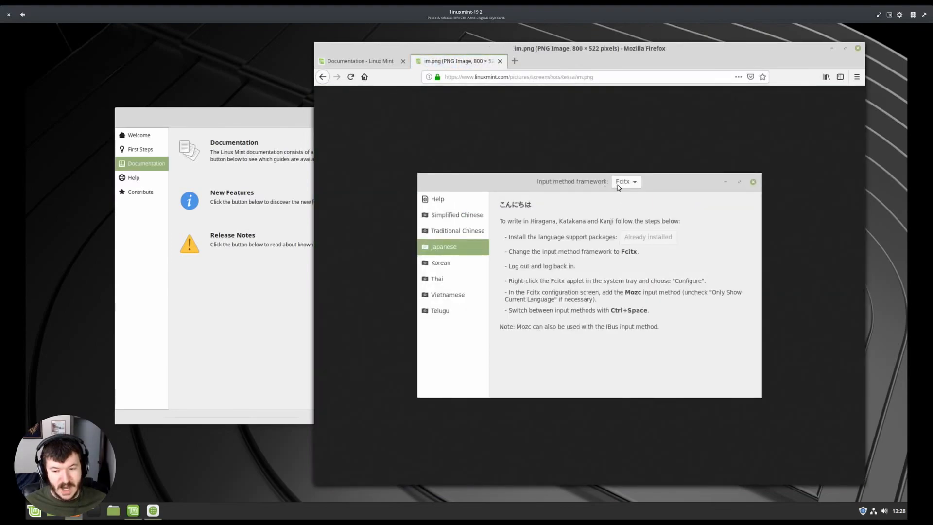
pyautogui.moveTo(630, 188)
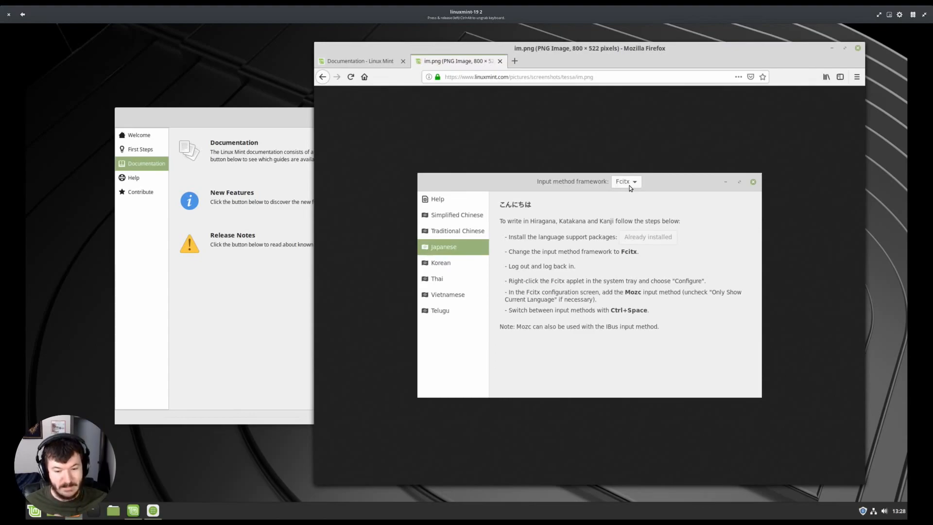
pyautogui.moveTo(387, 152)
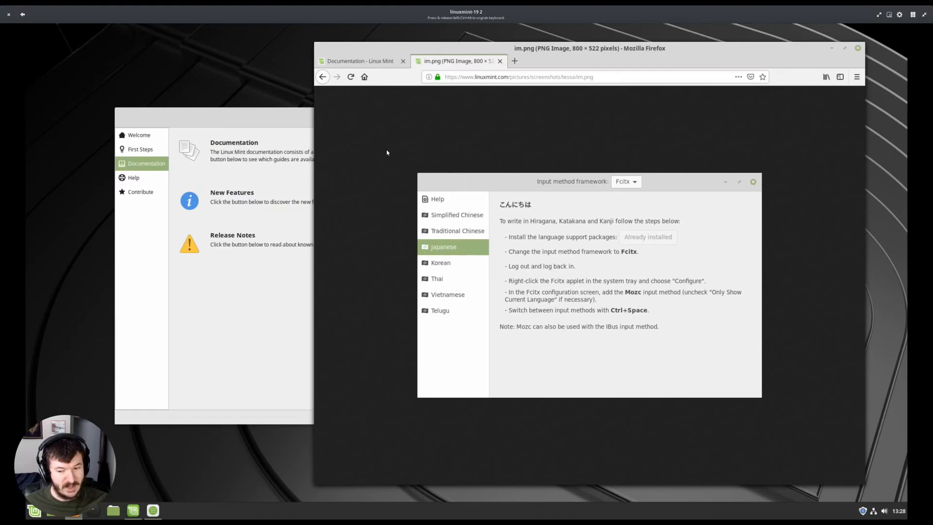
pyautogui.moveTo(670, 184)
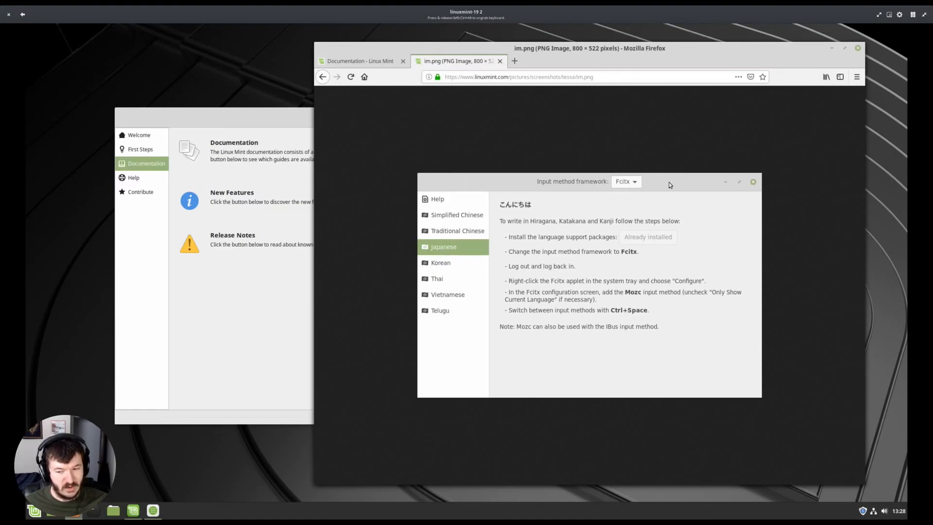
pyautogui.moveTo(421, 124)
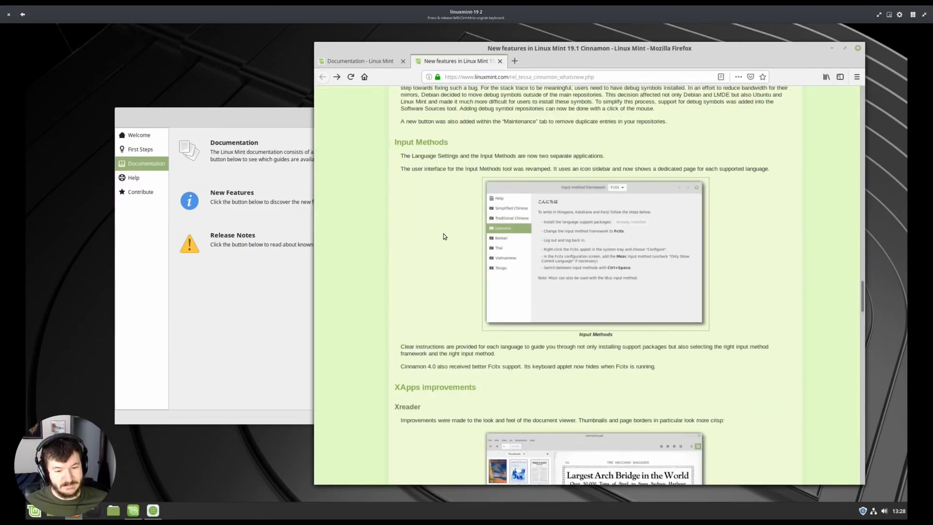
pyautogui.scroll(-3)
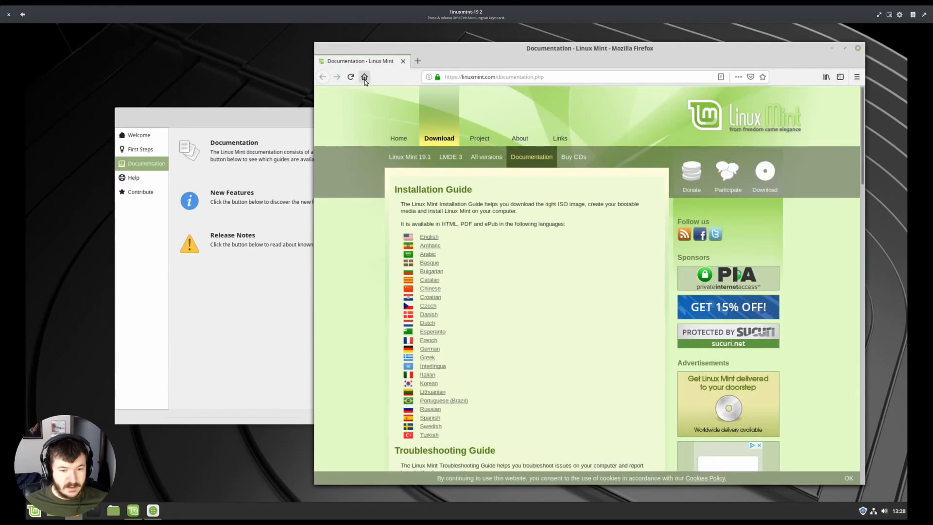
pyautogui.click(857, 47)
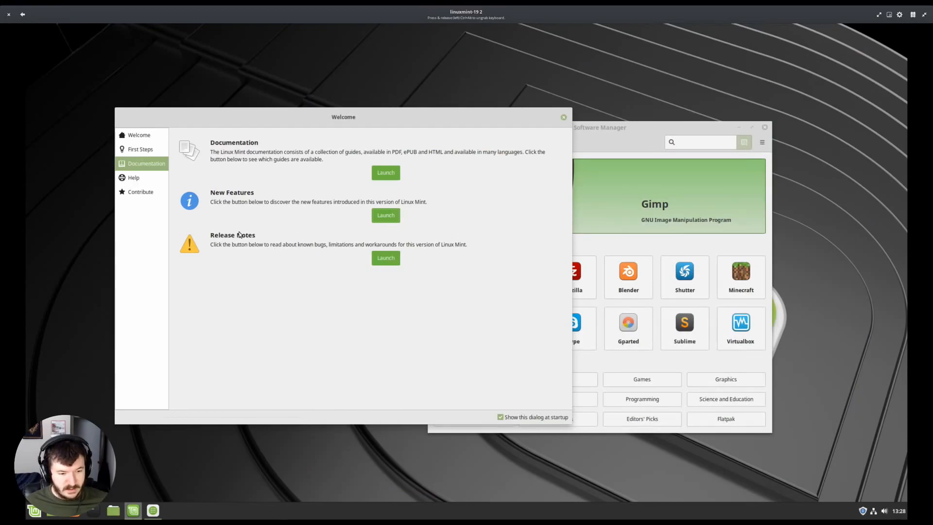
# - View the Welcome screen's Help and Contribute pages, then close the Welcome window
pyautogui.click(133, 177)
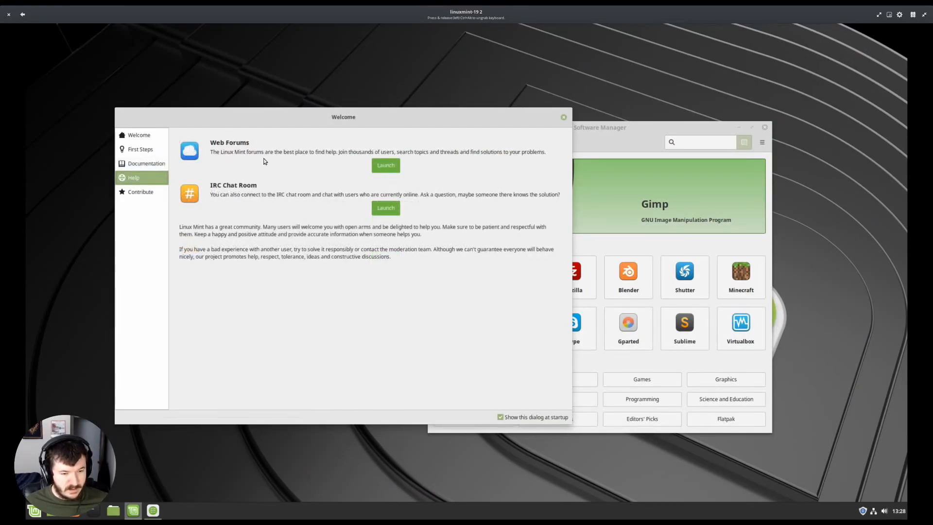
pyautogui.click(140, 191)
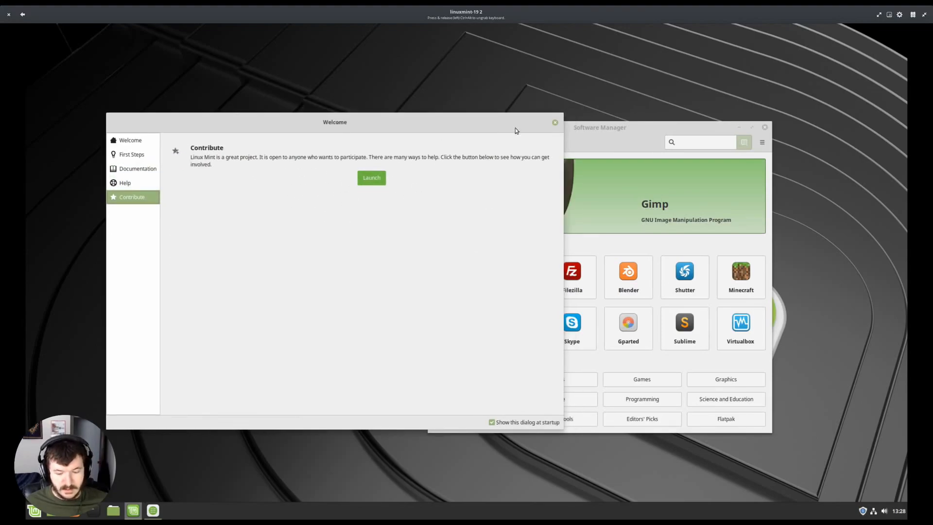
pyautogui.click(554, 123)
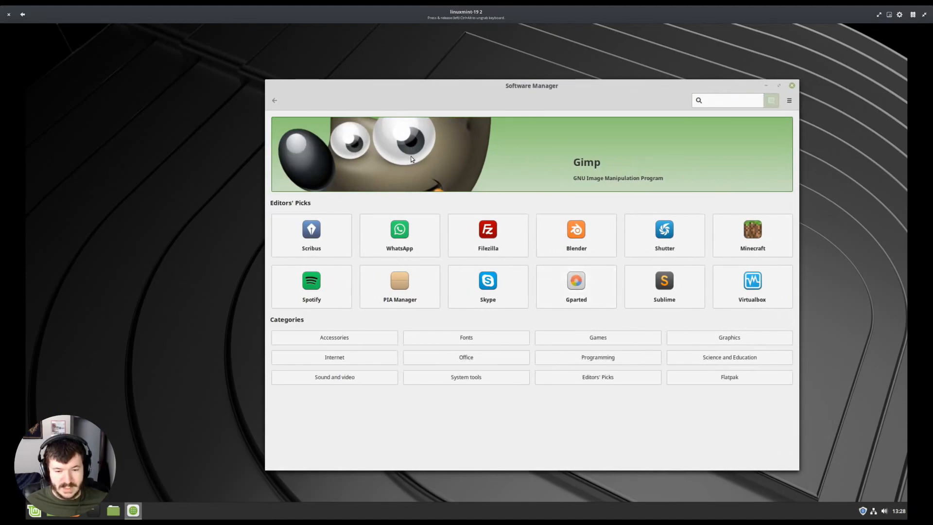
# - Shrink the Software Manager window, move it toward the screen centre and focus its search box
pyautogui.click(726, 100)
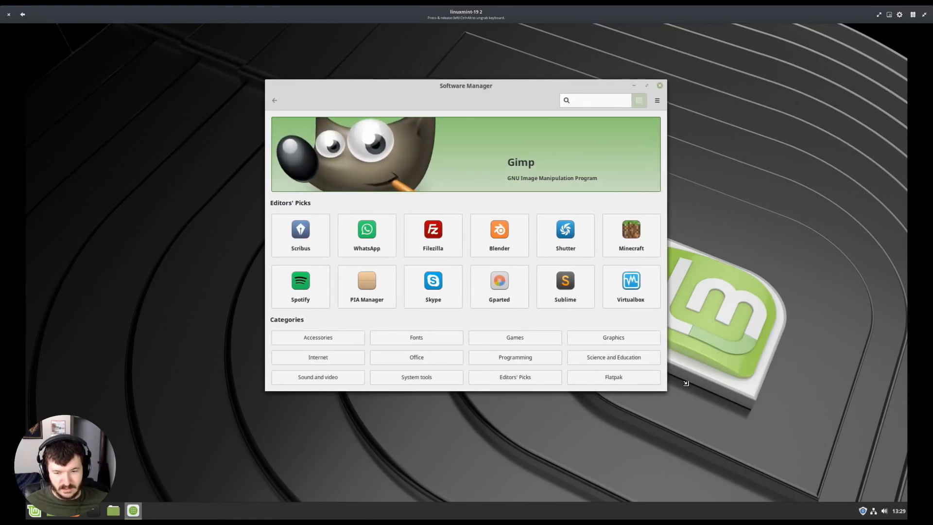
pyautogui.moveTo(465, 86); pyautogui.dragTo(460, 90)
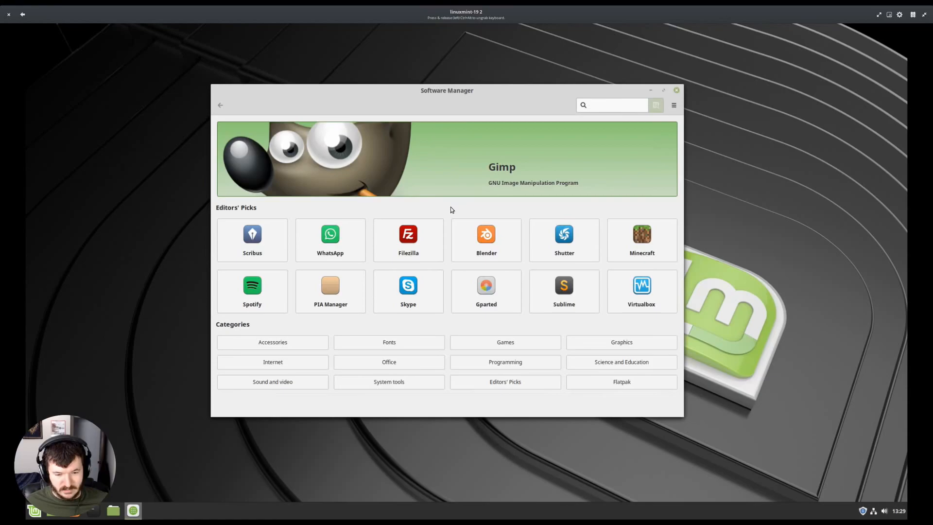
pyautogui.click(613, 105)
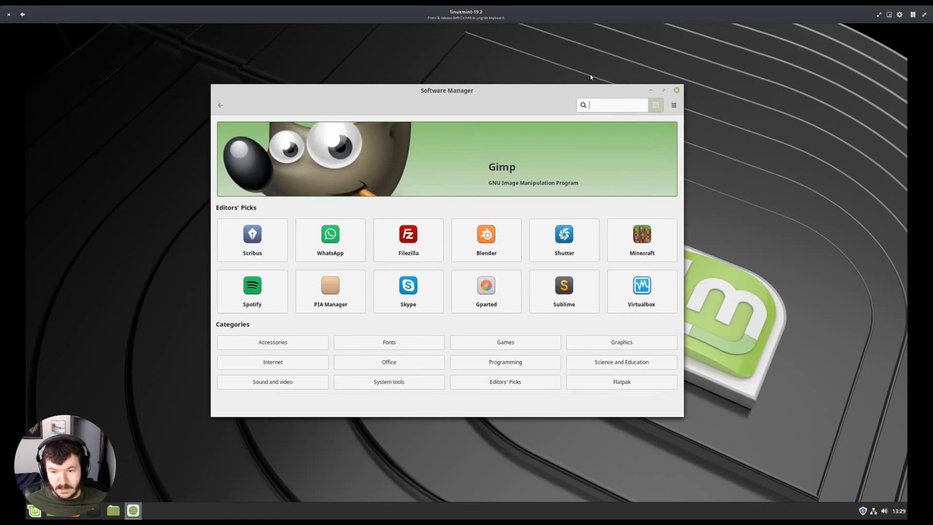
pyautogui.click(673, 105)
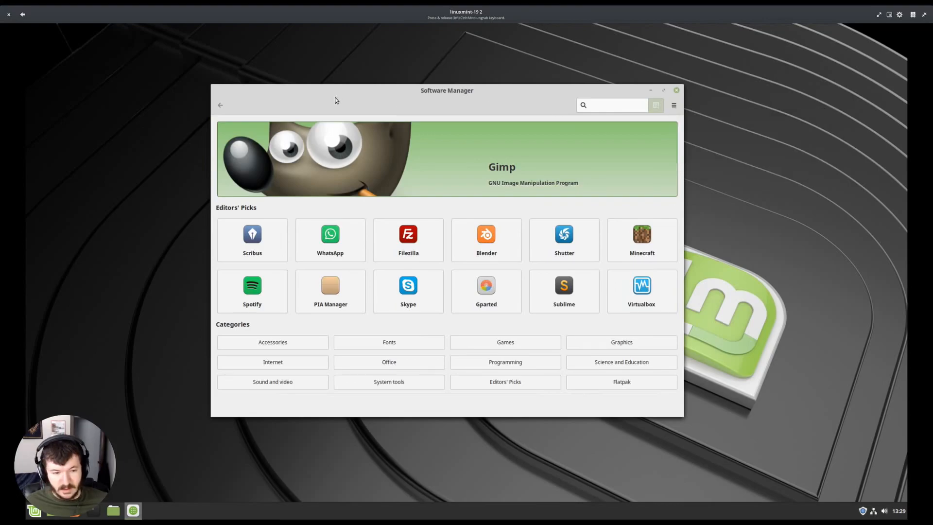
pyautogui.moveTo(445, 101)
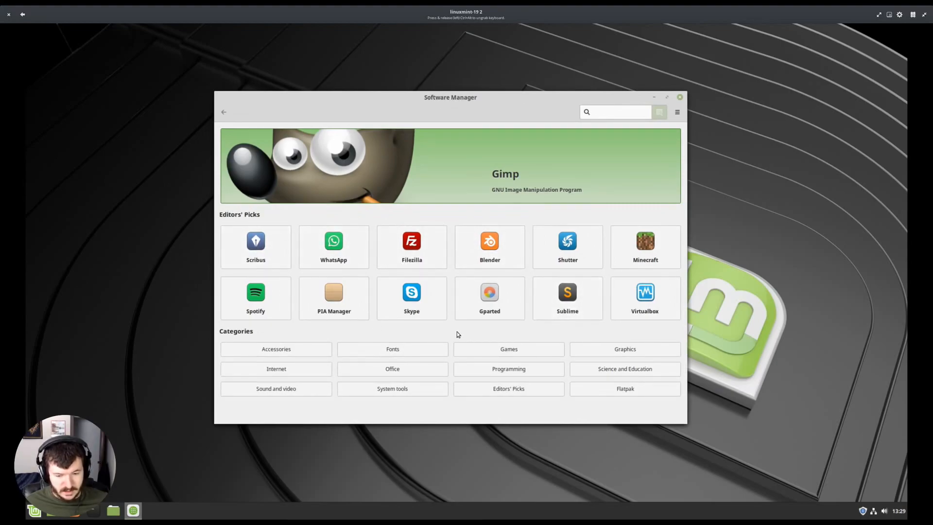
pyautogui.moveTo(459, 329)
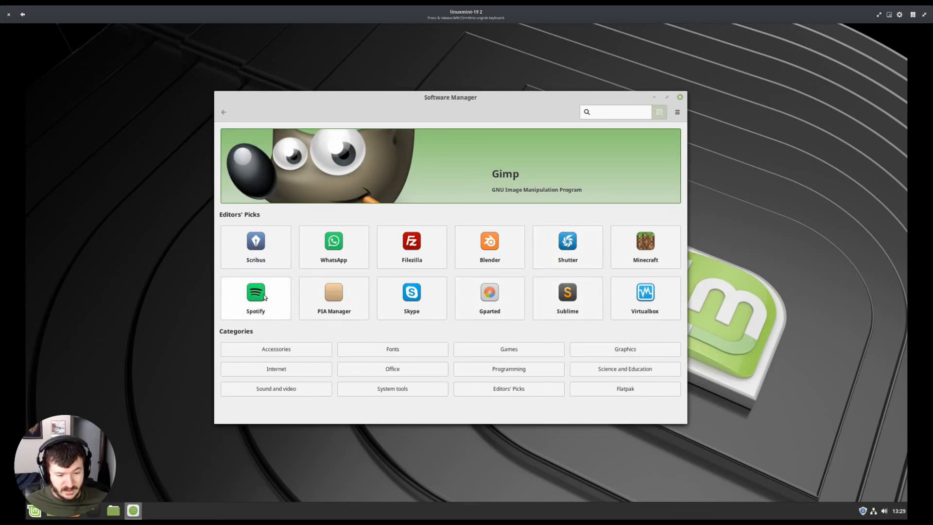
pyautogui.click(255, 298)
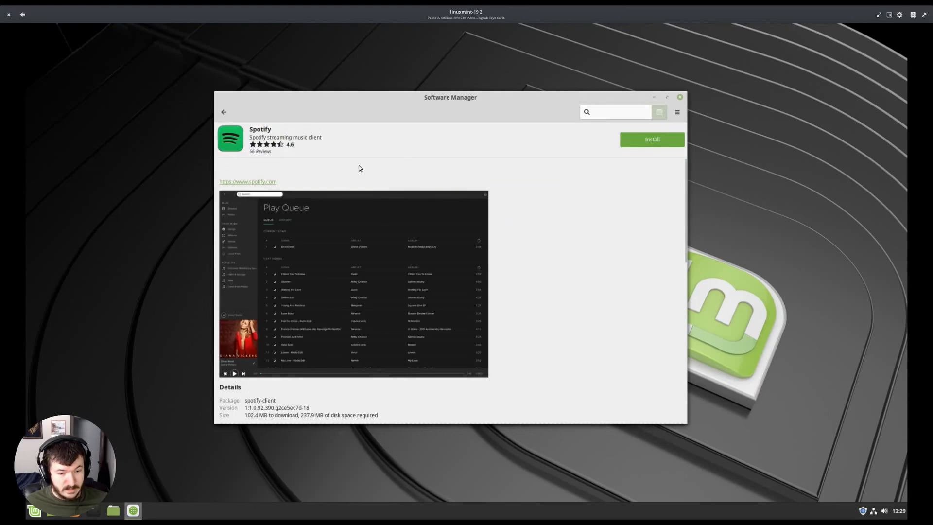
pyautogui.scroll(-3)
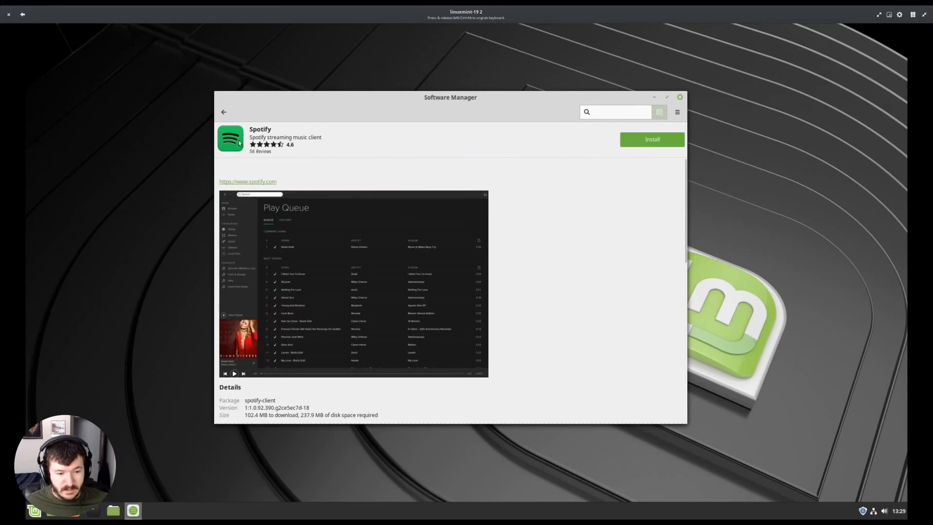
pyautogui.click(223, 112)
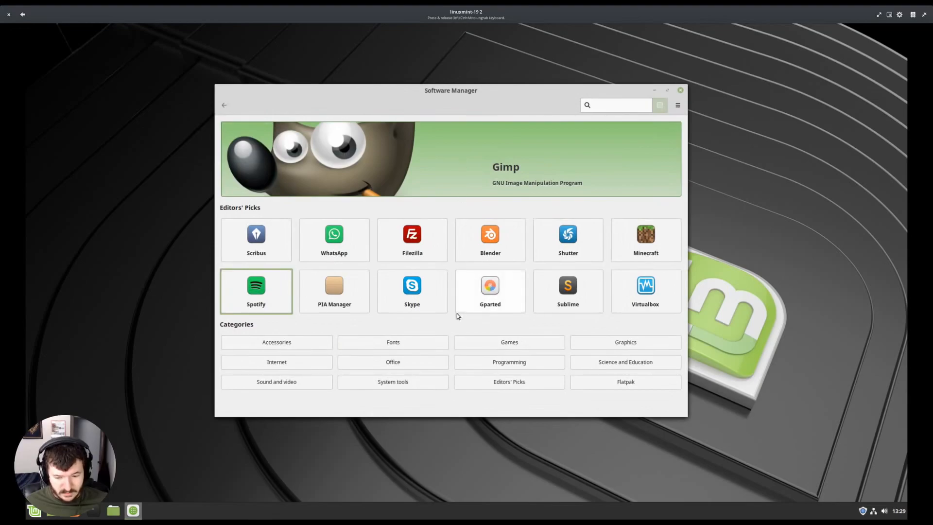
pyautogui.click(625, 381)
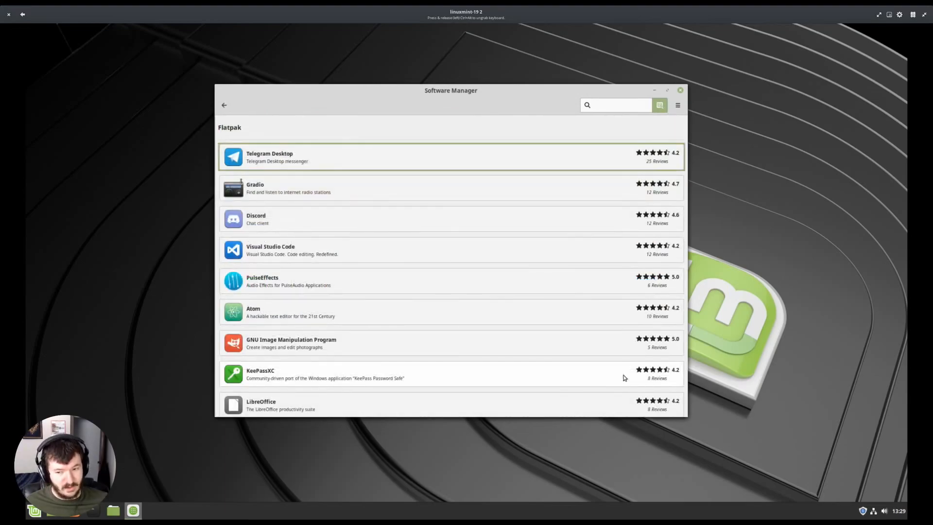
pyautogui.moveTo(342, 245)
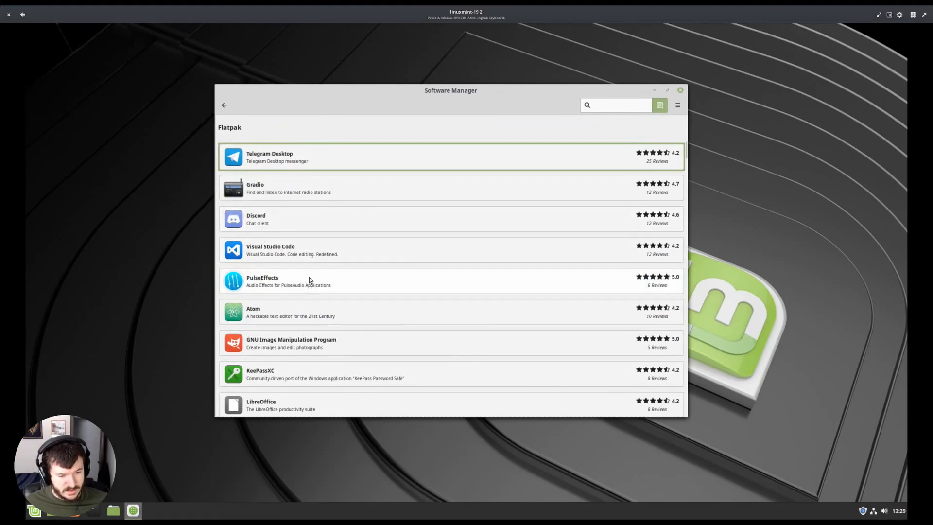
pyautogui.moveTo(329, 307)
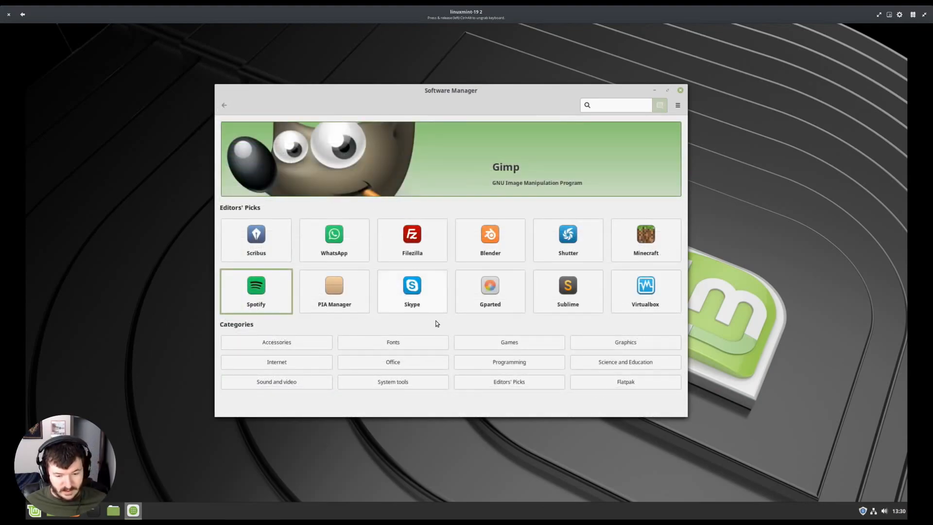
pyautogui.click(616, 105)
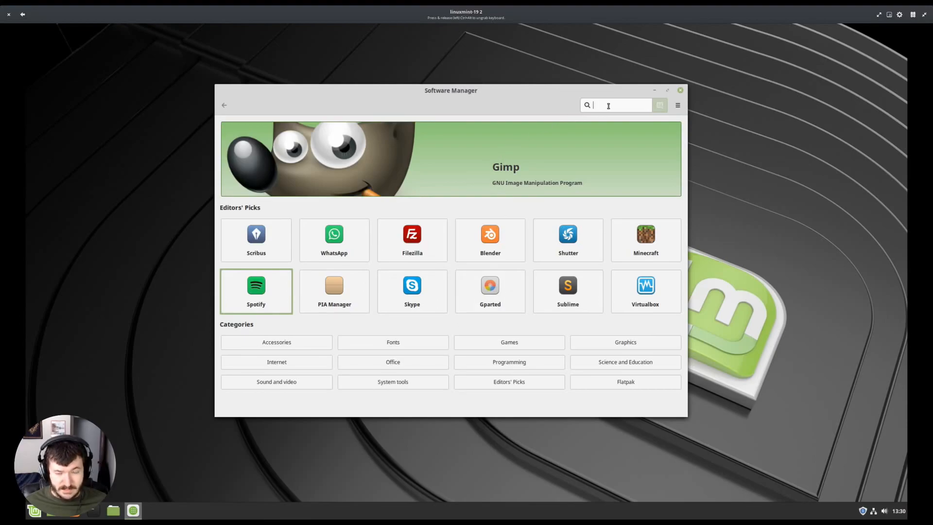
# - Search Software Manager for 'discord', view the Discord Flatpak details page, then back out to the Internet list
pyautogui.write('discord')
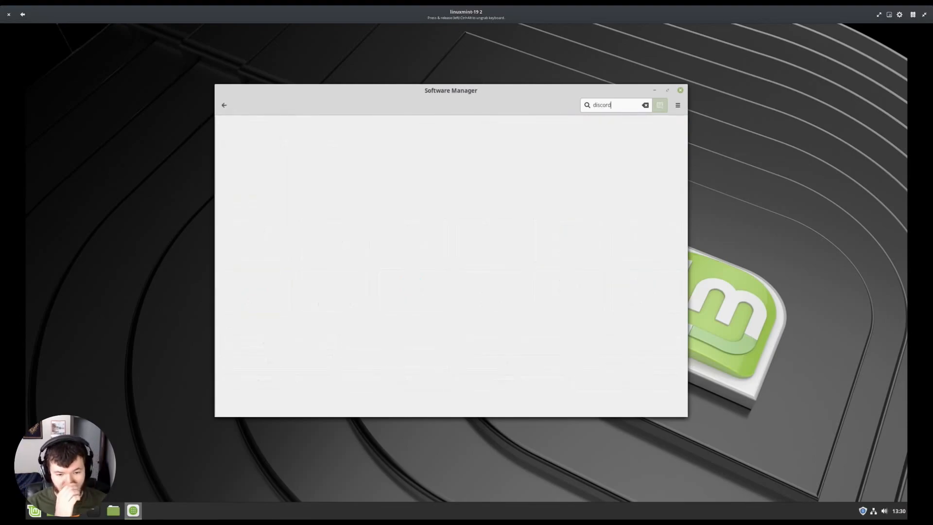
pyautogui.press('Return')
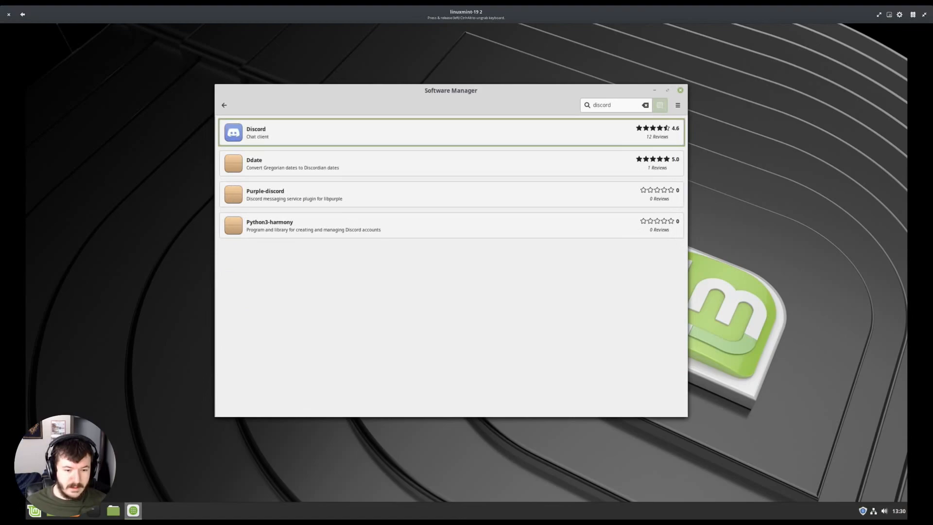
pyautogui.click(256, 132)
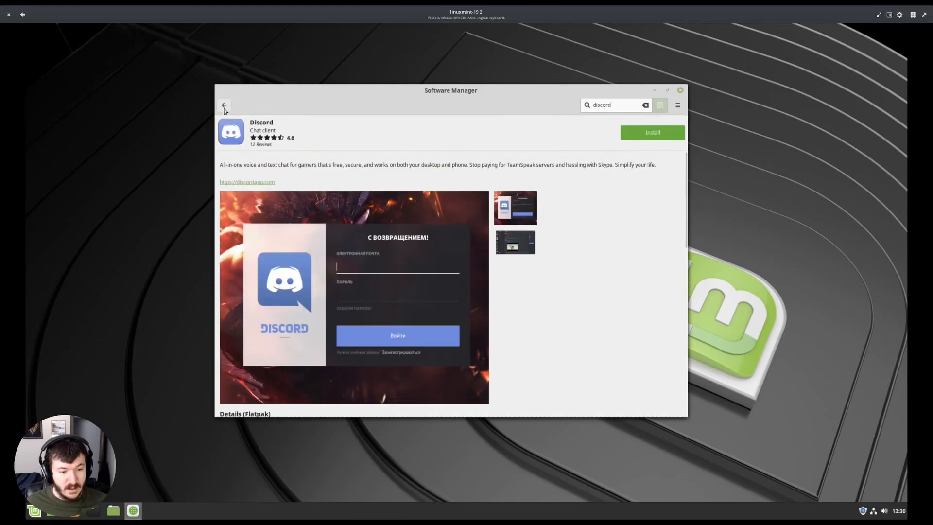
pyautogui.click(223, 105)
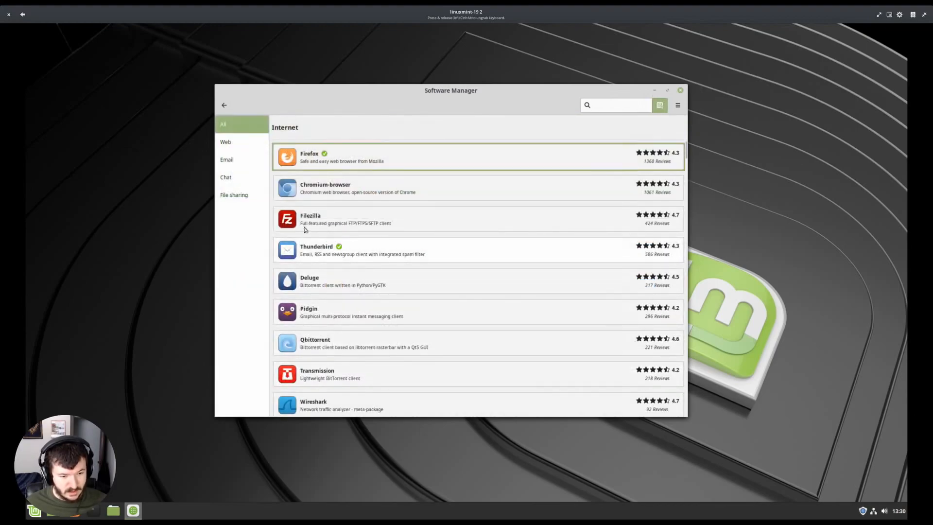
# - Filter the Internet category to Chat clients and scroll through the list
pyautogui.click(225, 177)
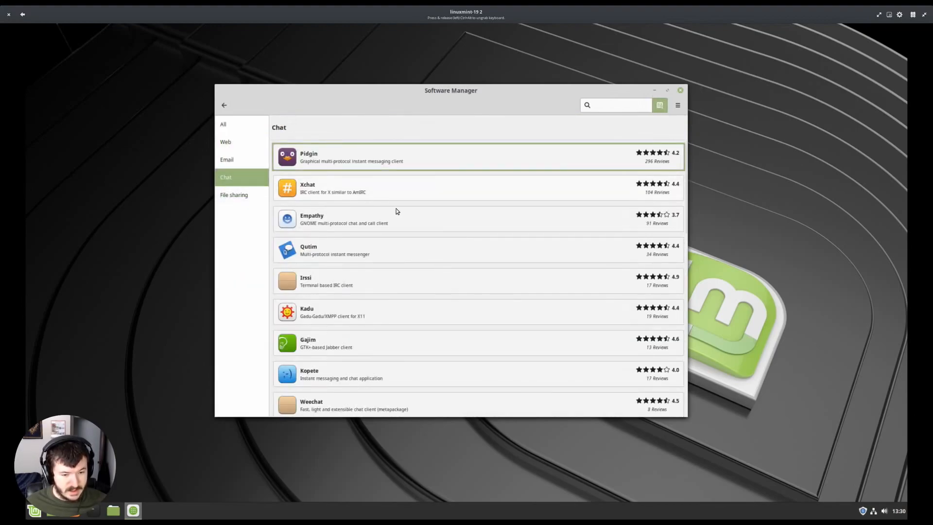
pyautogui.scroll(-3)
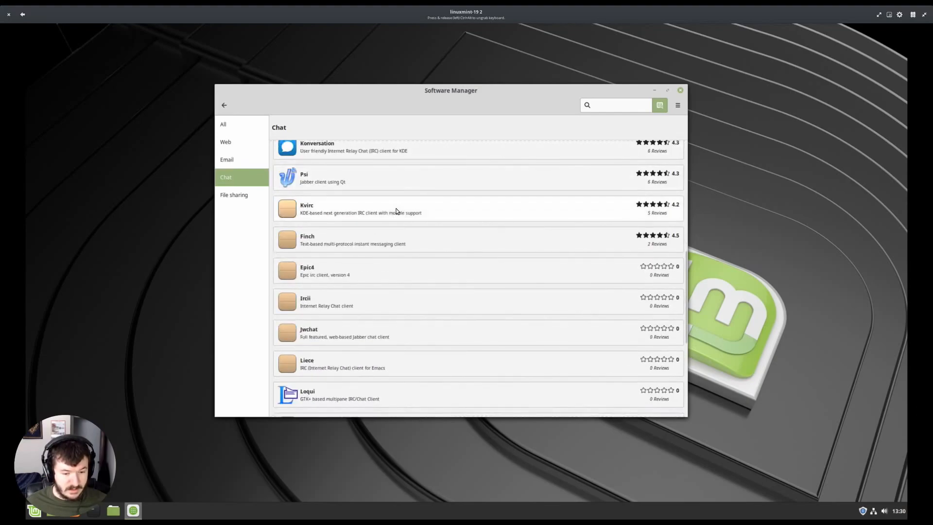
pyautogui.scroll(-3)
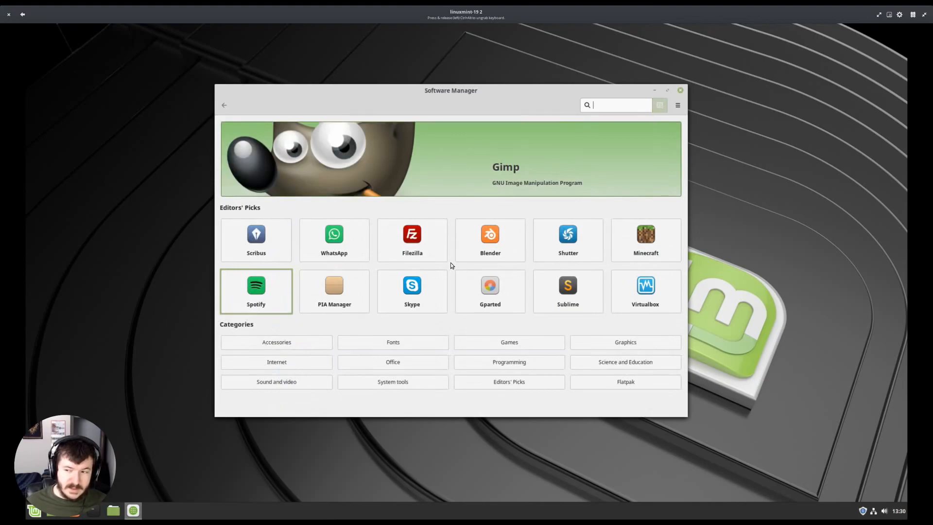
pyautogui.moveTo(450, 268)
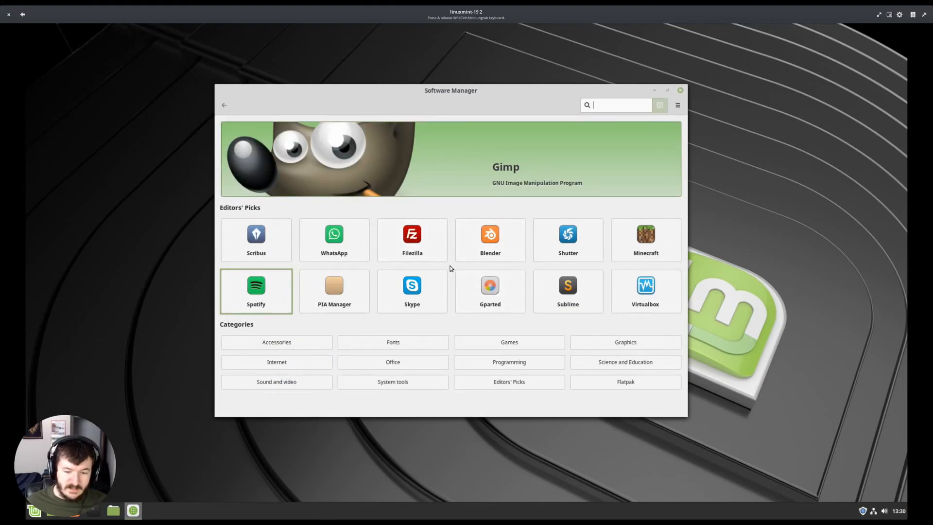
pyautogui.moveTo(591, 325)
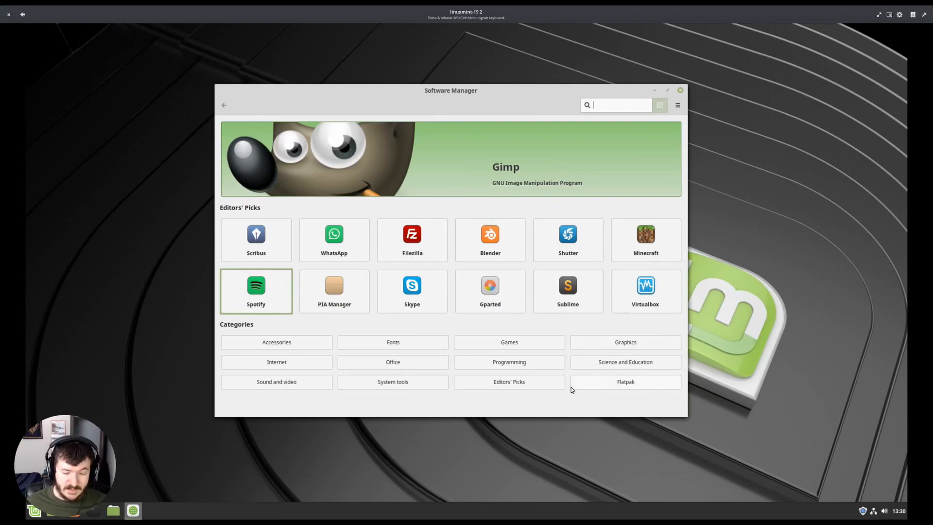
pyautogui.moveTo(444, 407)
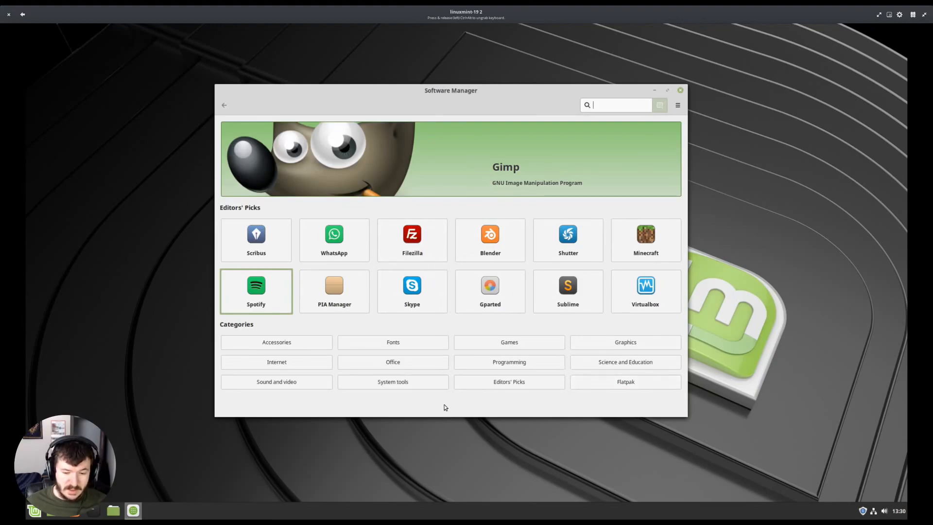
pyautogui.moveTo(625, 381)
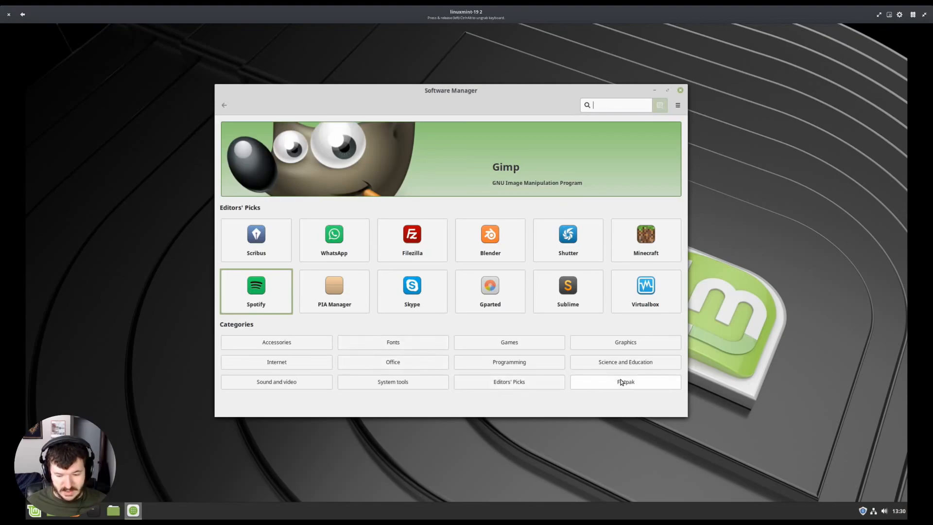
pyautogui.moveTo(630, 386)
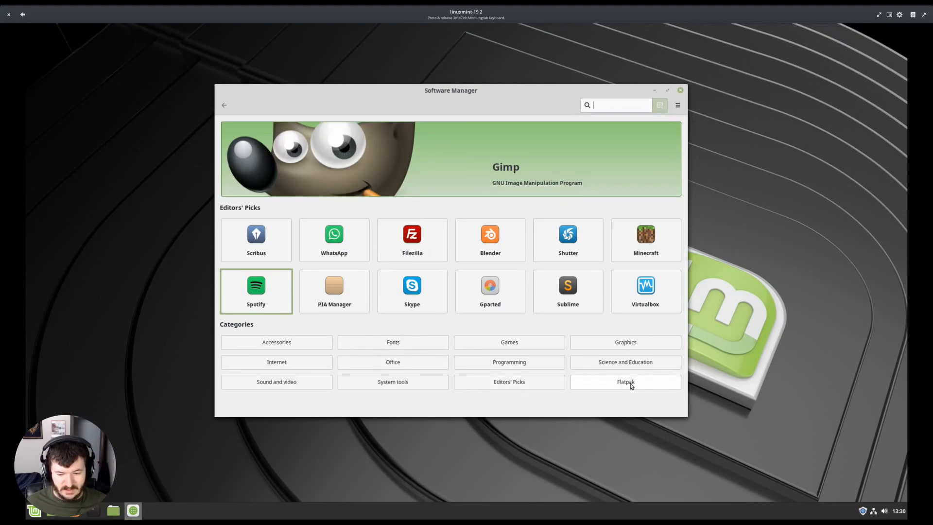
pyautogui.click(625, 381)
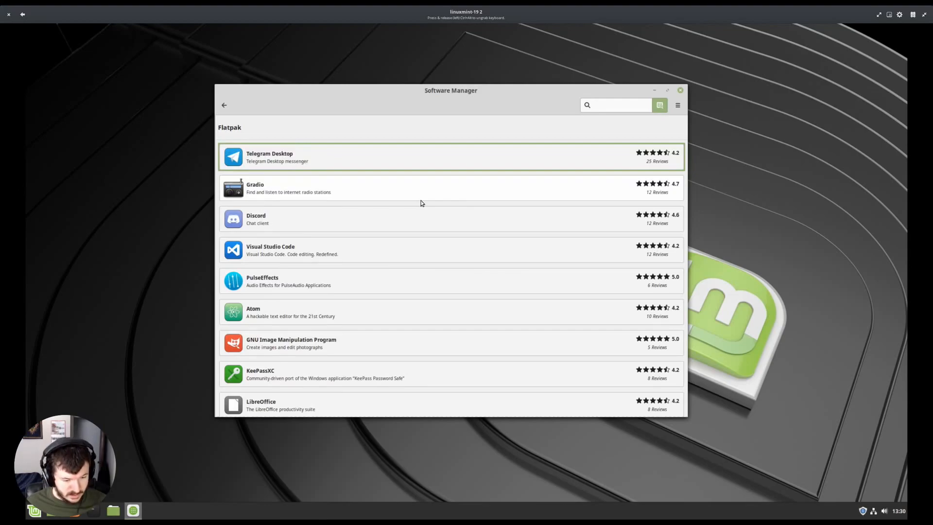
pyautogui.scroll(-3)
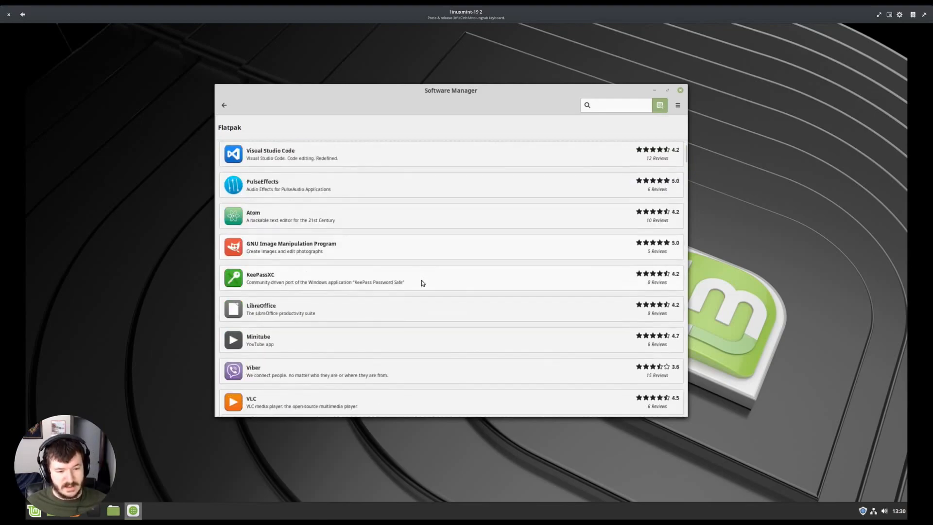
pyautogui.scroll(-3)
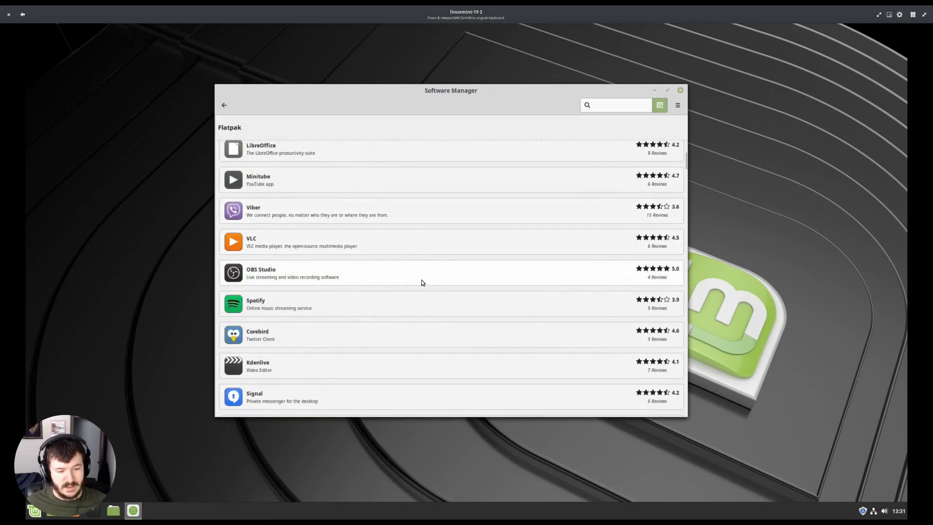
pyautogui.scroll(-3)
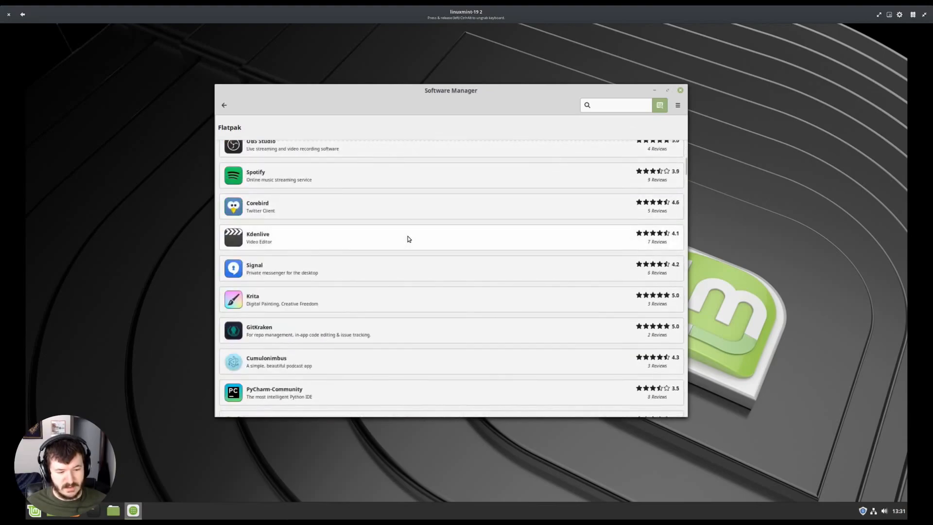
pyautogui.scroll(-3)
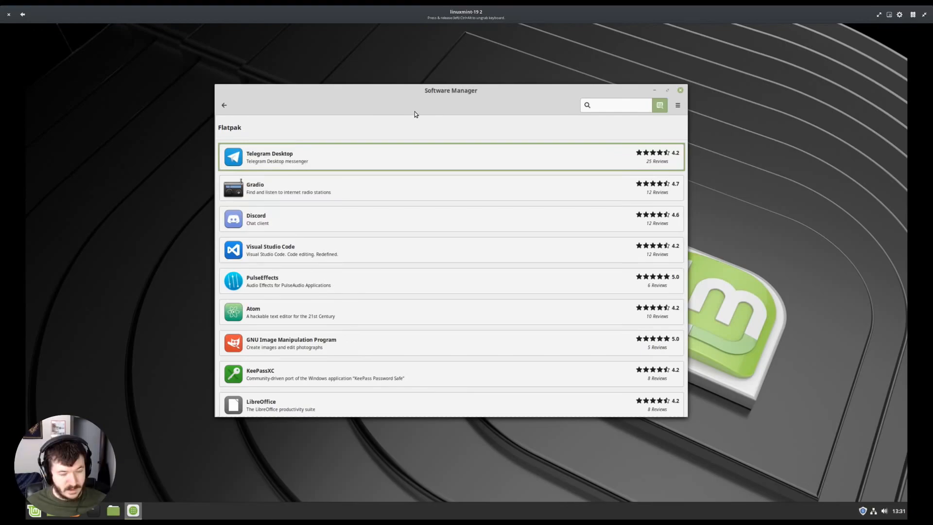
pyautogui.moveTo(319, 206)
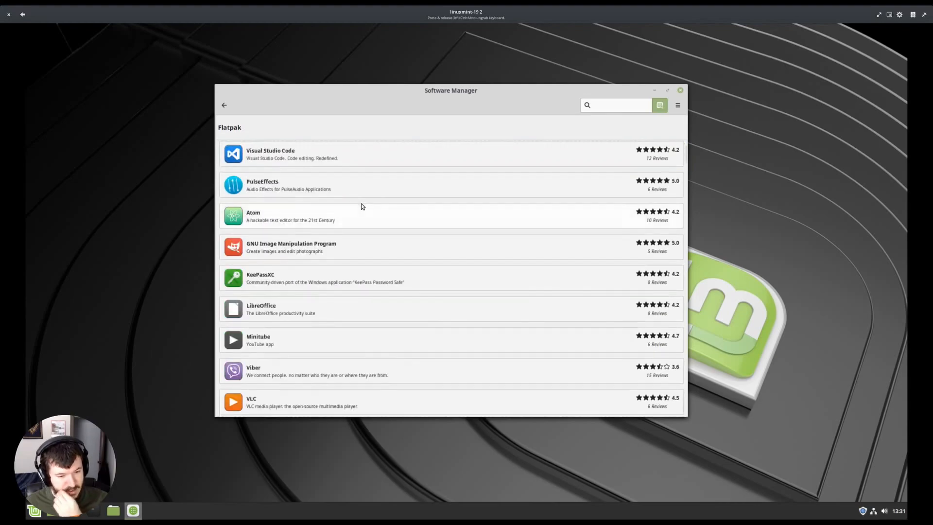
pyautogui.scroll(-3)
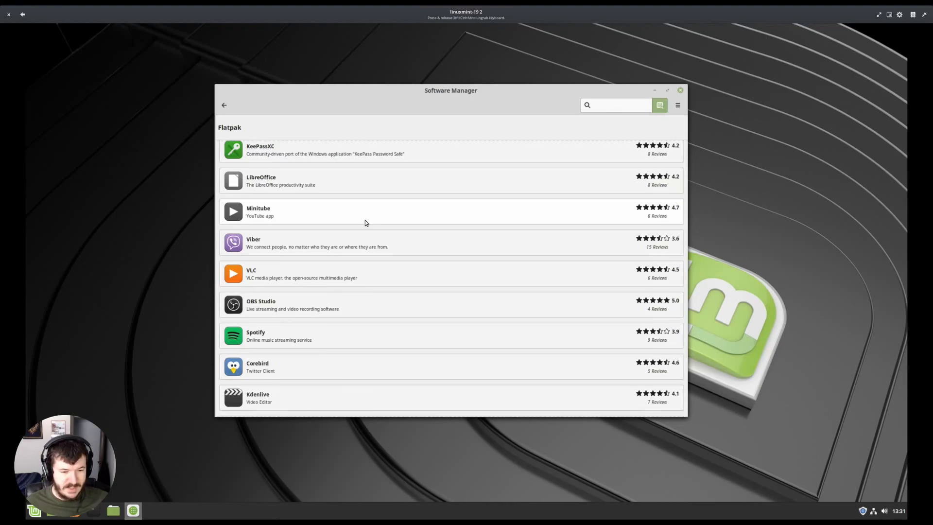
pyautogui.scroll(-3)
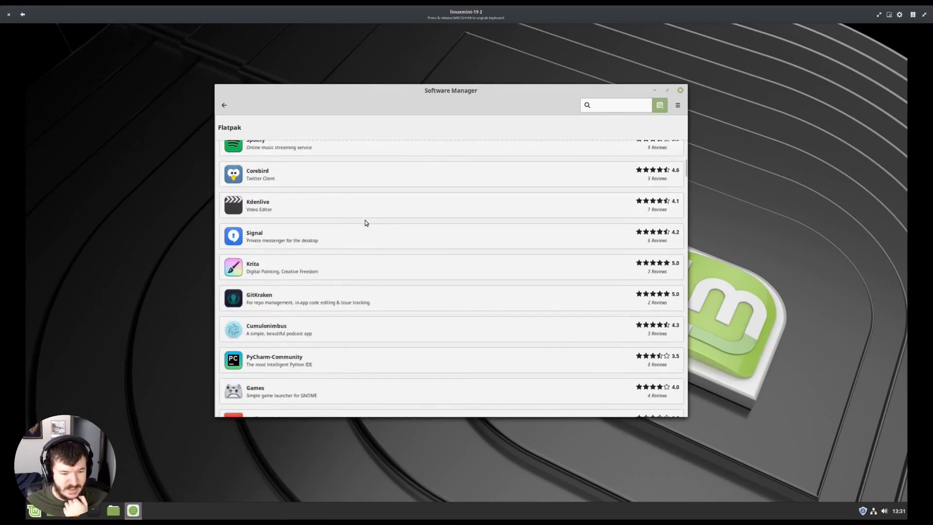
pyautogui.scroll(-3)
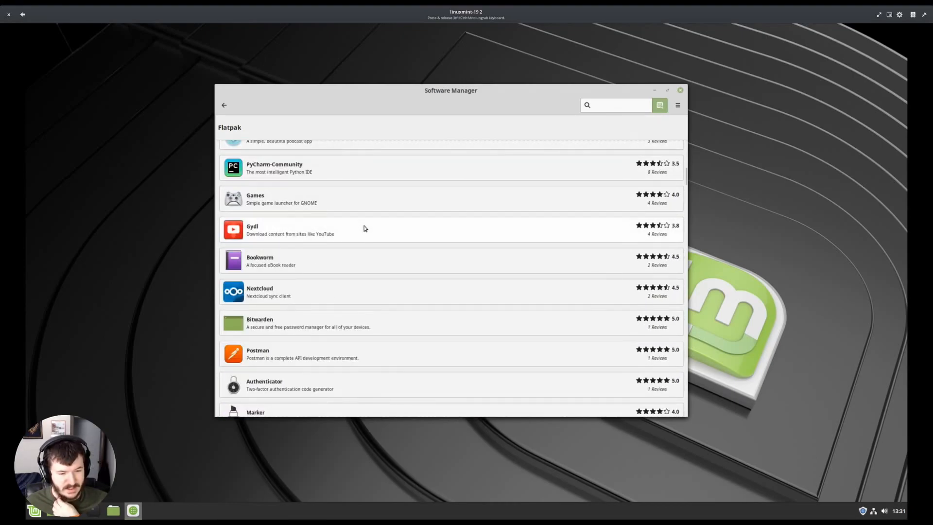
pyautogui.scroll(-3)
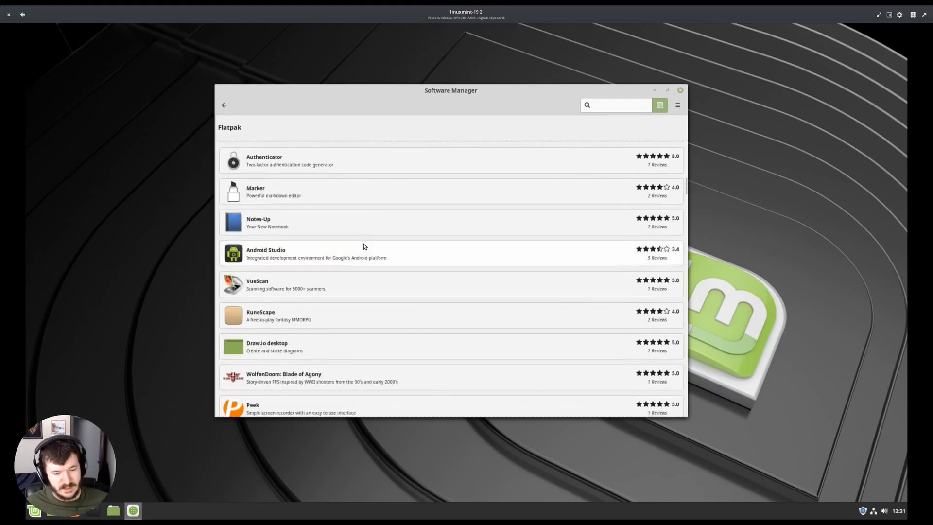
pyautogui.scroll(-3)
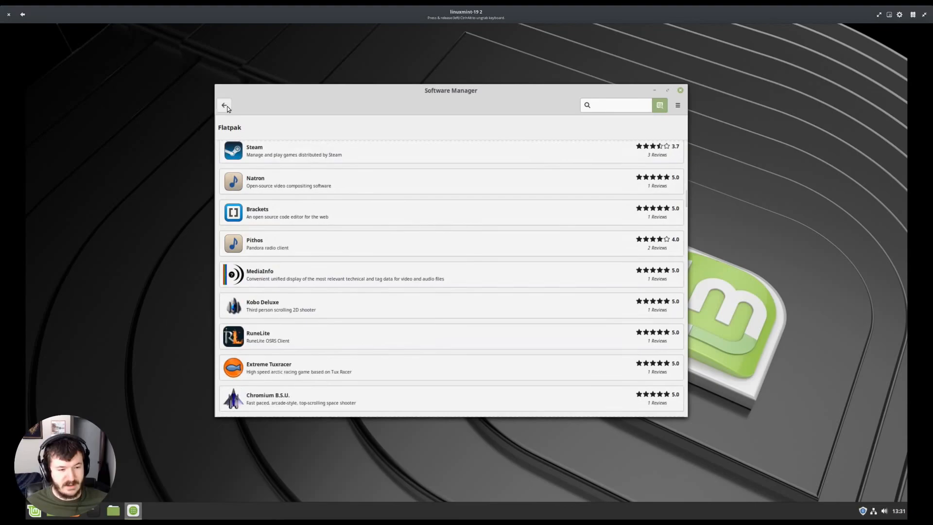
pyautogui.click(225, 105)
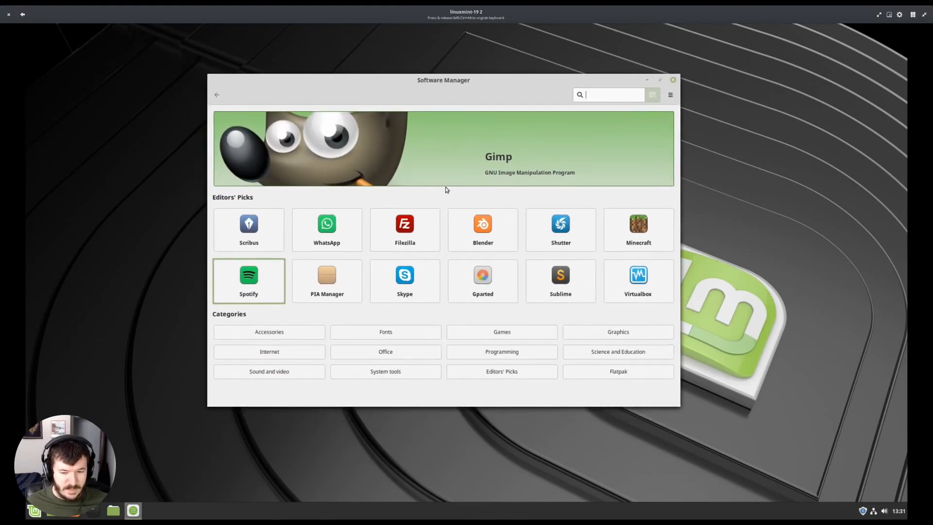
pyautogui.moveTo(611, 381)
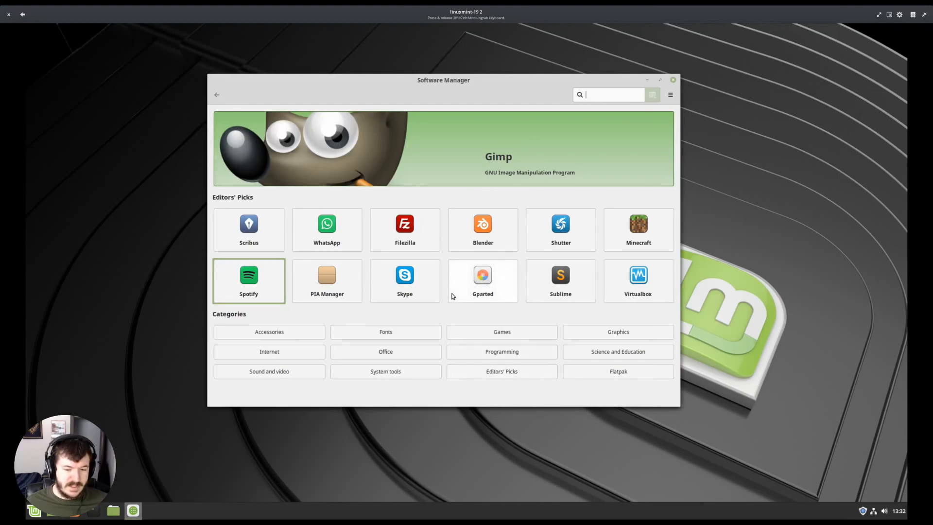
pyautogui.moveTo(452, 297)
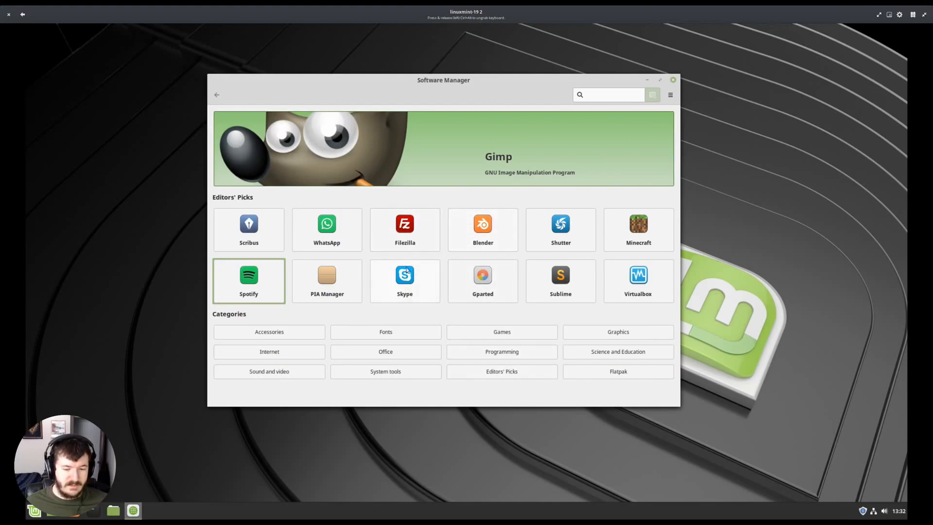
# - Browse the Internet category's Chat apps again, then return to the Software Manager home page
pyautogui.click(613, 94)
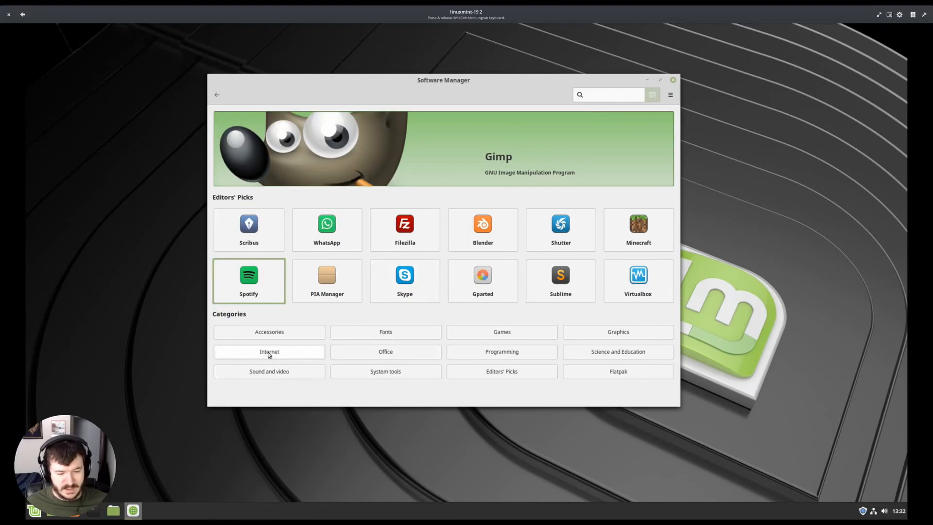
pyautogui.click(269, 352)
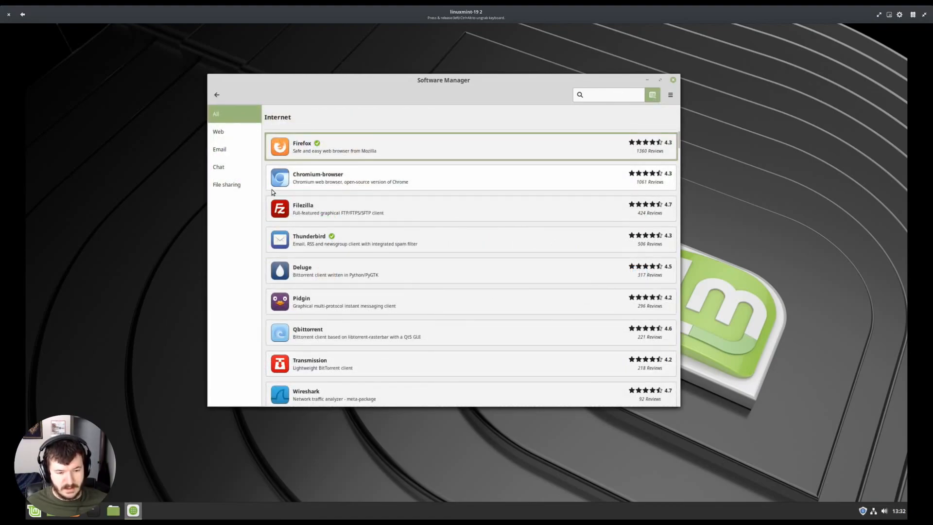
pyautogui.click(219, 166)
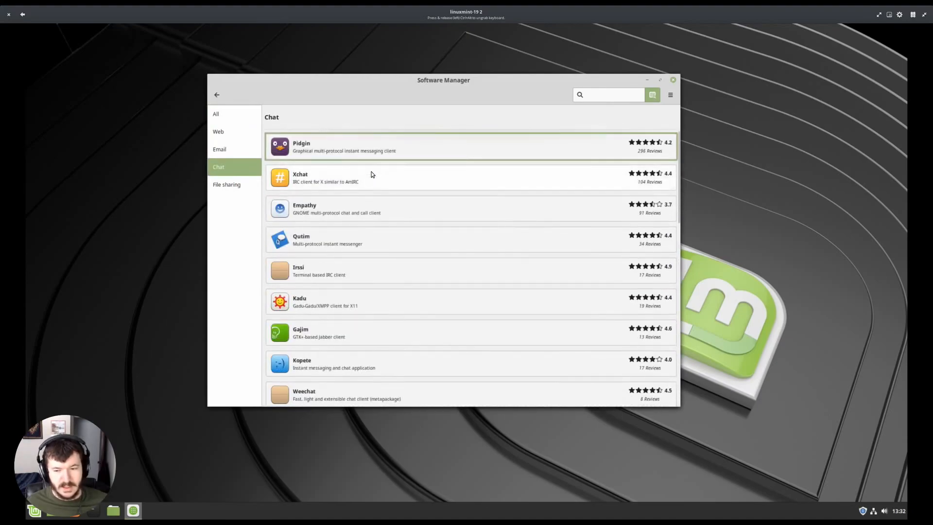
pyautogui.click(217, 95)
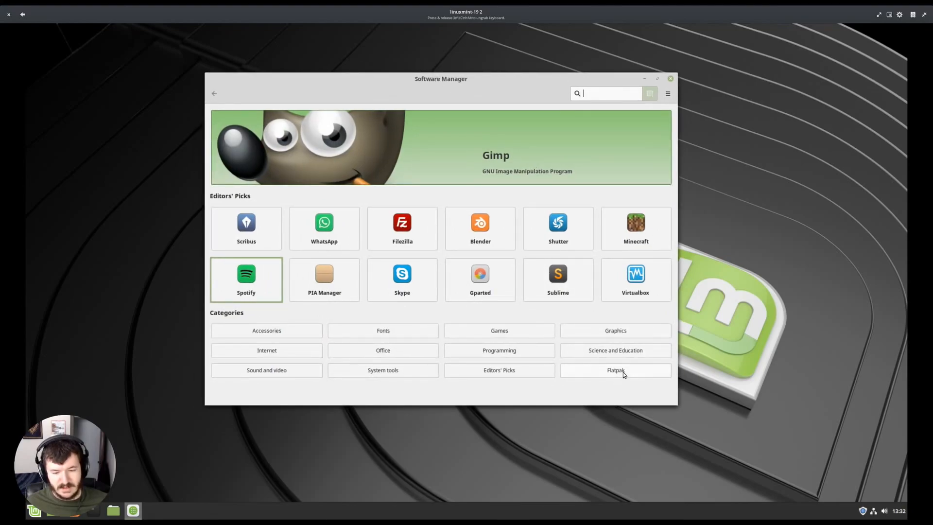
# - Glance at the Flatpak category, reposition the window, and return to the Editors' Picks home page
pyautogui.click(615, 369)
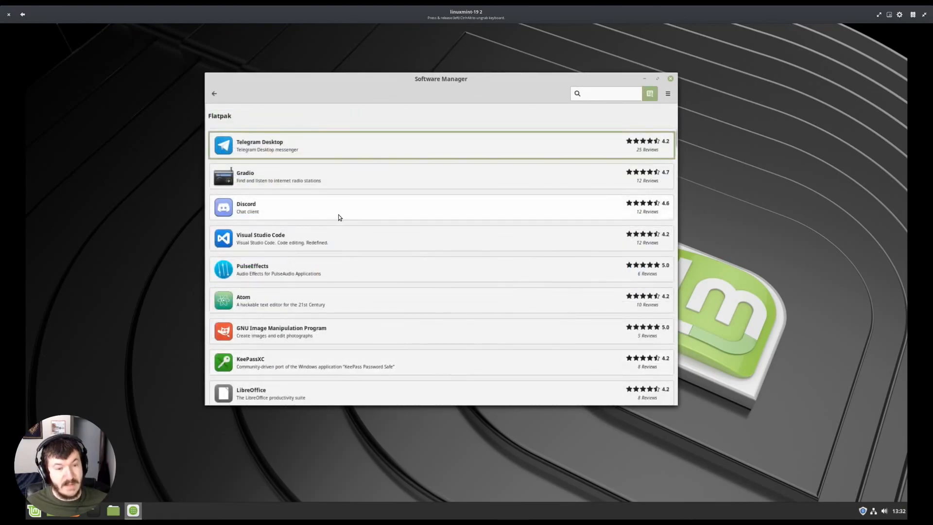
pyautogui.moveTo(440, 79); pyautogui.dragTo(449, 91)
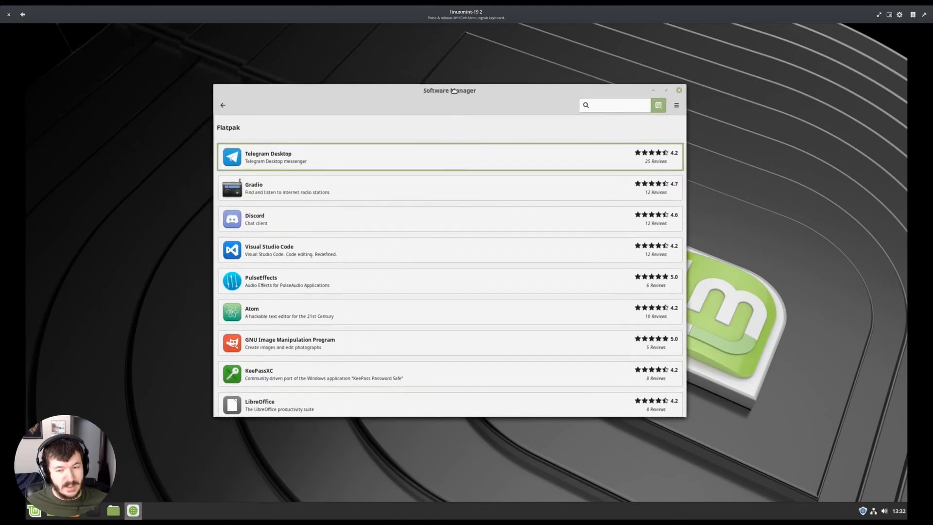
pyautogui.click(227, 105)
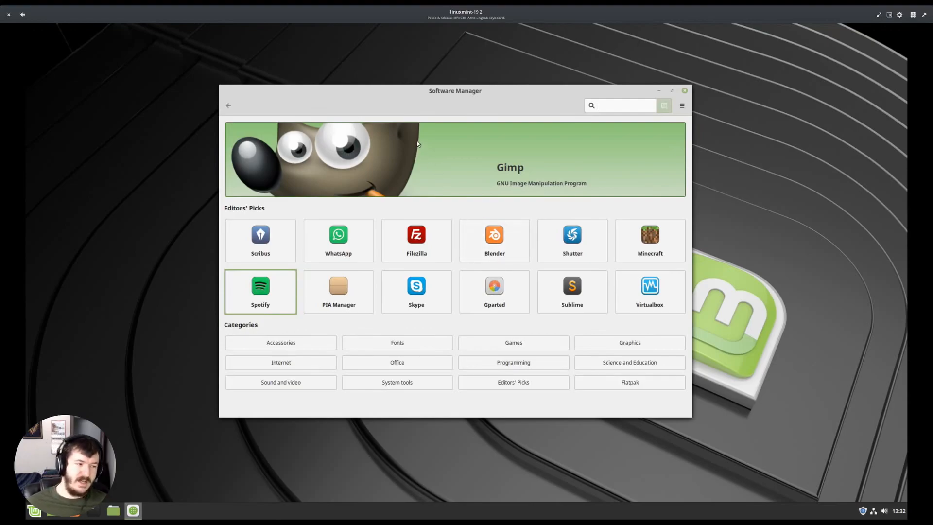
# - Bring up Software Manager's options menu with search settings, package refresh and About
pyautogui.click(619, 105)
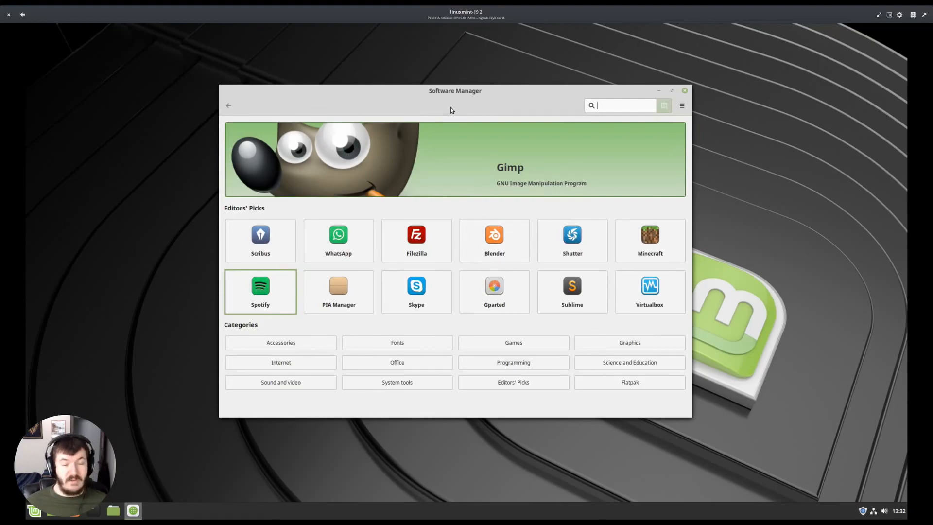
pyautogui.moveTo(543, 202)
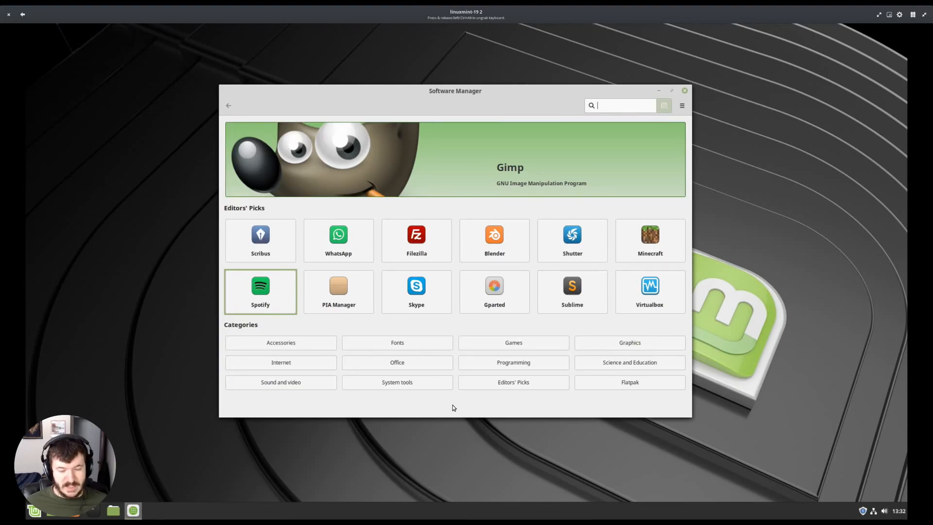
pyautogui.moveTo(452, 254)
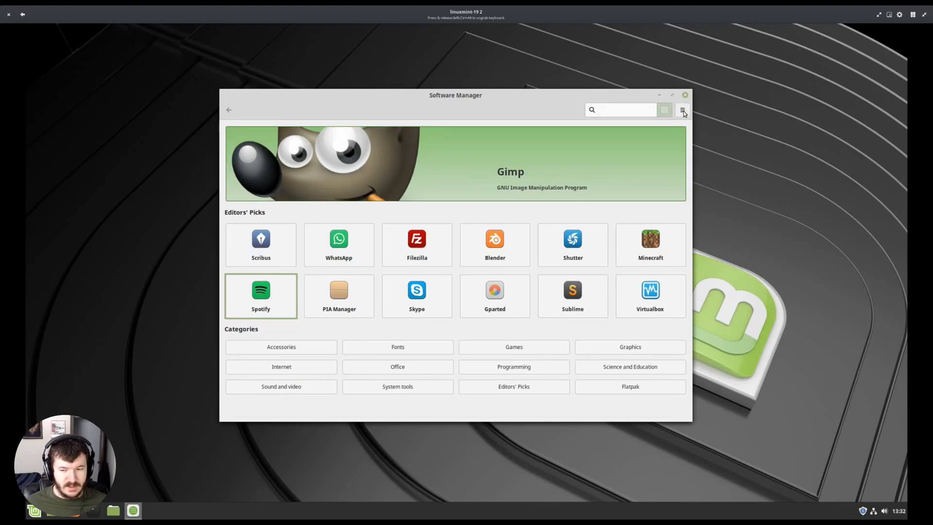
pyautogui.click(682, 110)
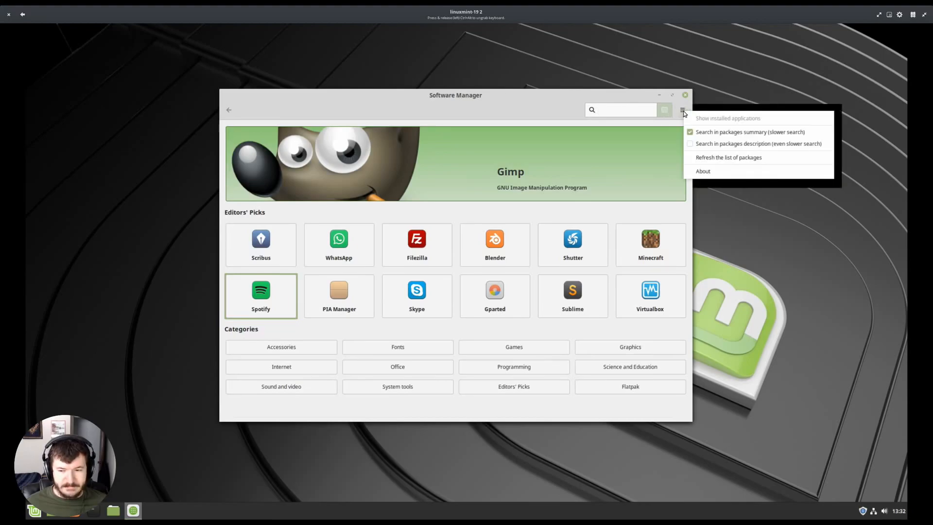
pyautogui.moveTo(738, 111)
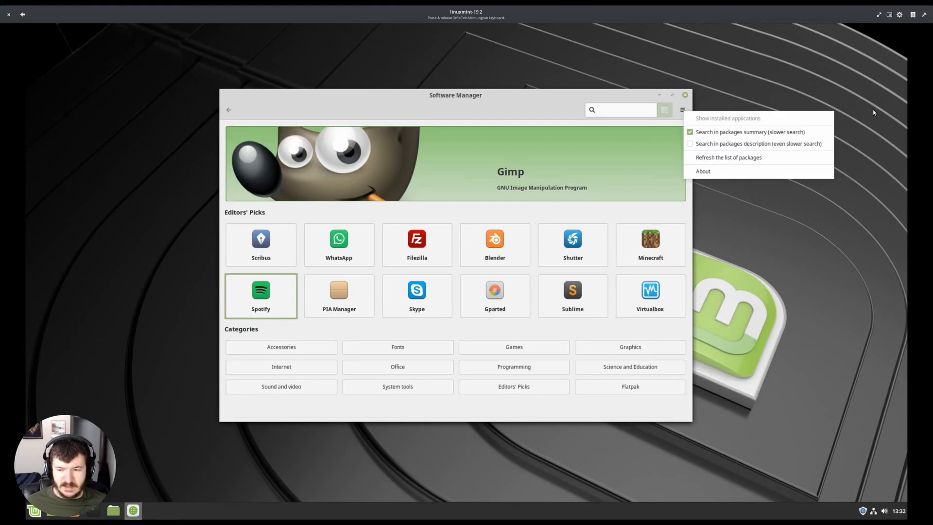
pyautogui.moveTo(841, 239)
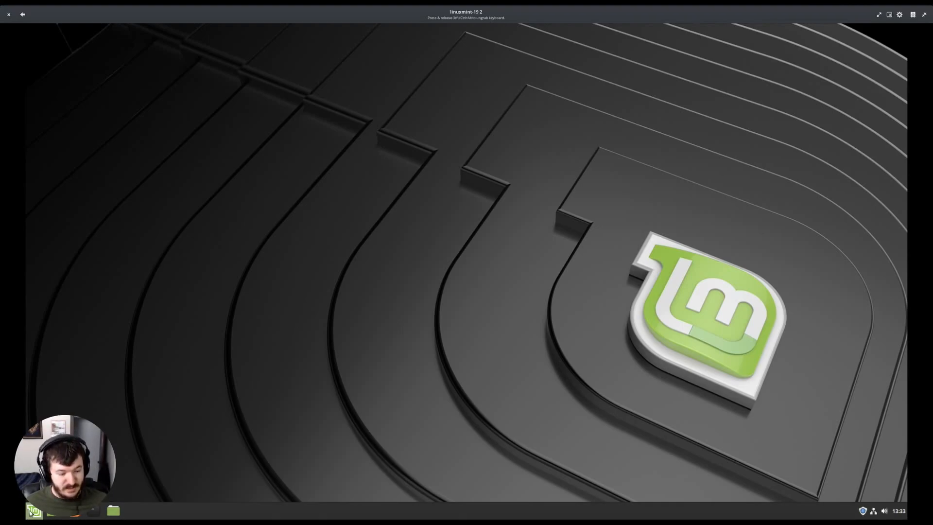
# - Use the Cinnamon Menu to reach Themes and then Update Manager's welcome dialog
pyautogui.click(33, 510)
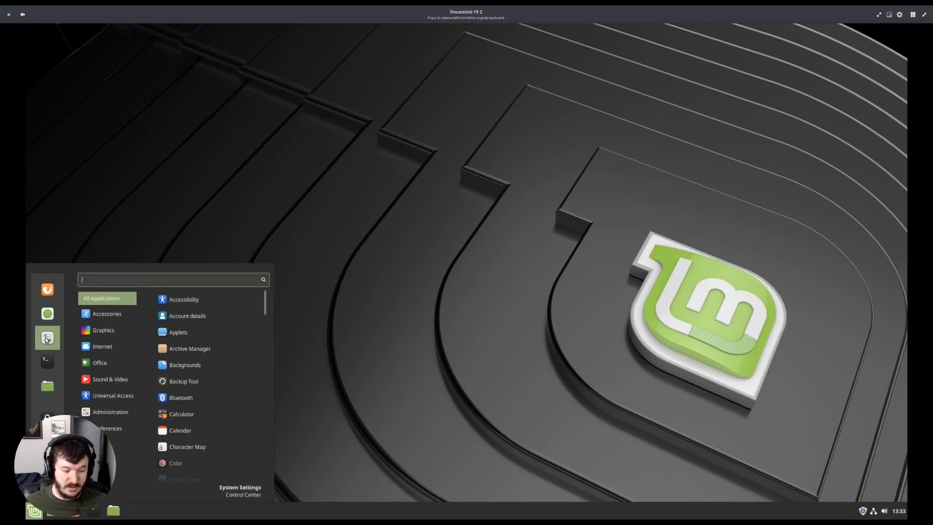
pyautogui.moveTo(47, 386)
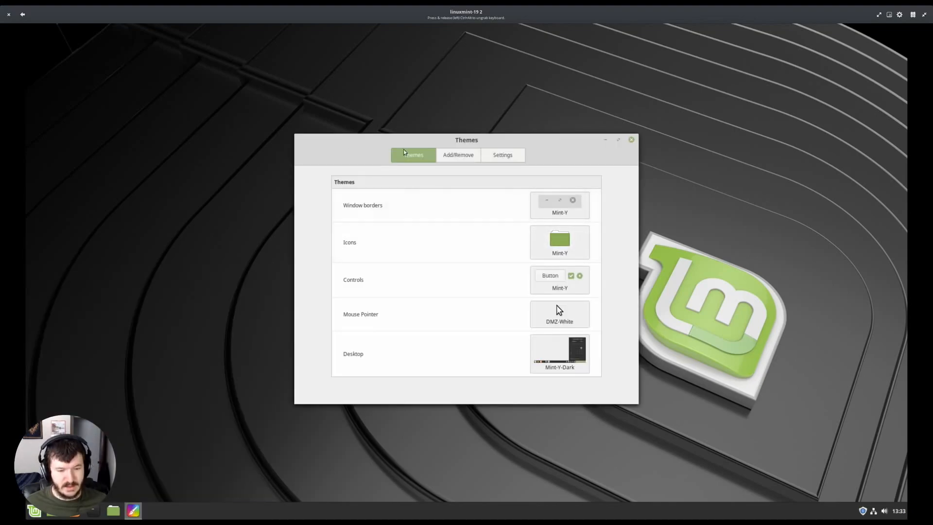
pyautogui.click(631, 139)
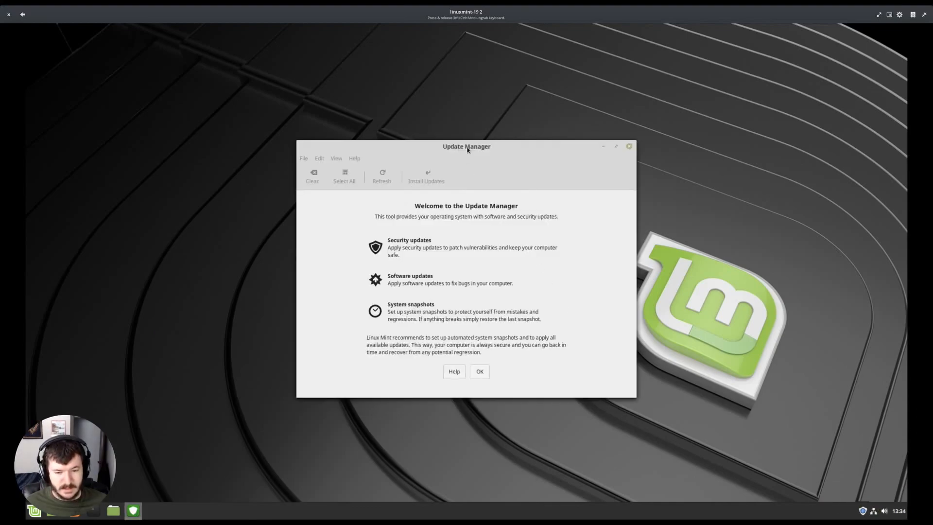
# - Move the Update Manager welcome dialog higher up the desktop
pyautogui.moveTo(466, 147); pyautogui.dragTo(442, 111)
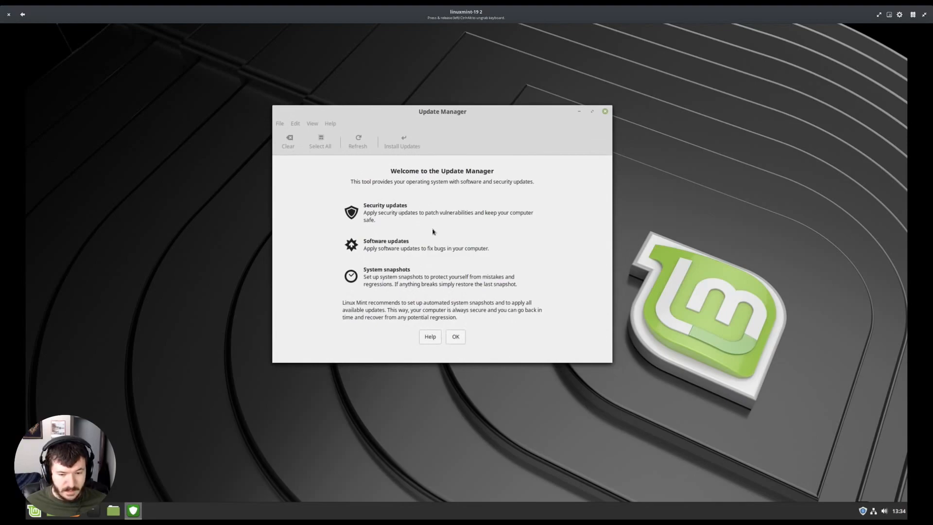
pyautogui.moveTo(449, 194)
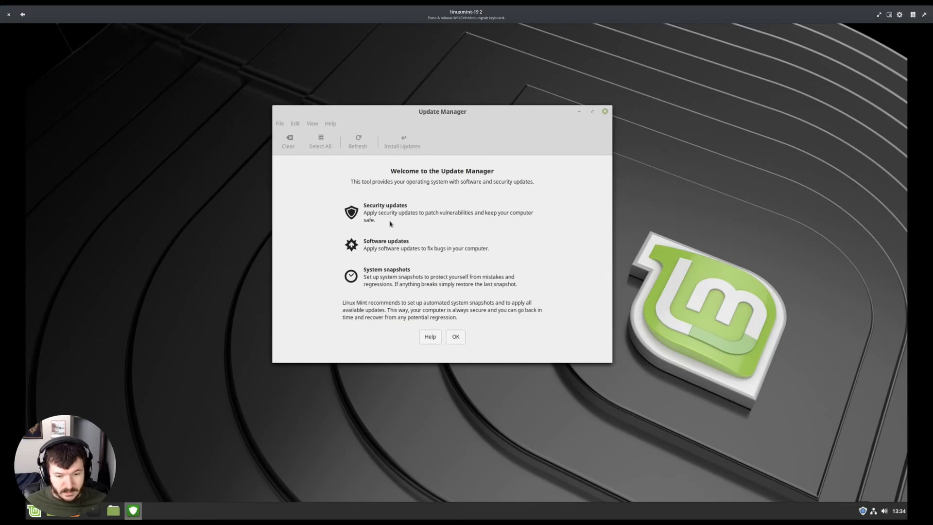
pyautogui.moveTo(396, 280)
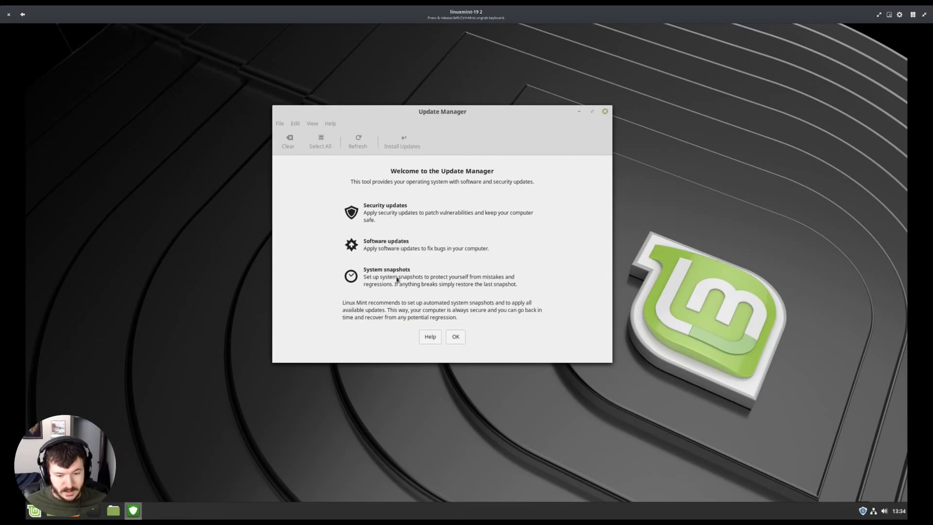
pyautogui.moveTo(409, 336)
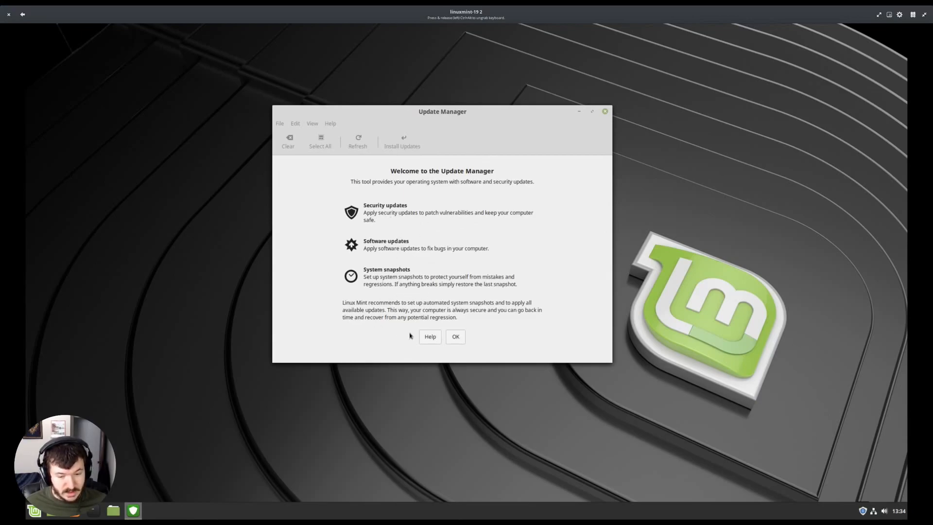
pyautogui.moveTo(386, 319)
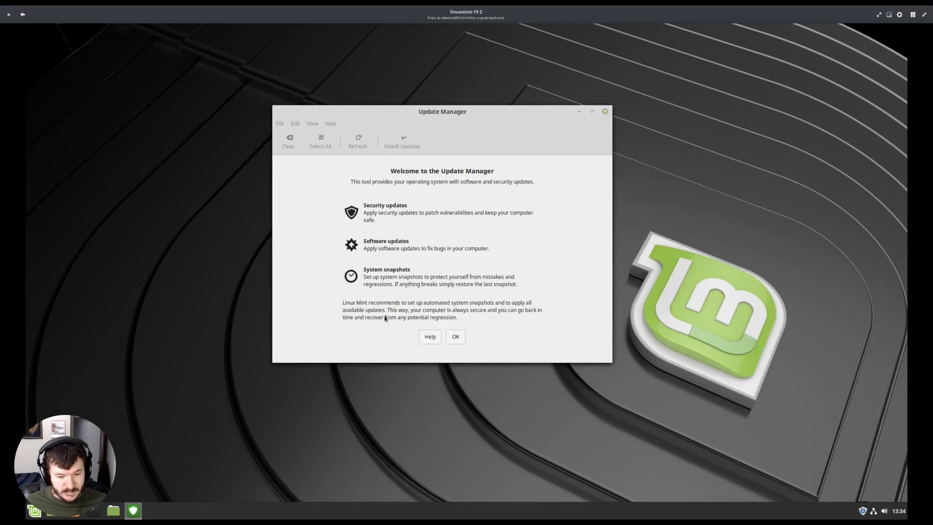
pyautogui.moveTo(363, 308)
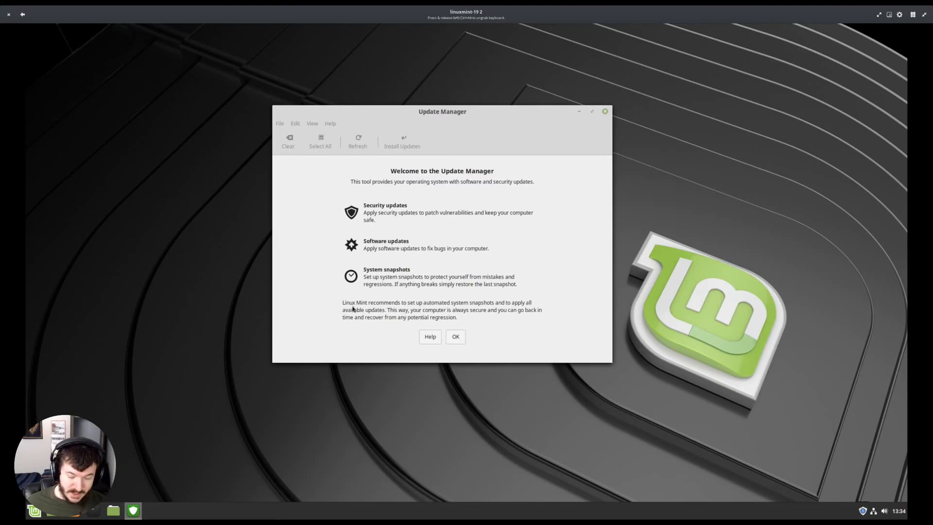
pyautogui.moveTo(471, 306)
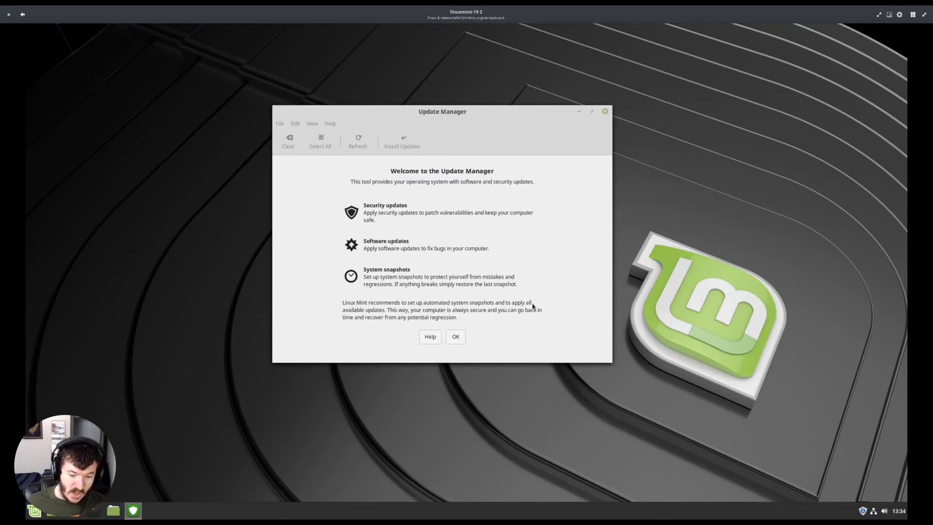
pyautogui.moveTo(386, 316)
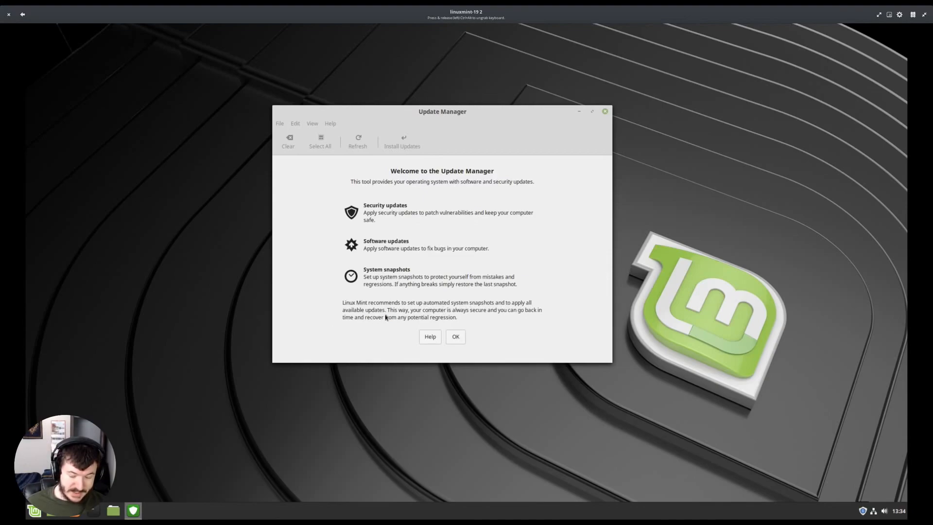
pyautogui.moveTo(443, 174)
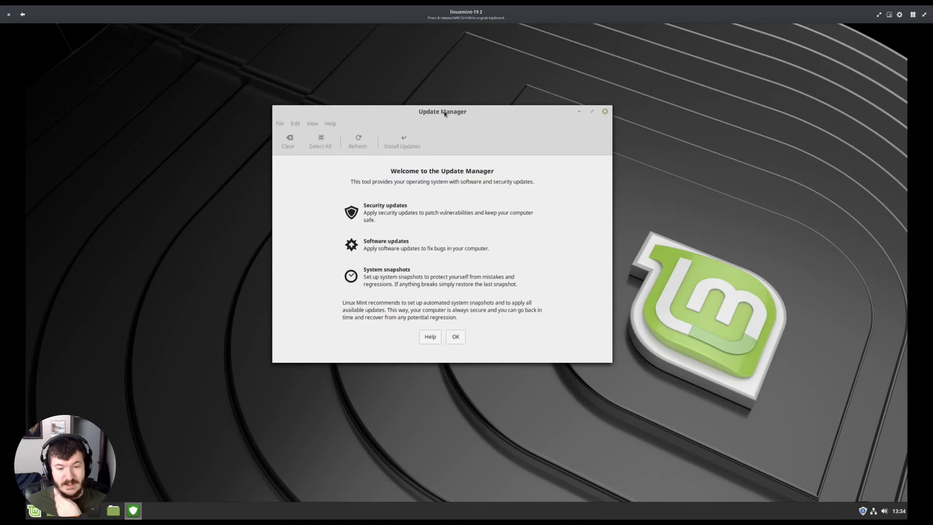
pyautogui.moveTo(367, 251)
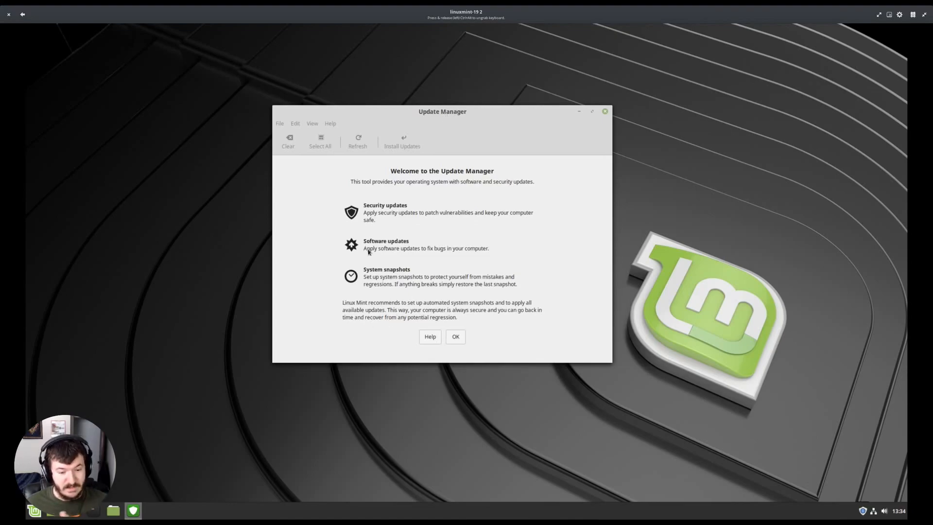
pyautogui.moveTo(417, 257)
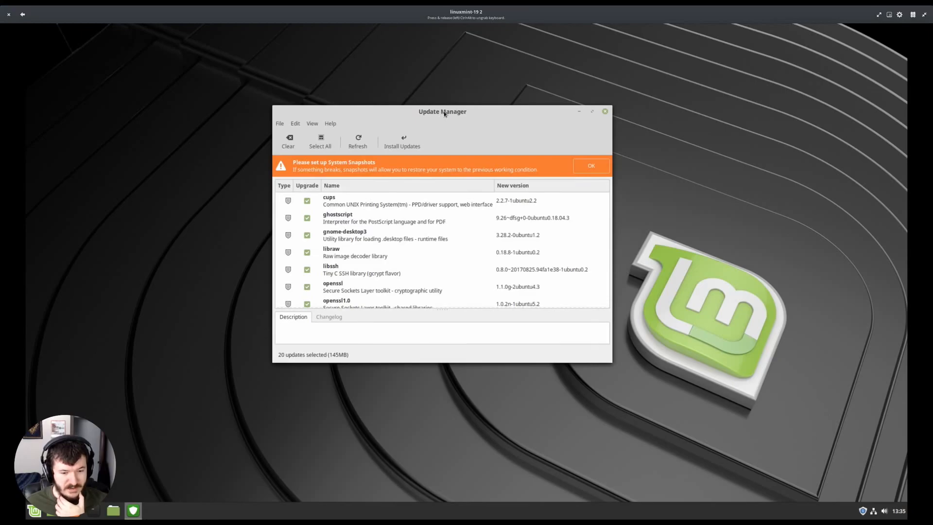
# - Browse Update Manager's File, View and Help menus over the list of 20 pending updates
pyautogui.moveTo(444, 111); pyautogui.dragTo(447, 115)
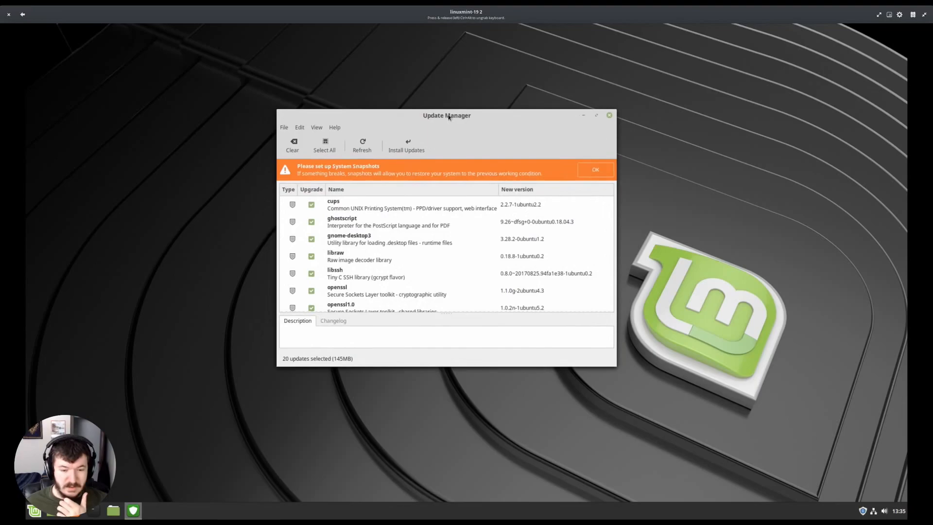
pyautogui.click(284, 126)
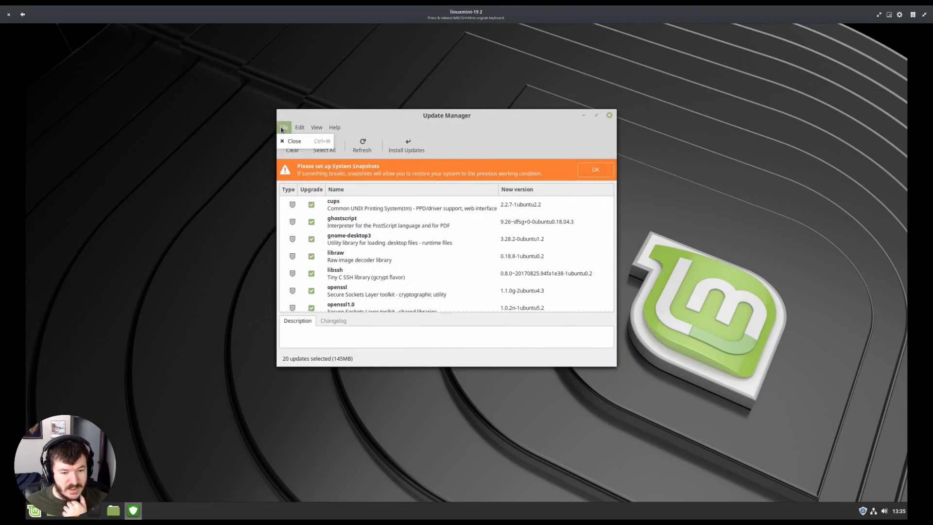
pyautogui.click(317, 127)
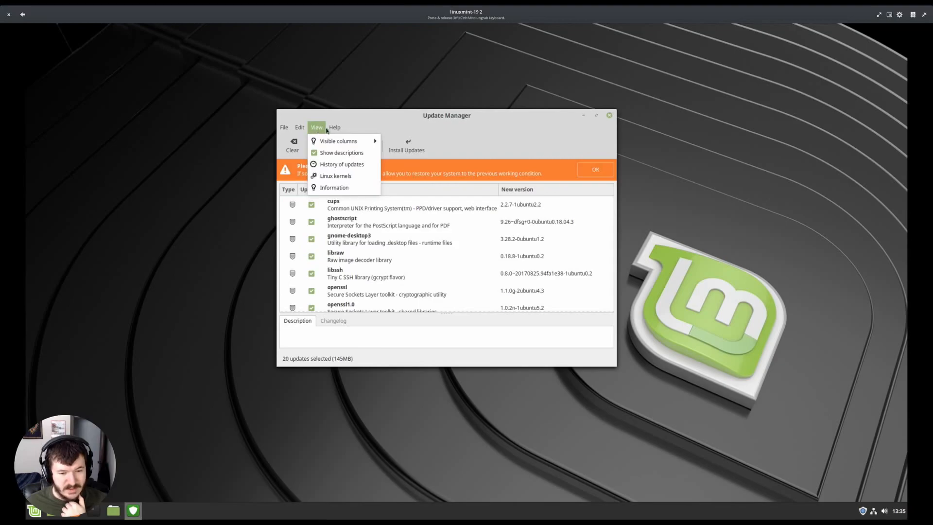
pyautogui.click(335, 126)
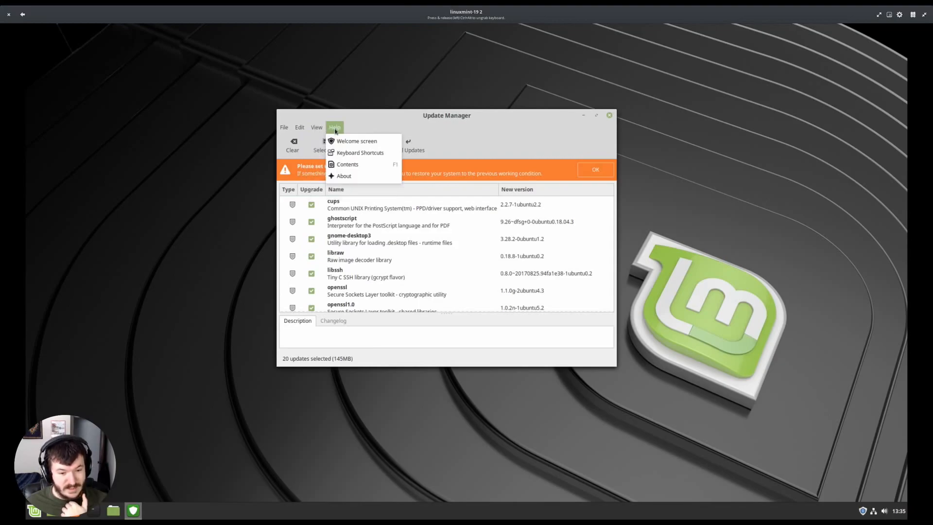
pyautogui.click(299, 126)
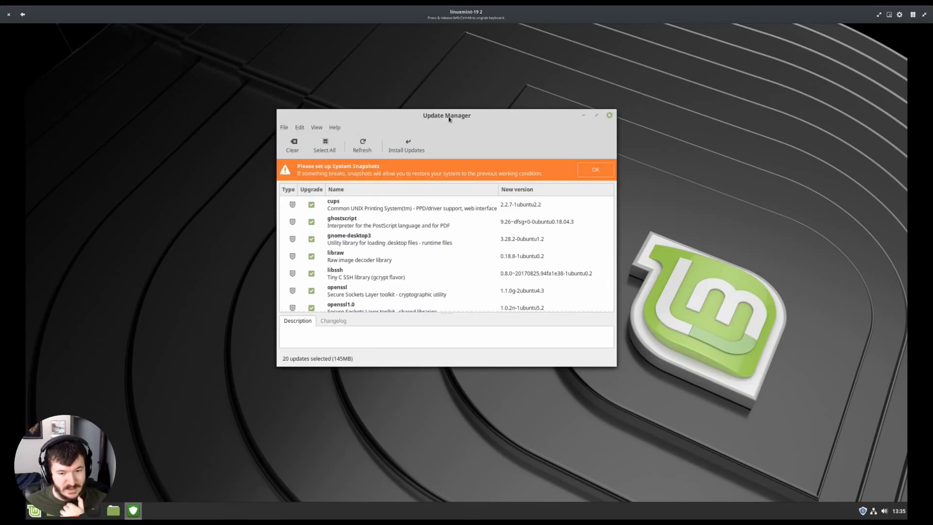
pyautogui.moveTo(447, 135)
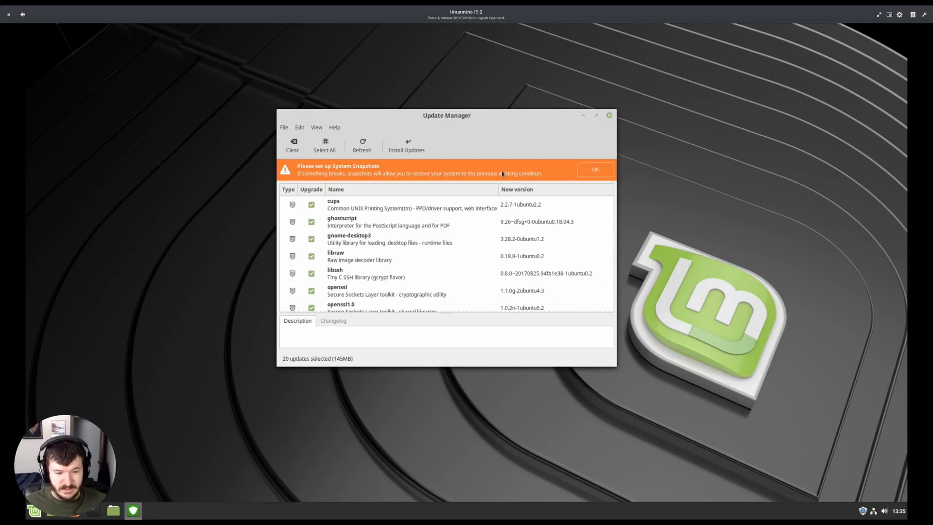
# - Dismiss the System Snapshots warning and close Update Manager, leaving the empty desktop
pyautogui.click(595, 169)
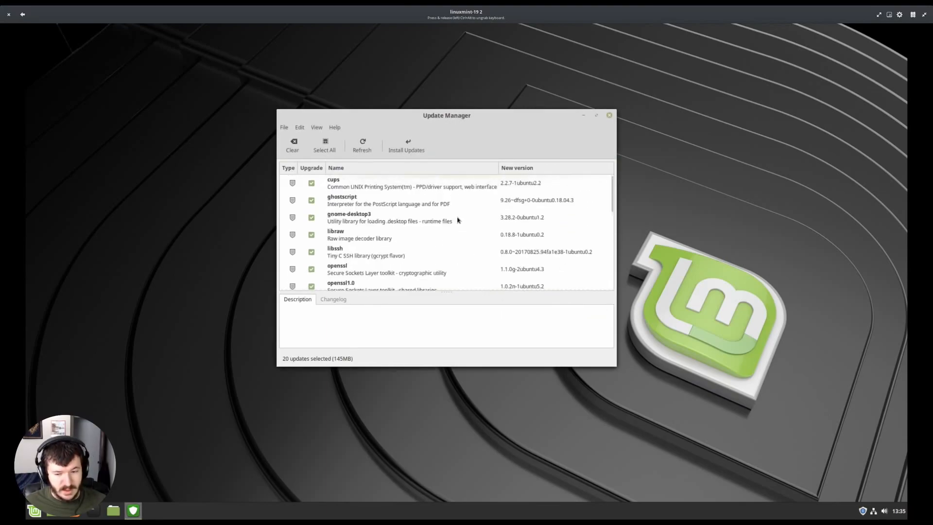
pyautogui.moveTo(446, 114); pyautogui.dragTo(446, 128)
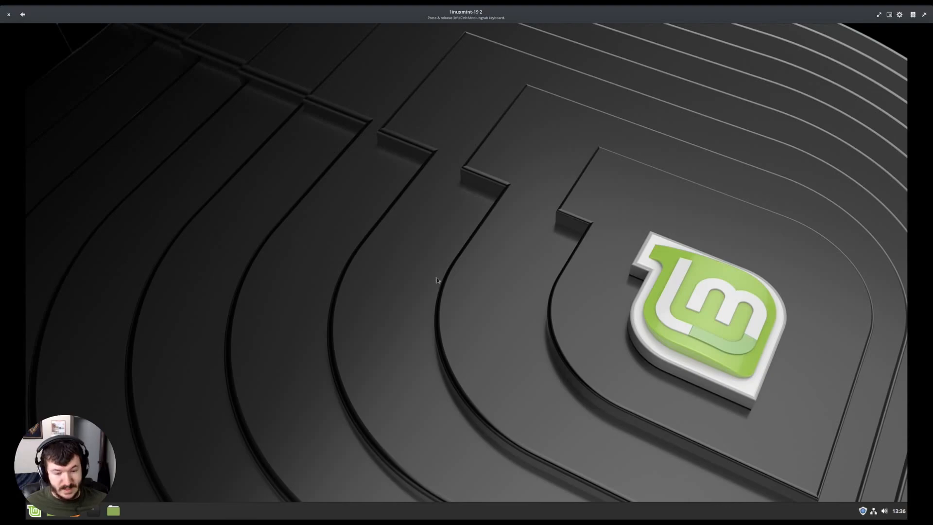
pyautogui.moveTo(431, 194)
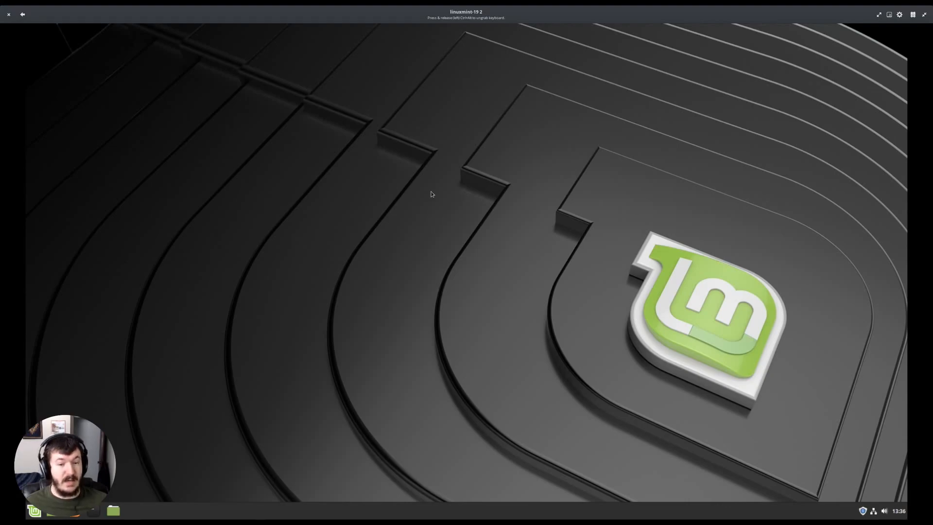
pyautogui.moveTo(441, 178)
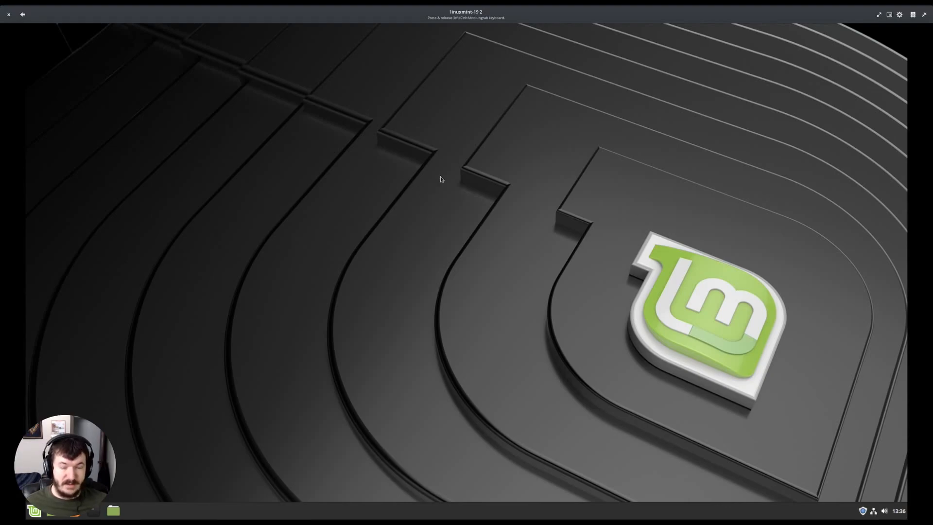
pyautogui.moveTo(569, 241)
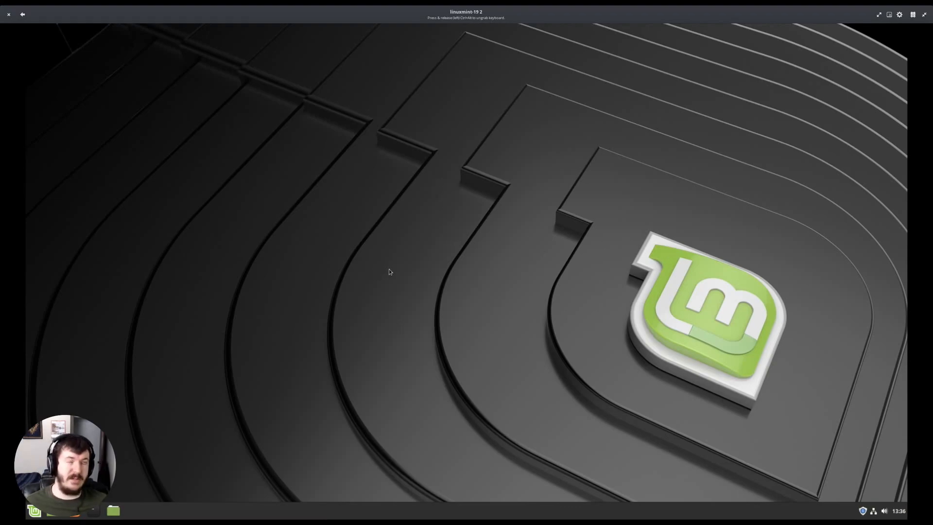
pyautogui.moveTo(386, 274)
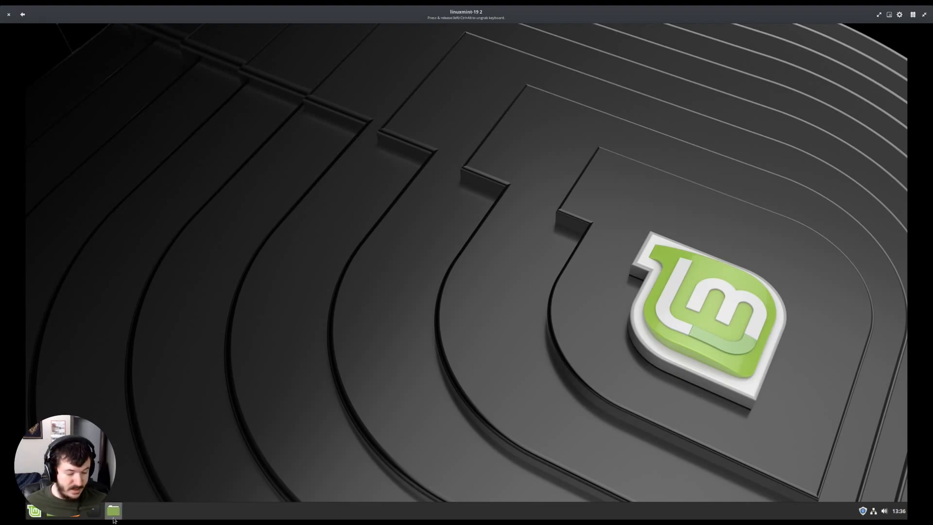
pyautogui.click(33, 510)
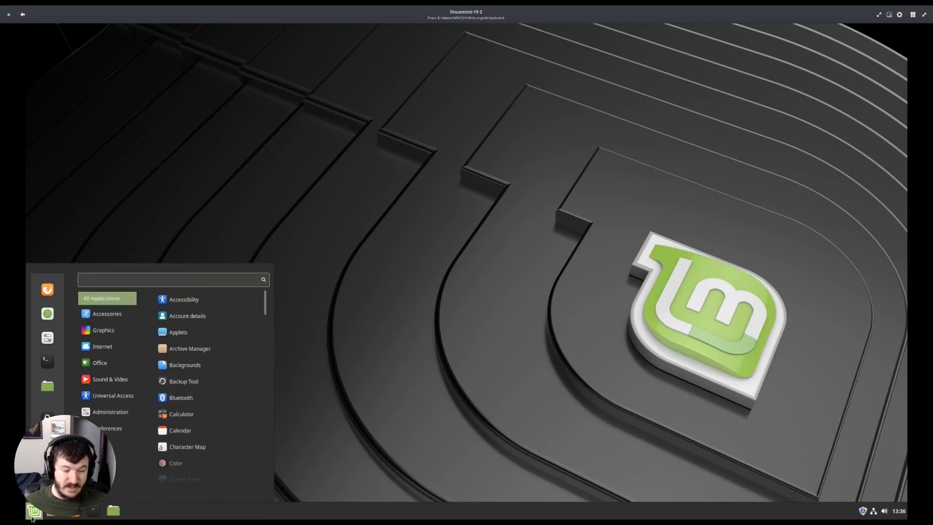
pyautogui.click(482, 199)
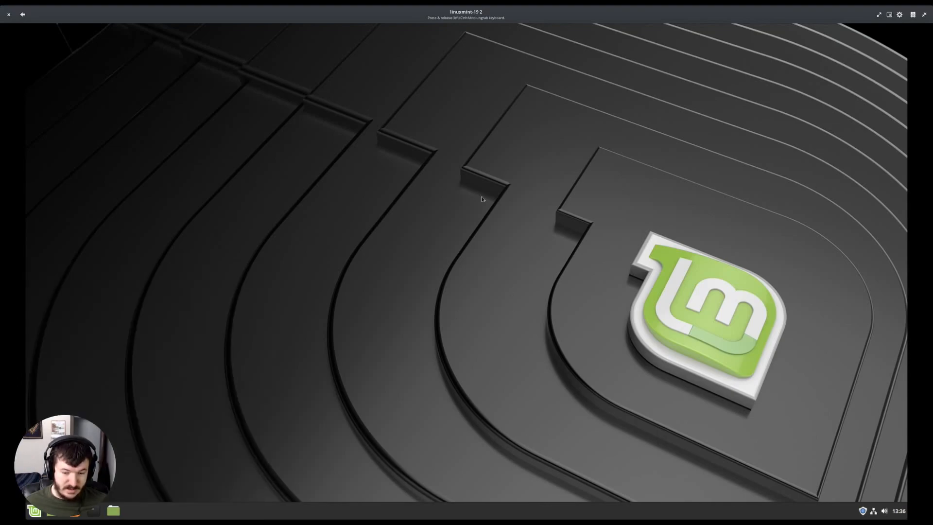
pyautogui.moveTo(455, 237)
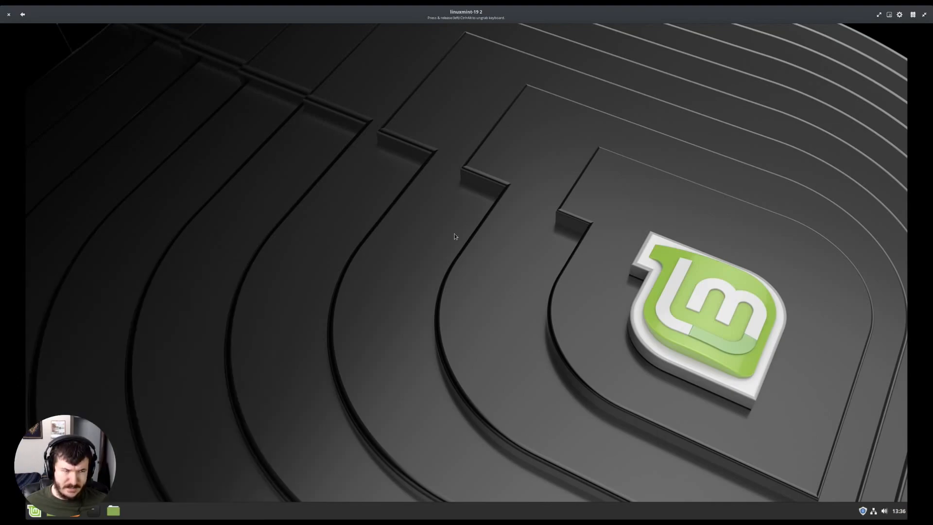
pyautogui.moveTo(611, 345)
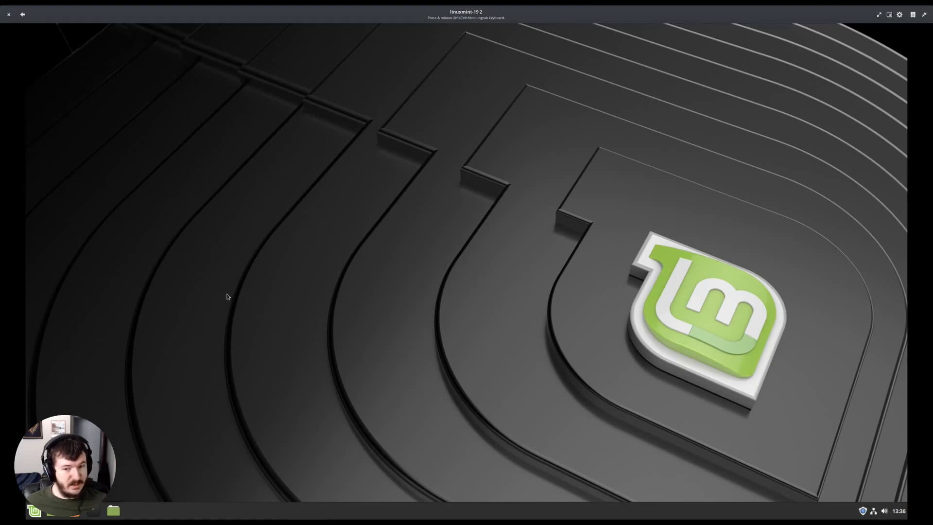
pyautogui.click(33, 510)
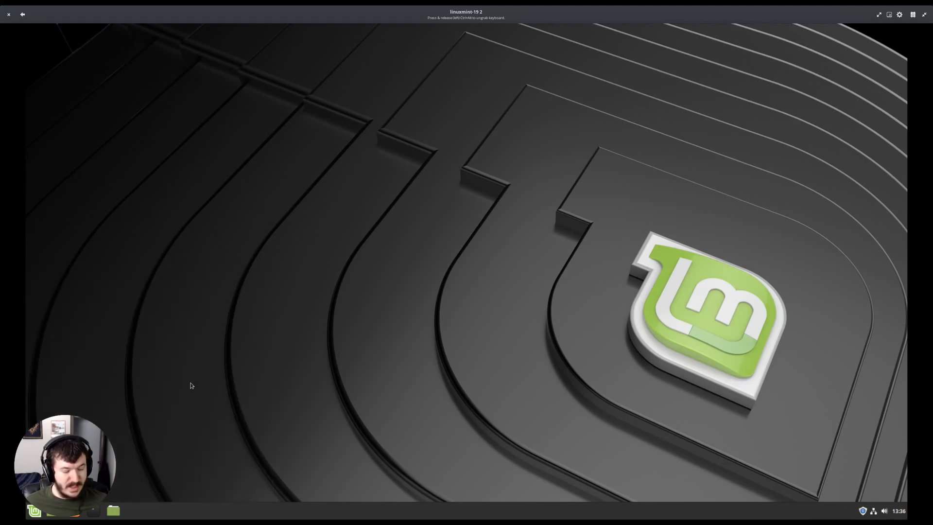
pyautogui.moveTo(361, 288)
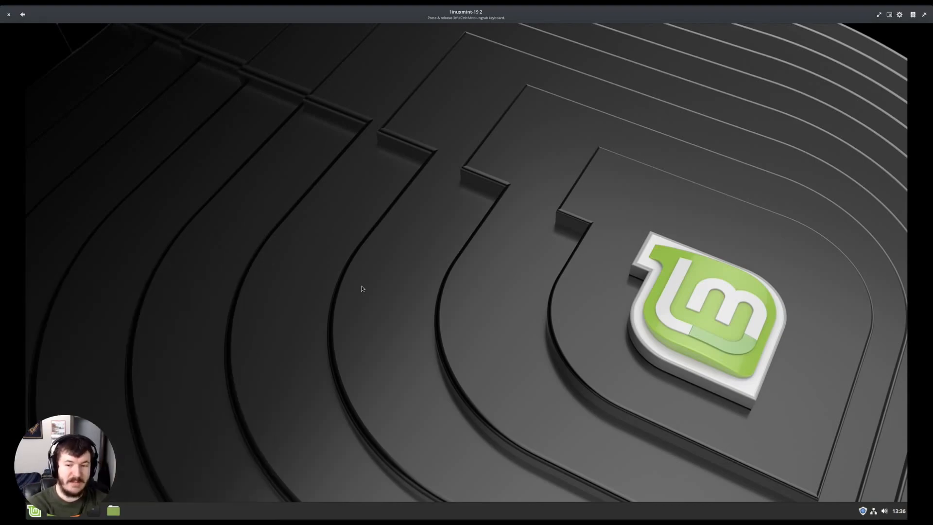